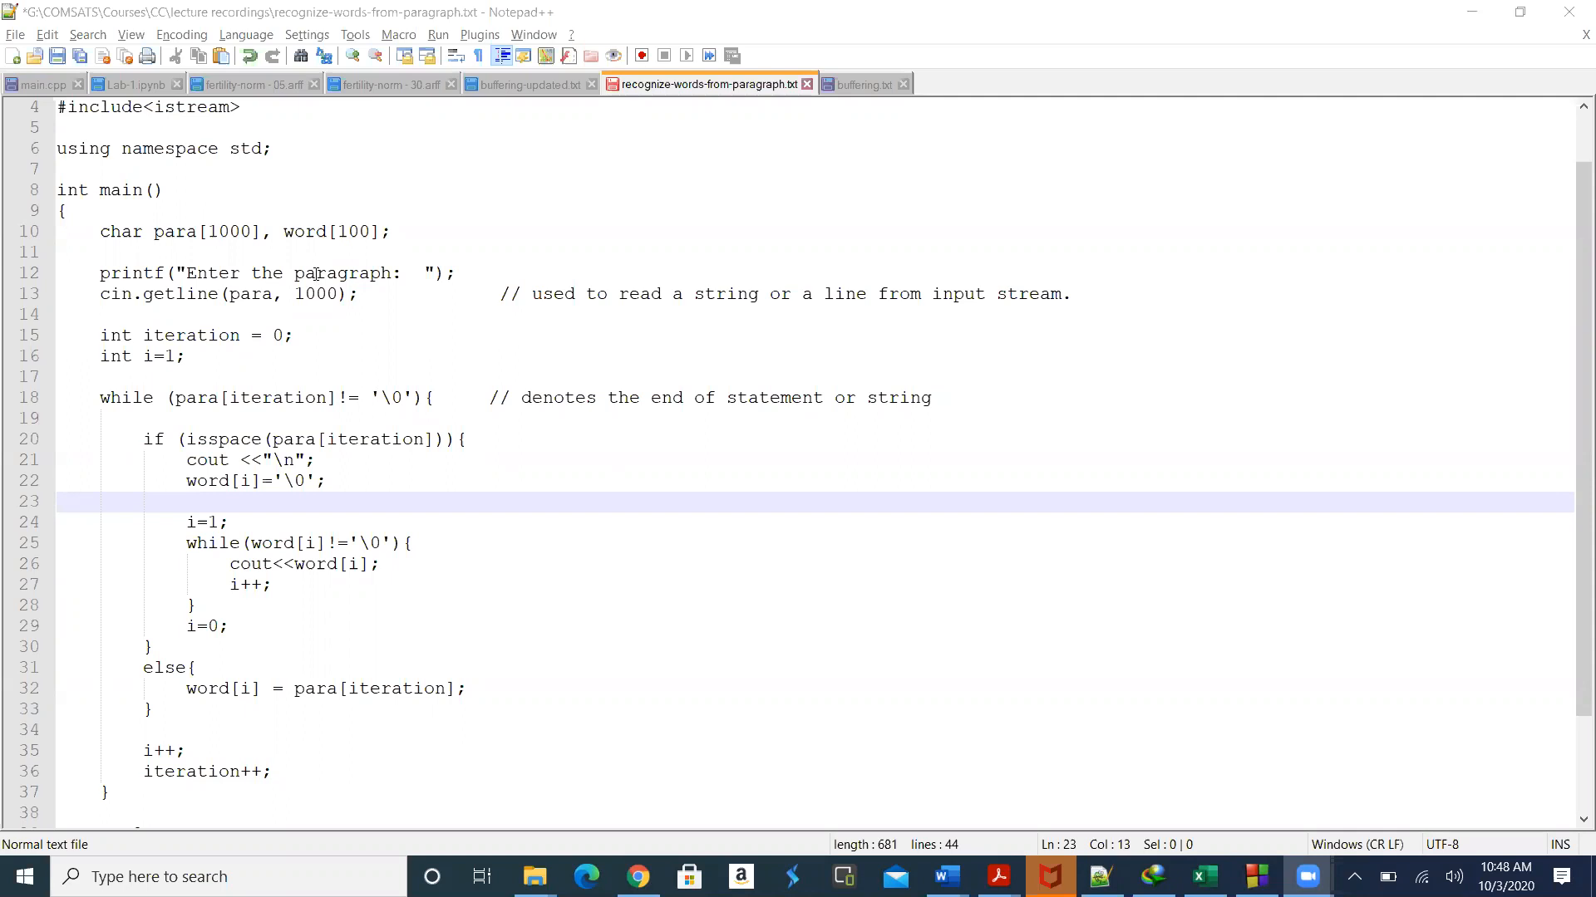
{"action": "mouse_move", "coordinate": [472, 131]}
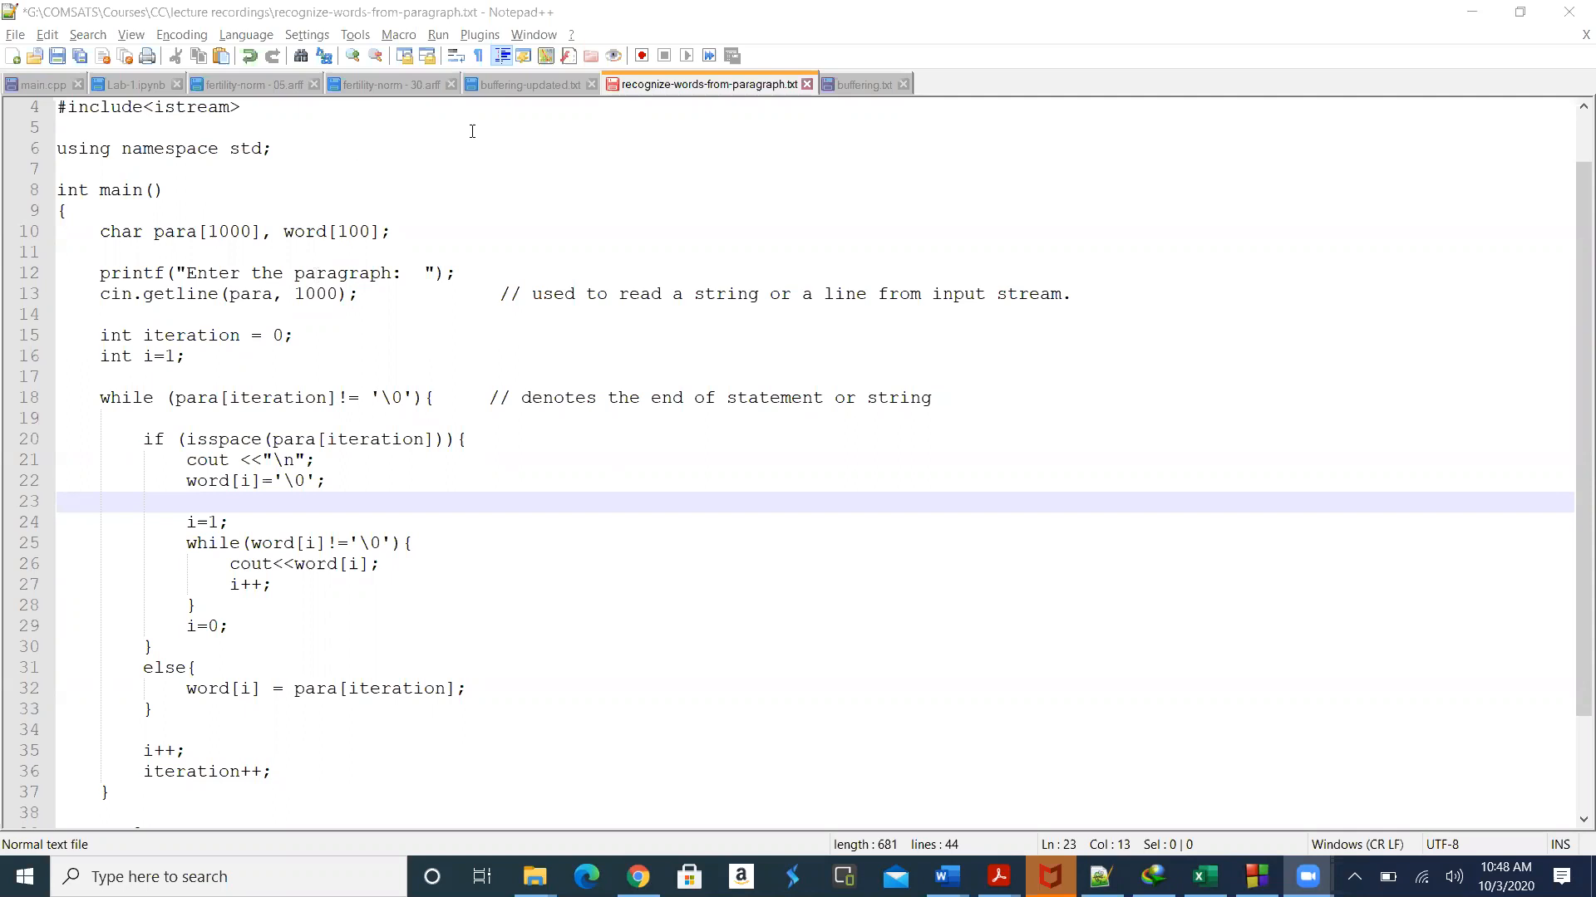
{"action": "mouse_move", "coordinate": [283, 305]}
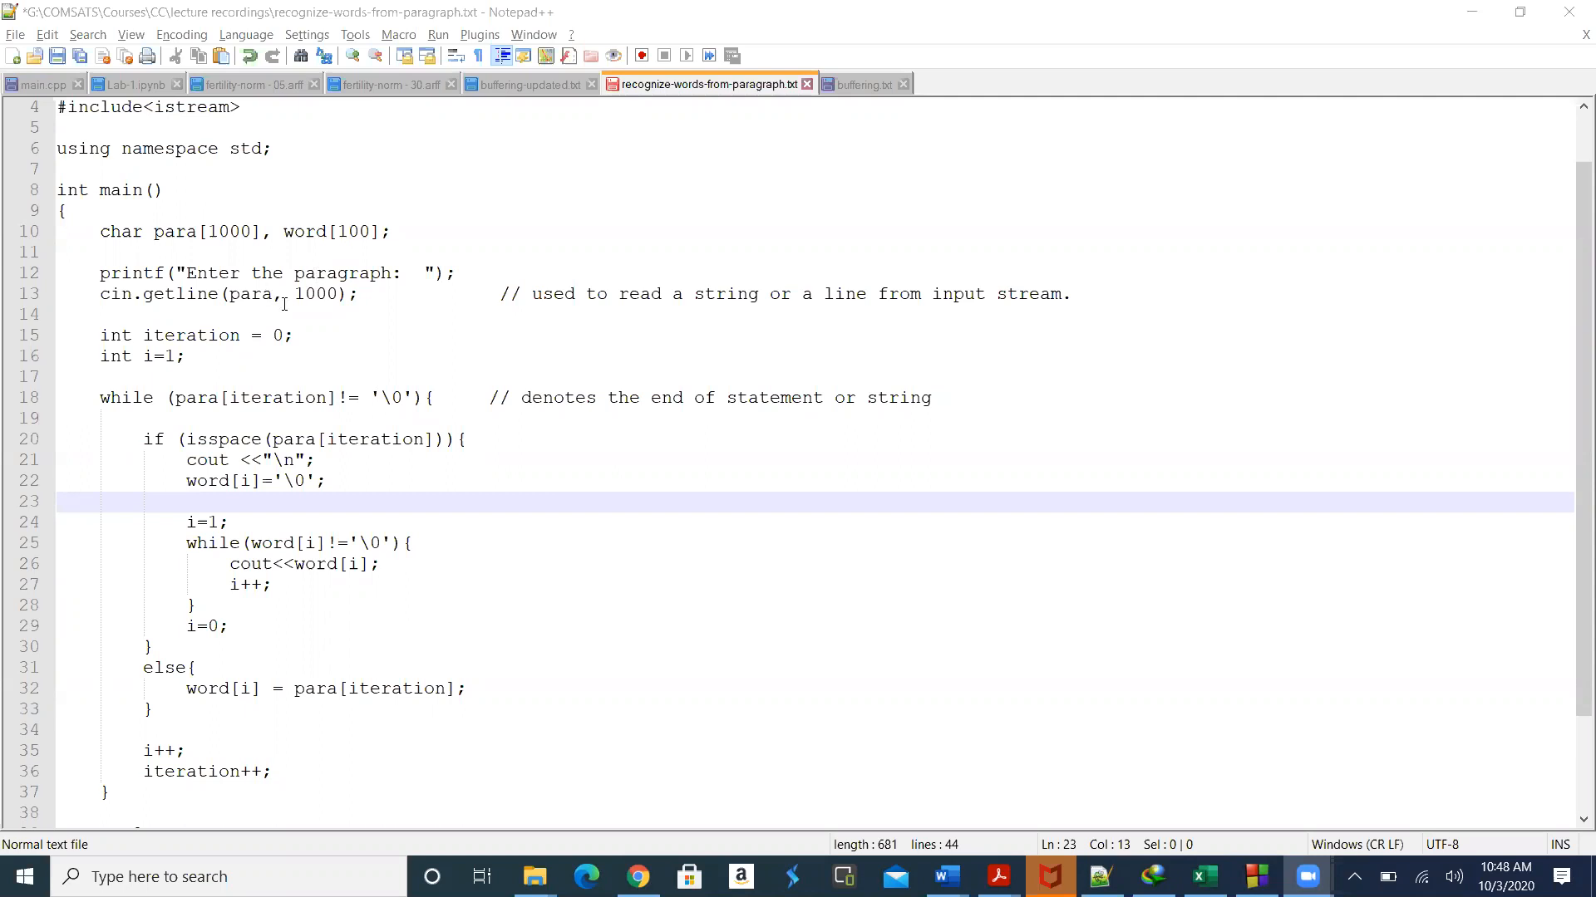
{"action": "mouse_move", "coordinate": [282, 310]}
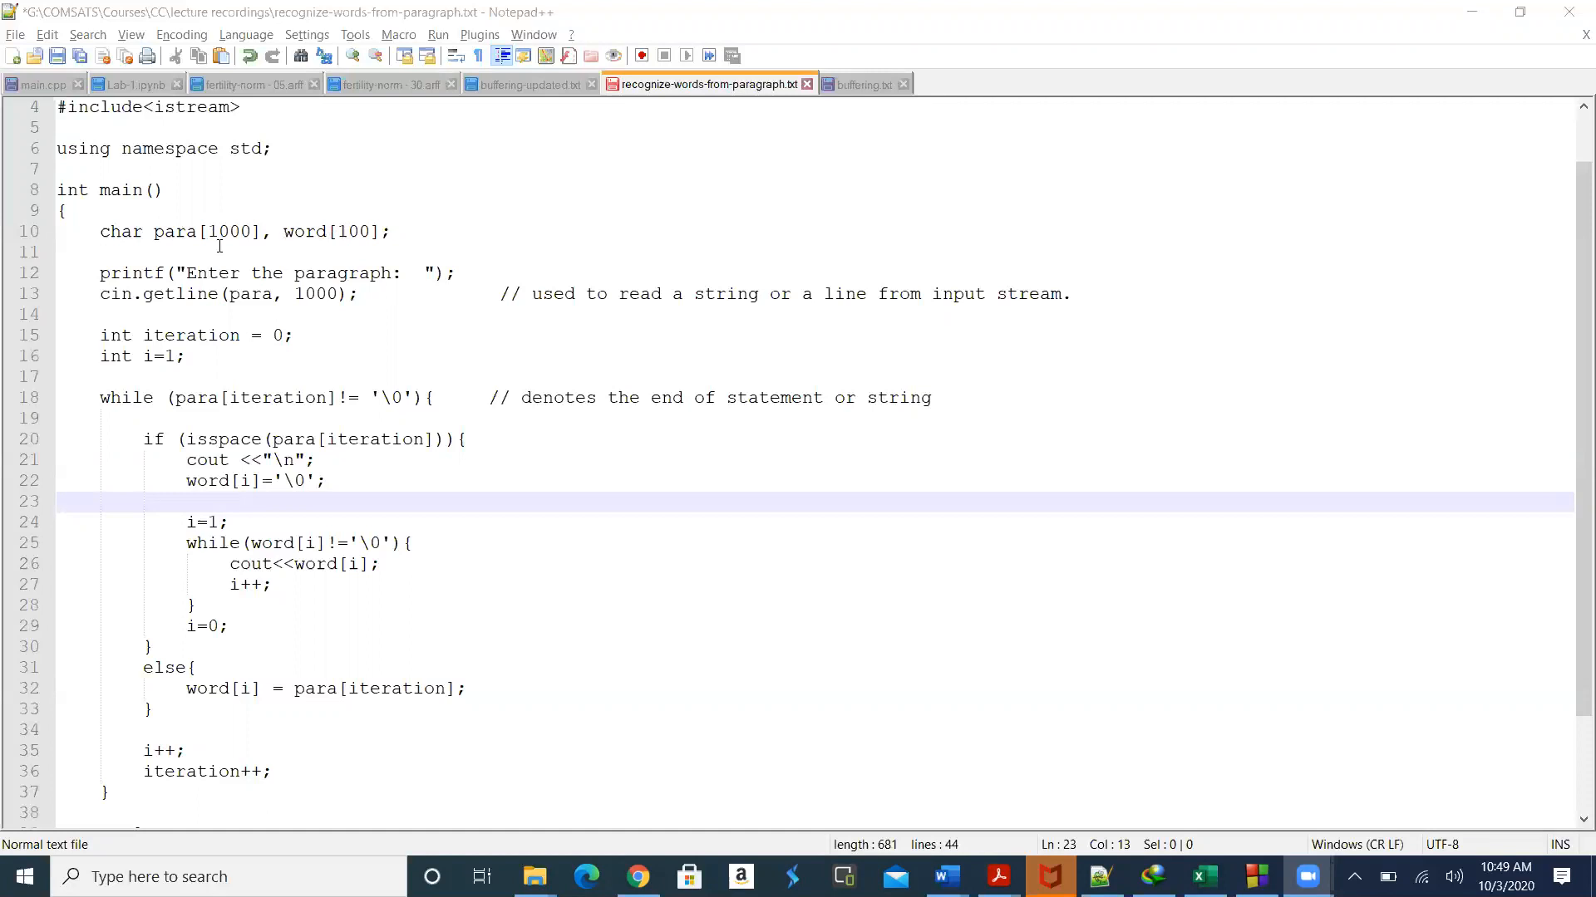
{"action": "mouse_move", "coordinate": [329, 264]}
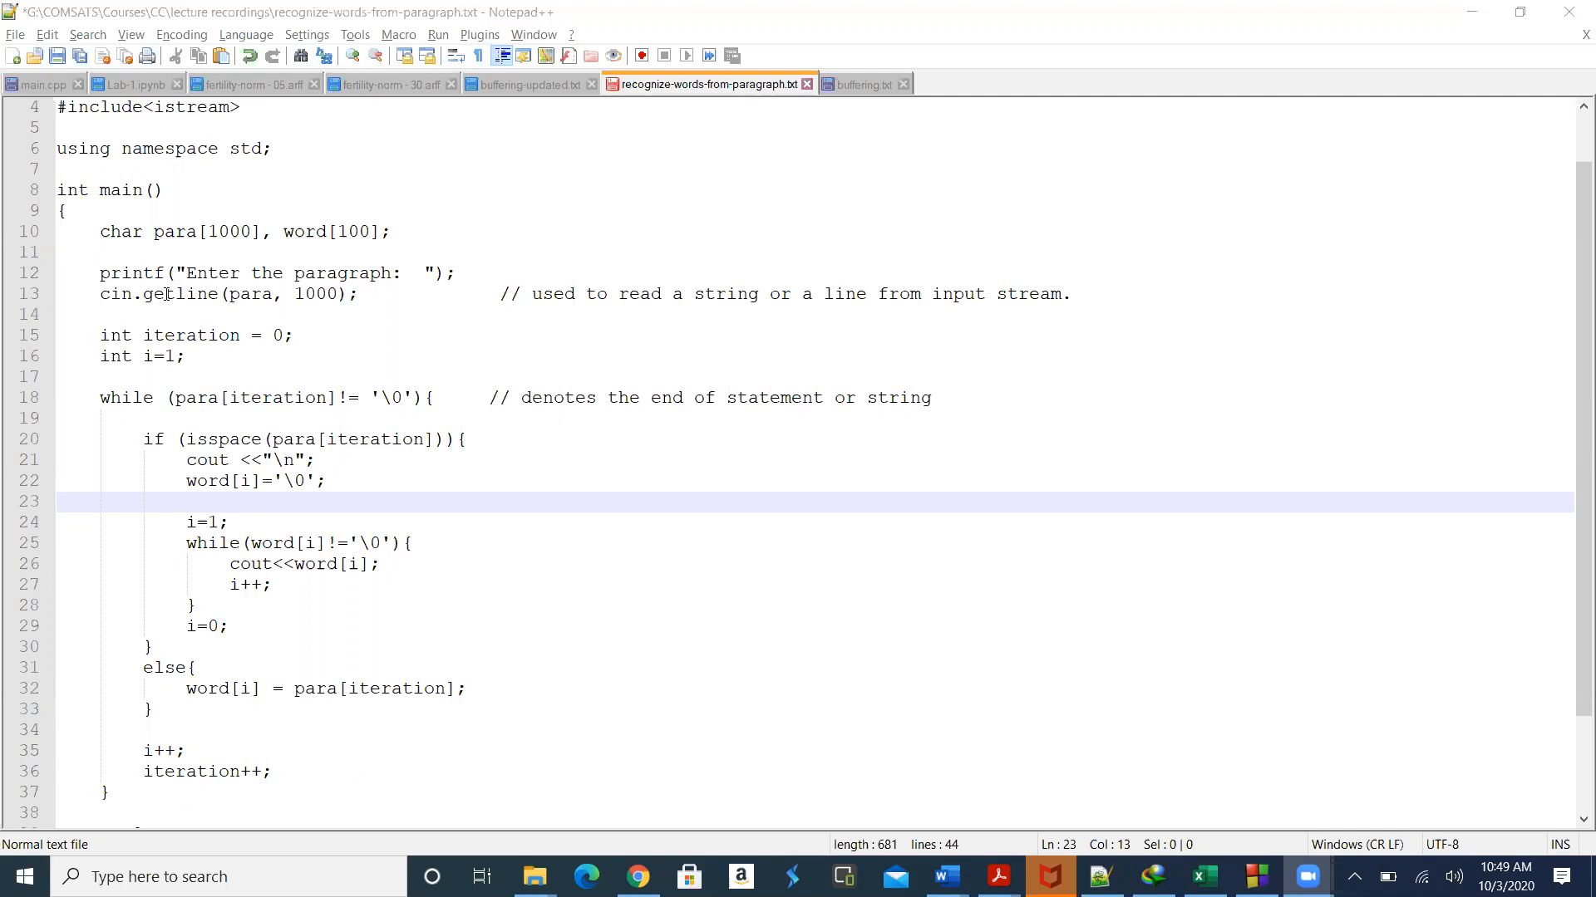
Step: Select 'getline' on line 13 to highlight the paragraph-input call
{"action": "double_click", "coordinate": [170, 294]}
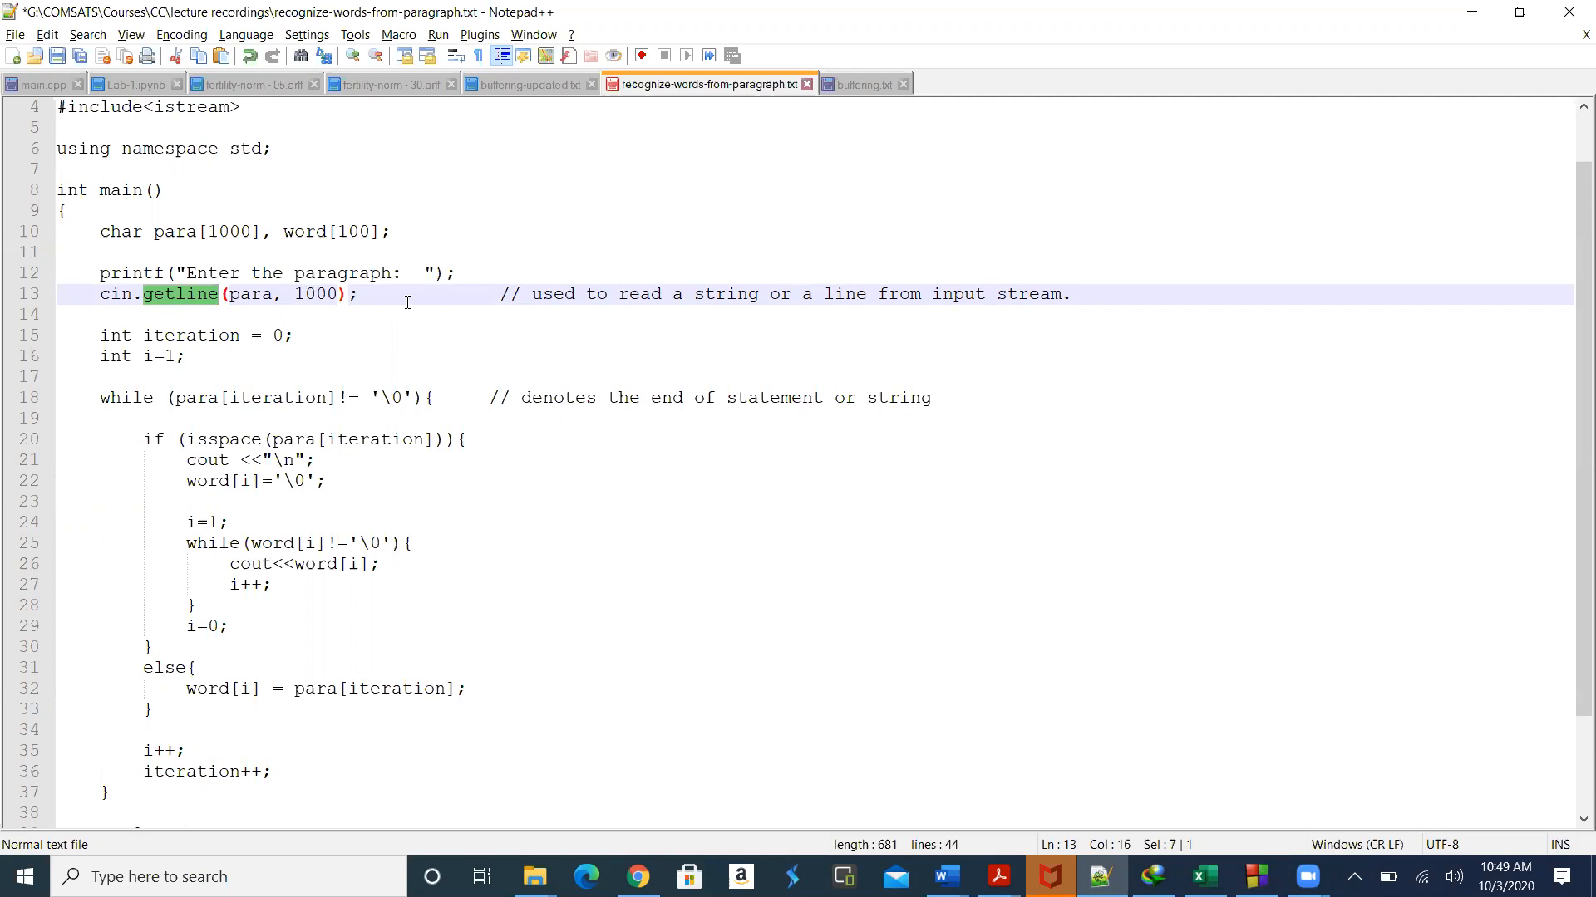
{"action": "mouse_move", "coordinate": [212, 302]}
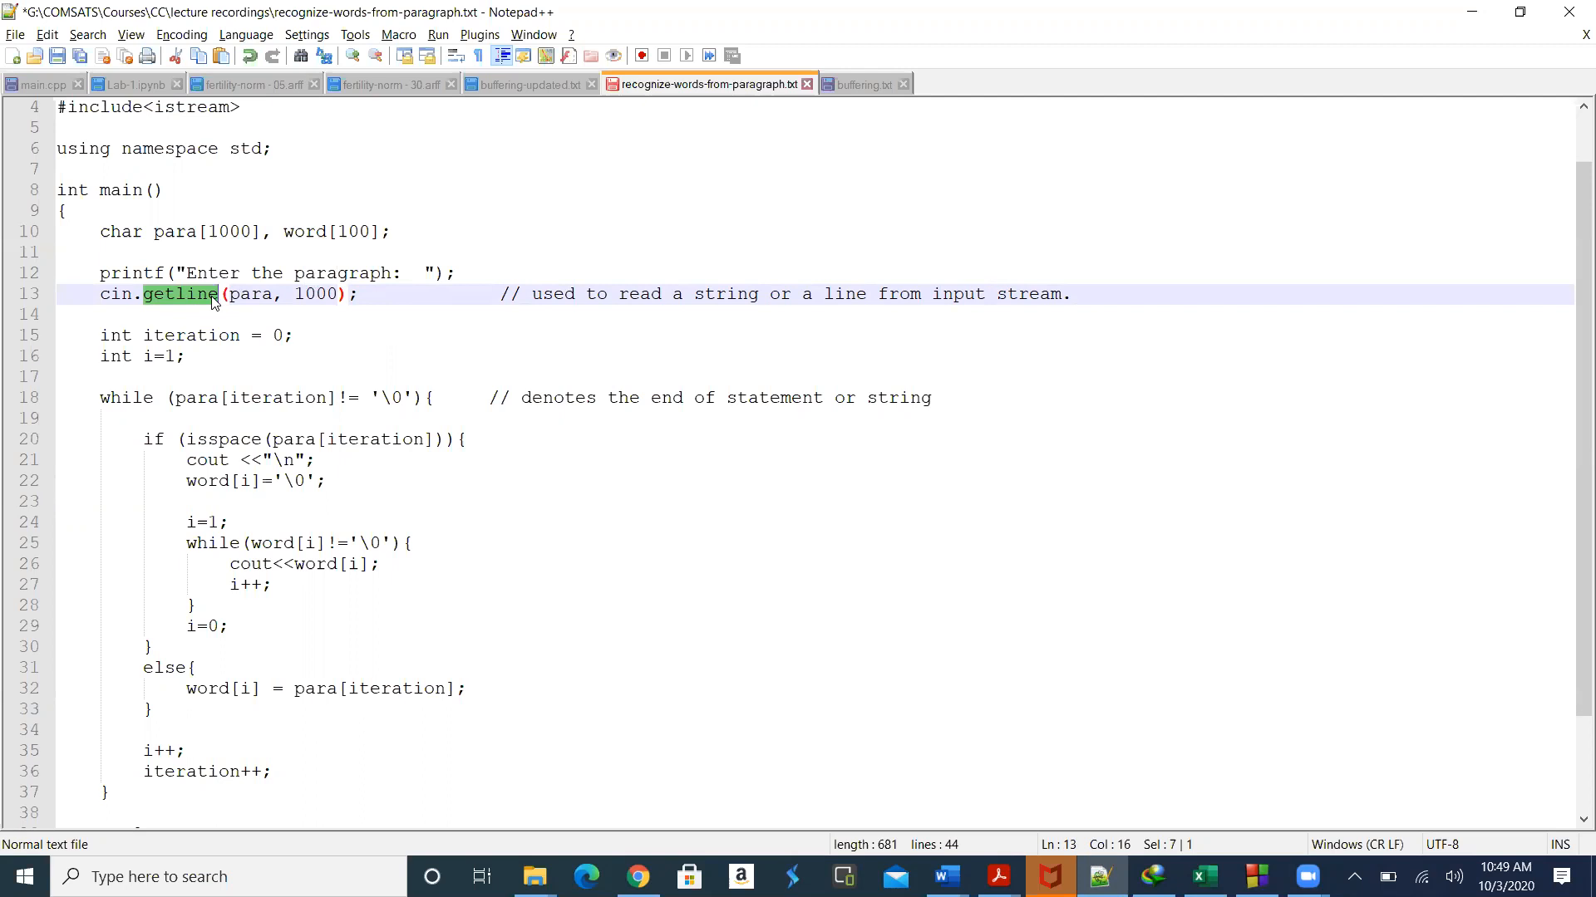
{"action": "mouse_move", "coordinate": [182, 299]}
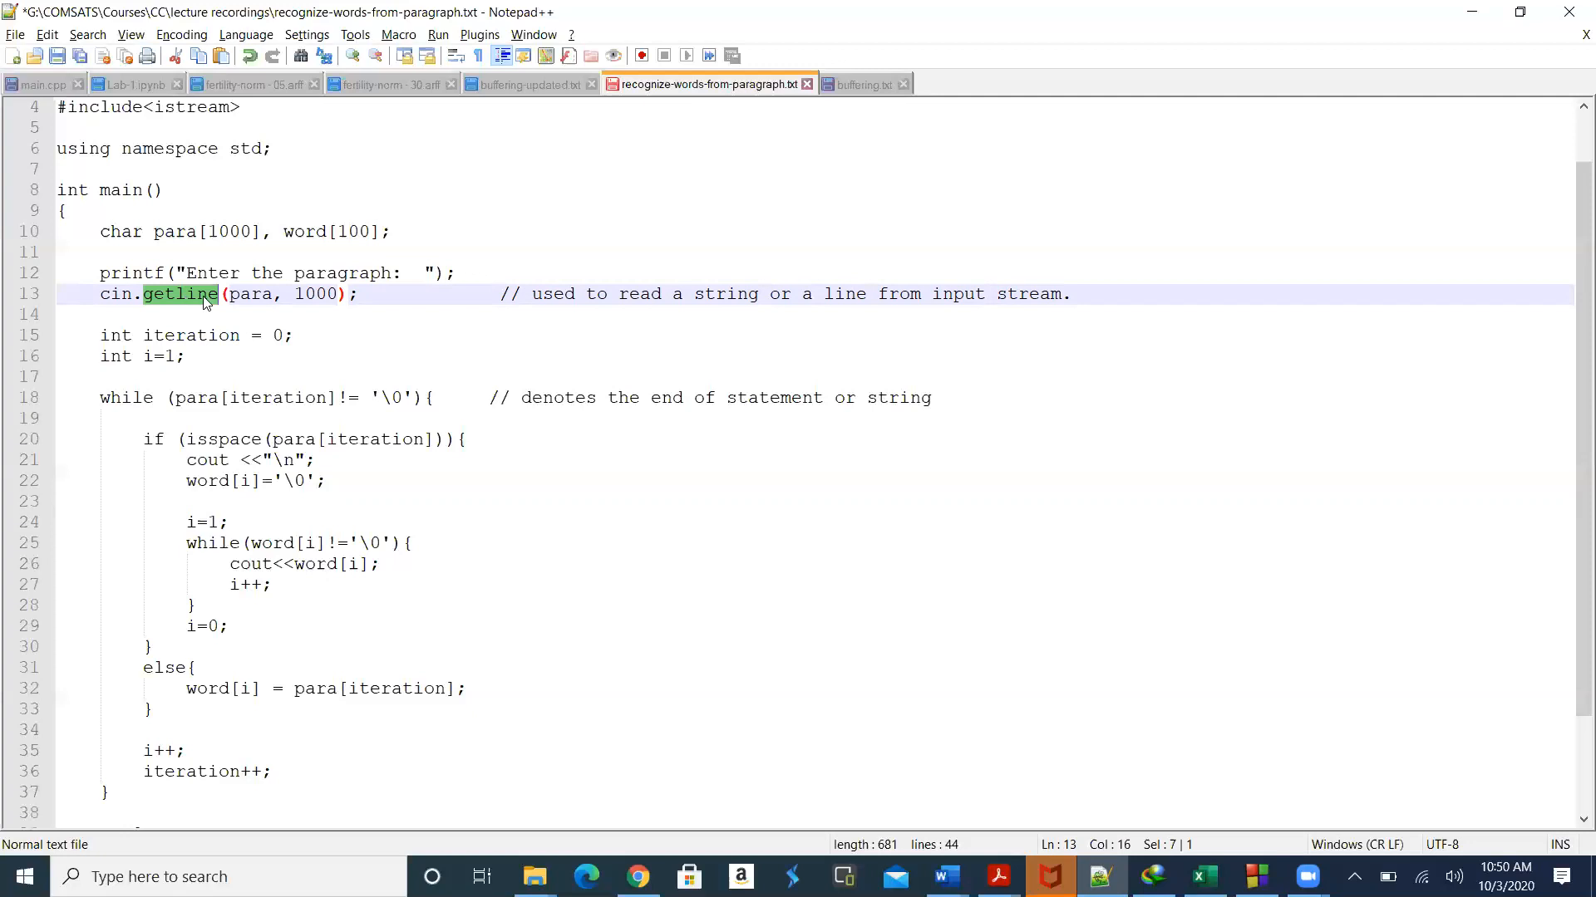
{"action": "mouse_move", "coordinate": [218, 303]}
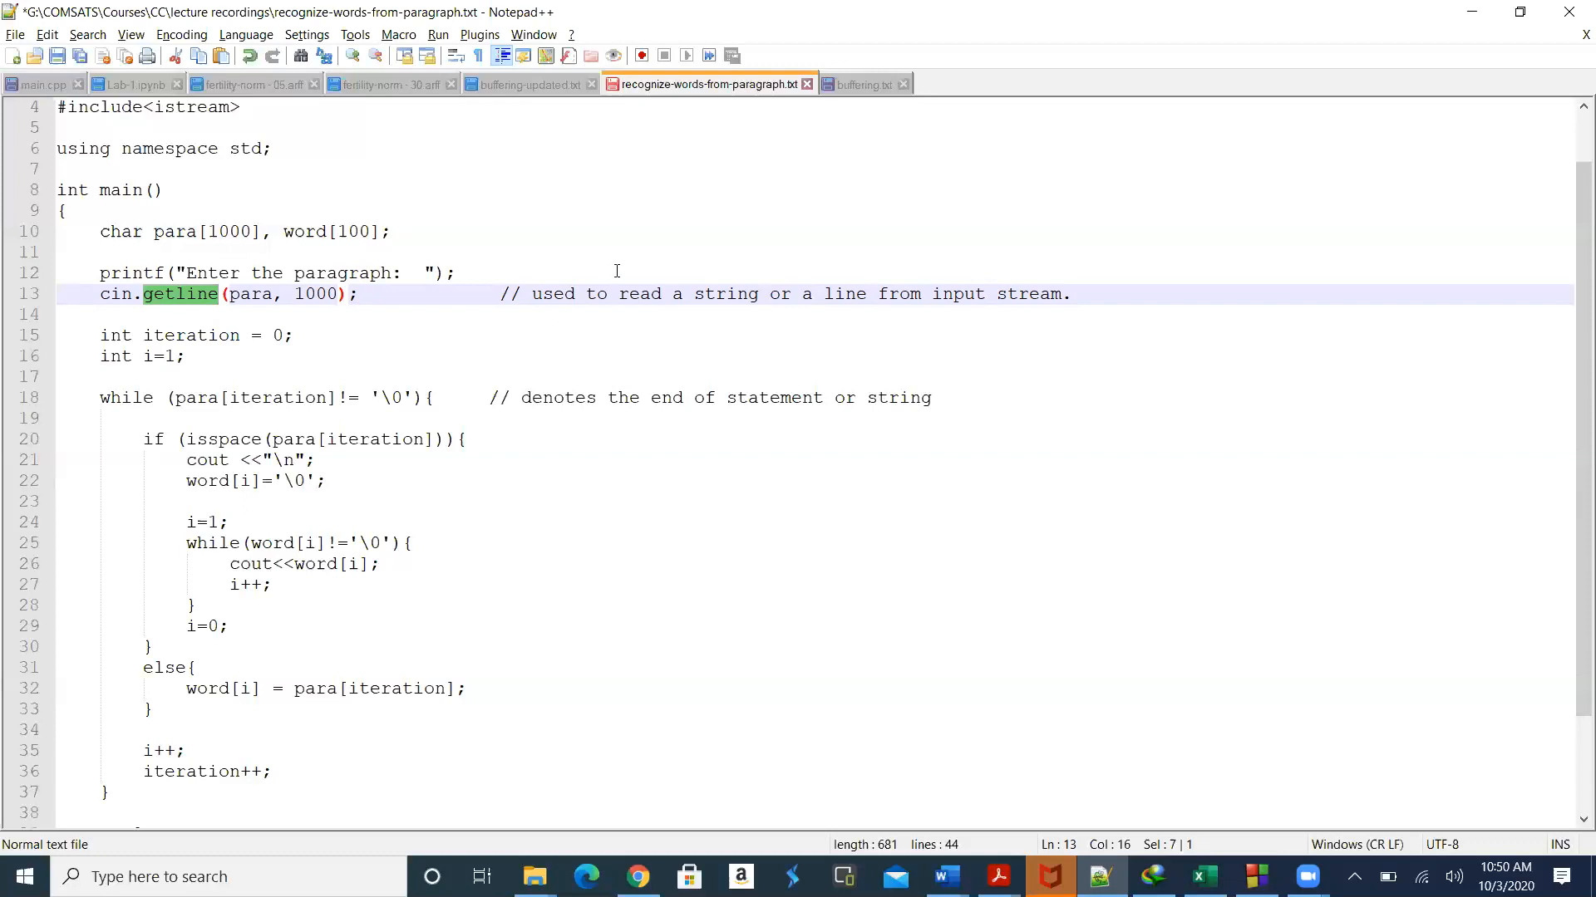
{"action": "mouse_move", "coordinate": [452, 323]}
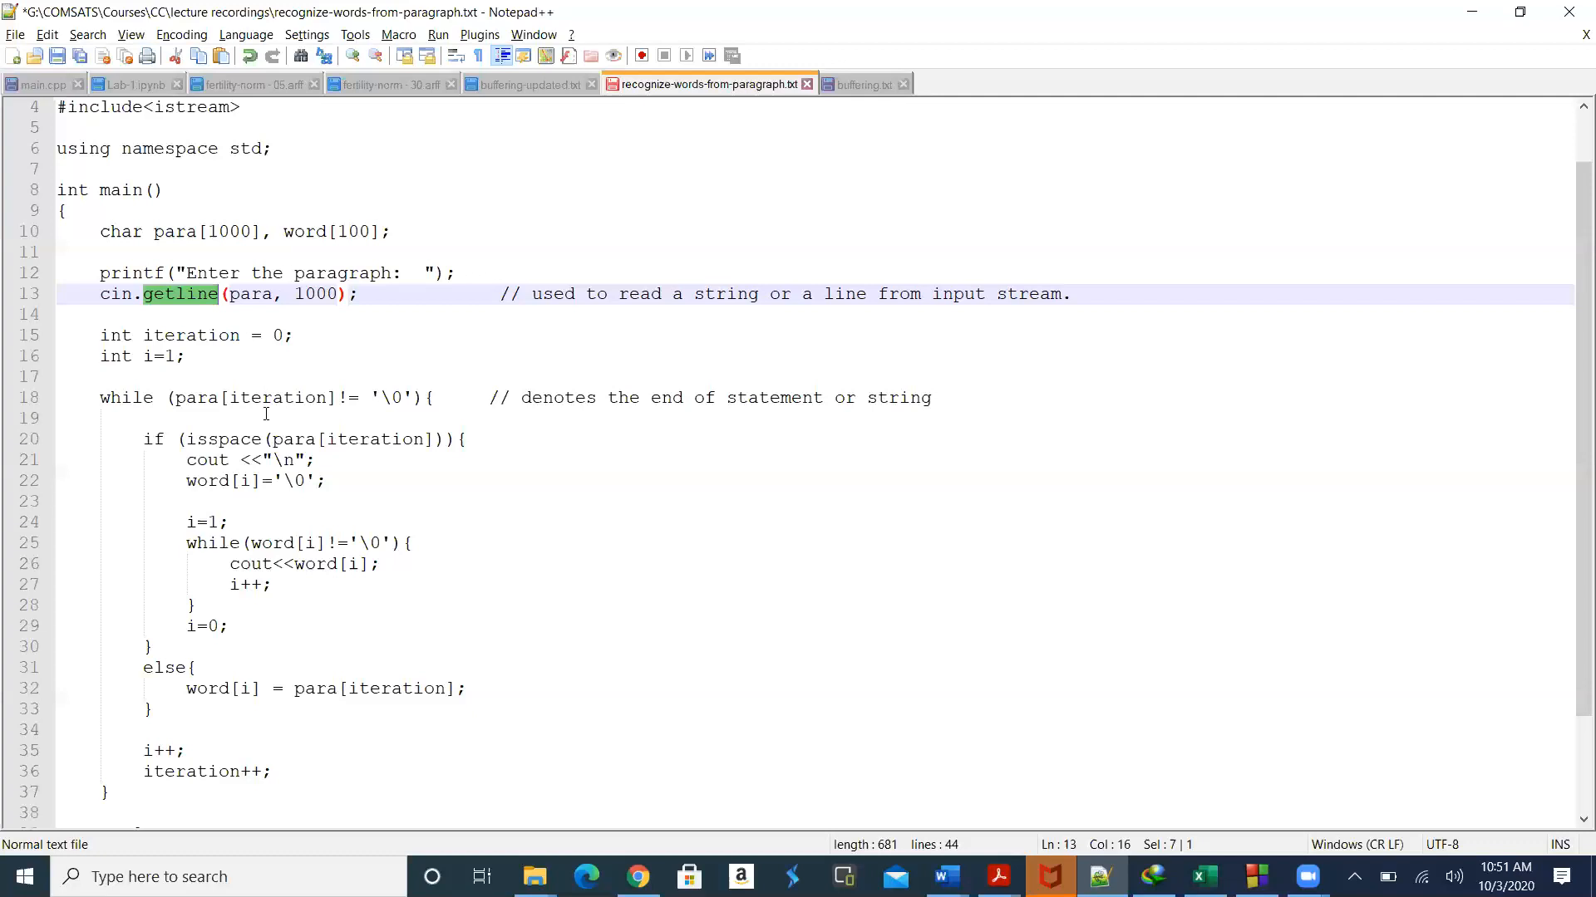
{"action": "scroll", "scroll_direction": "down", "scroll_amount": 3}
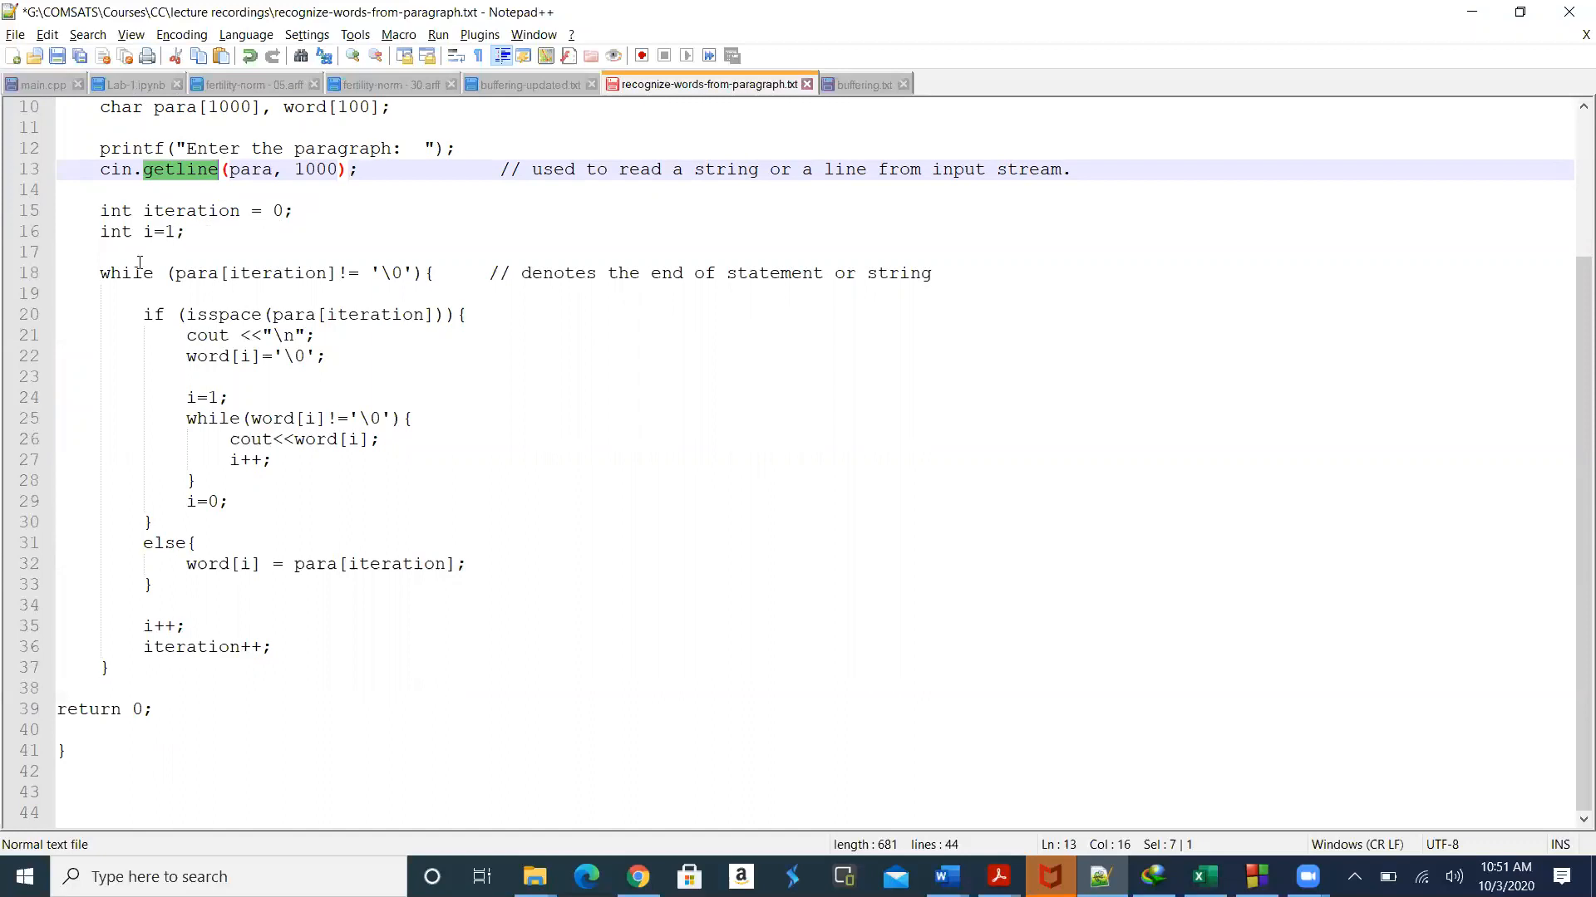
{"action": "mouse_move", "coordinate": [125, 467]}
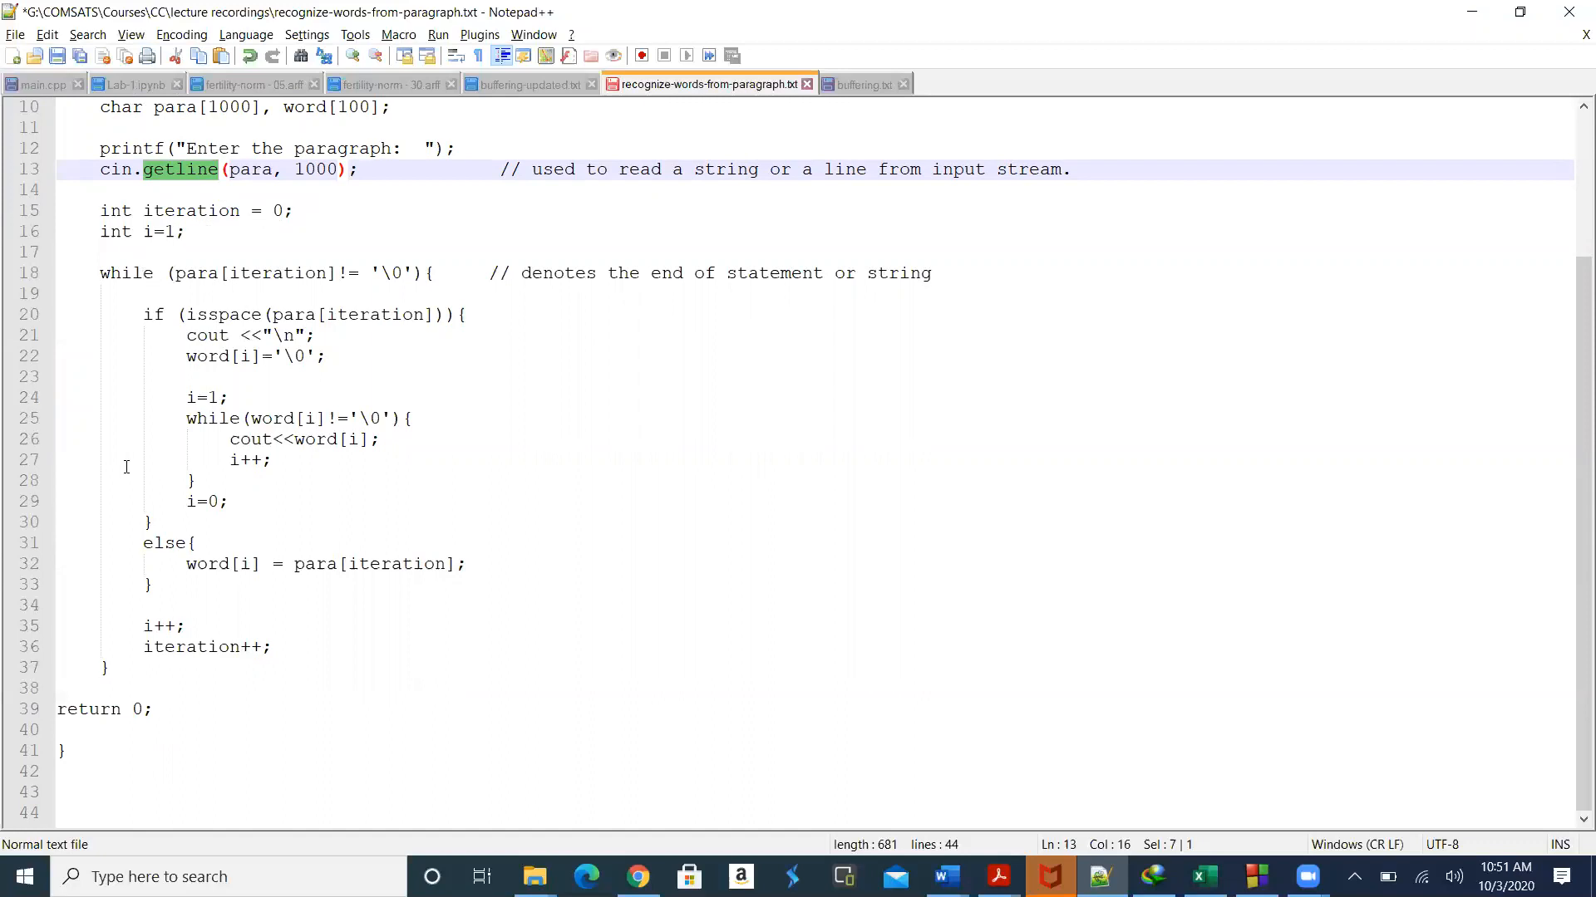
{"action": "mouse_move", "coordinate": [190, 272]}
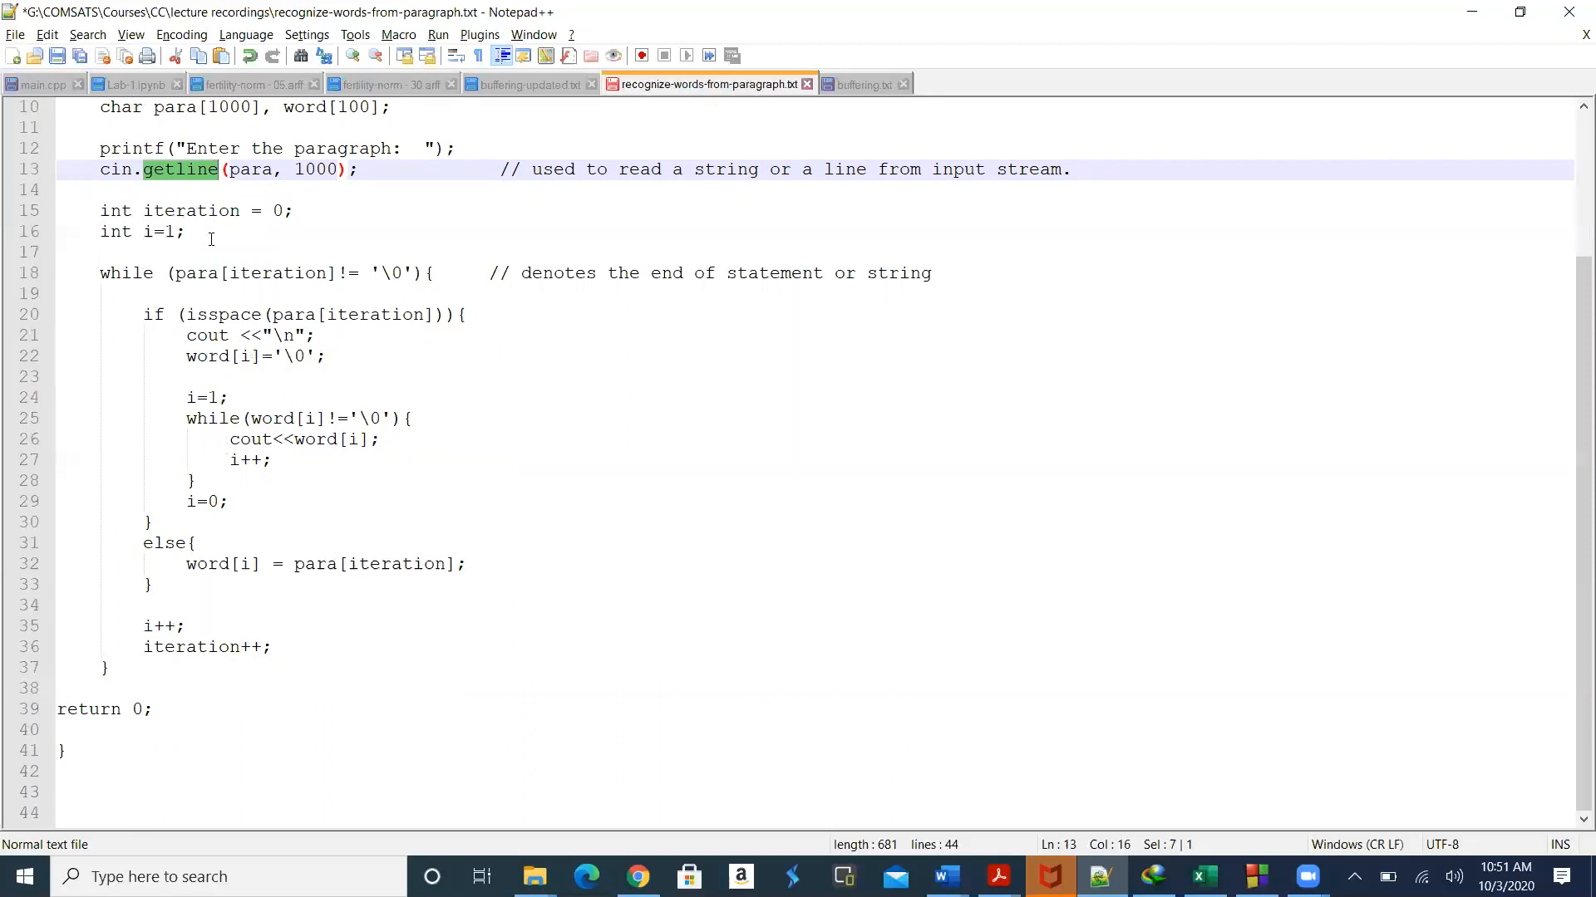
{"action": "mouse_move", "coordinate": [258, 170]}
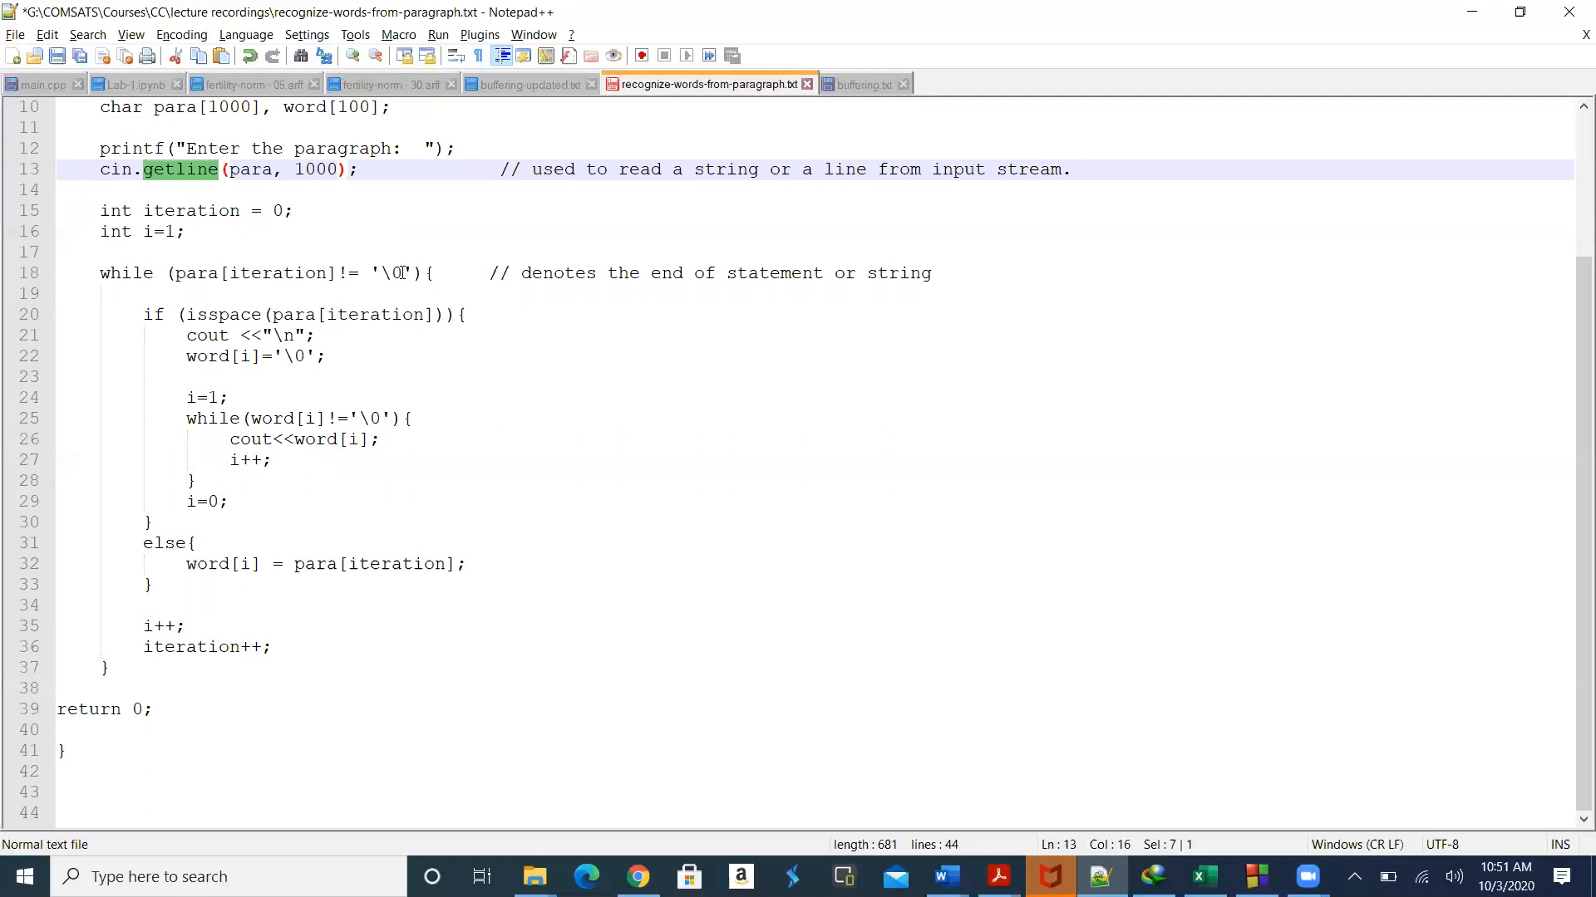
{"action": "mouse_move", "coordinate": [396, 272]}
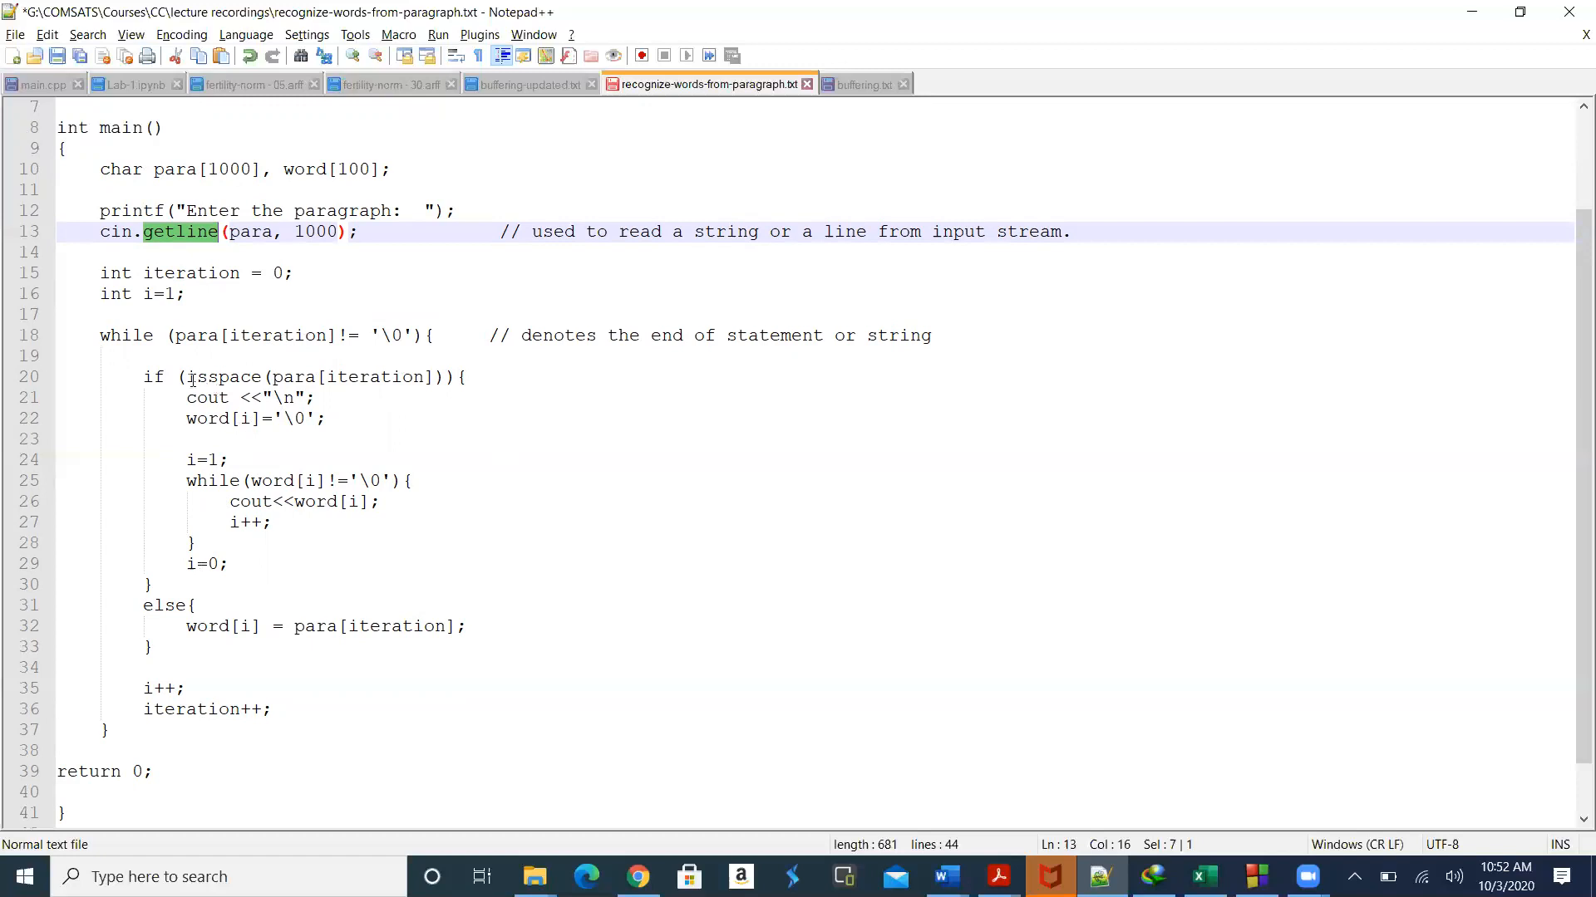
{"action": "mouse_move", "coordinate": [179, 376]}
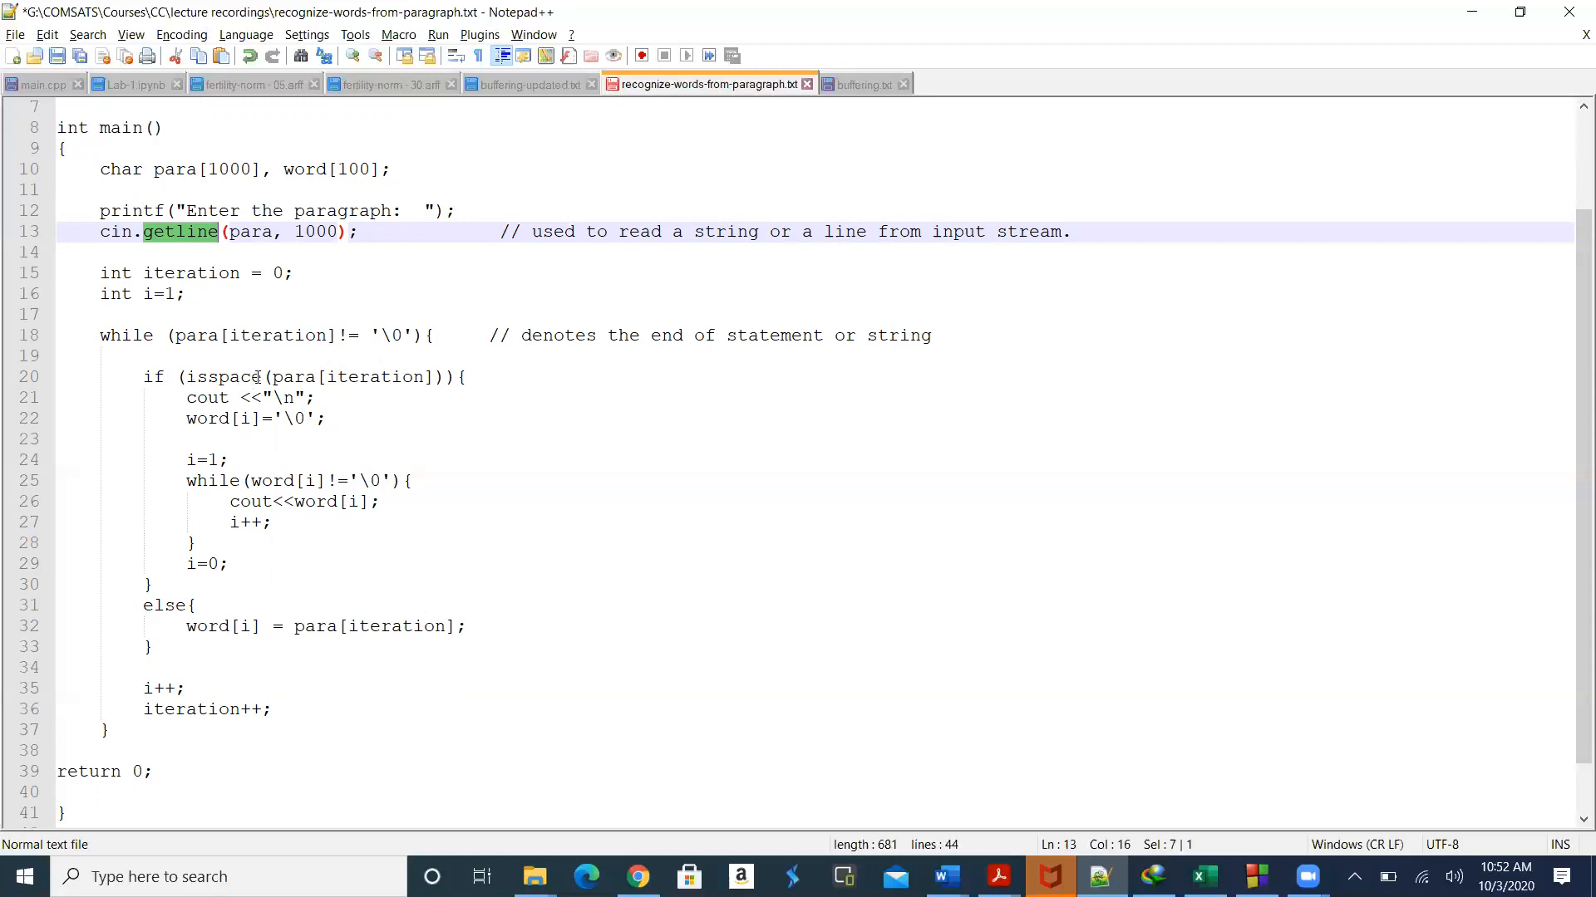
{"action": "mouse_move", "coordinate": [336, 384]}
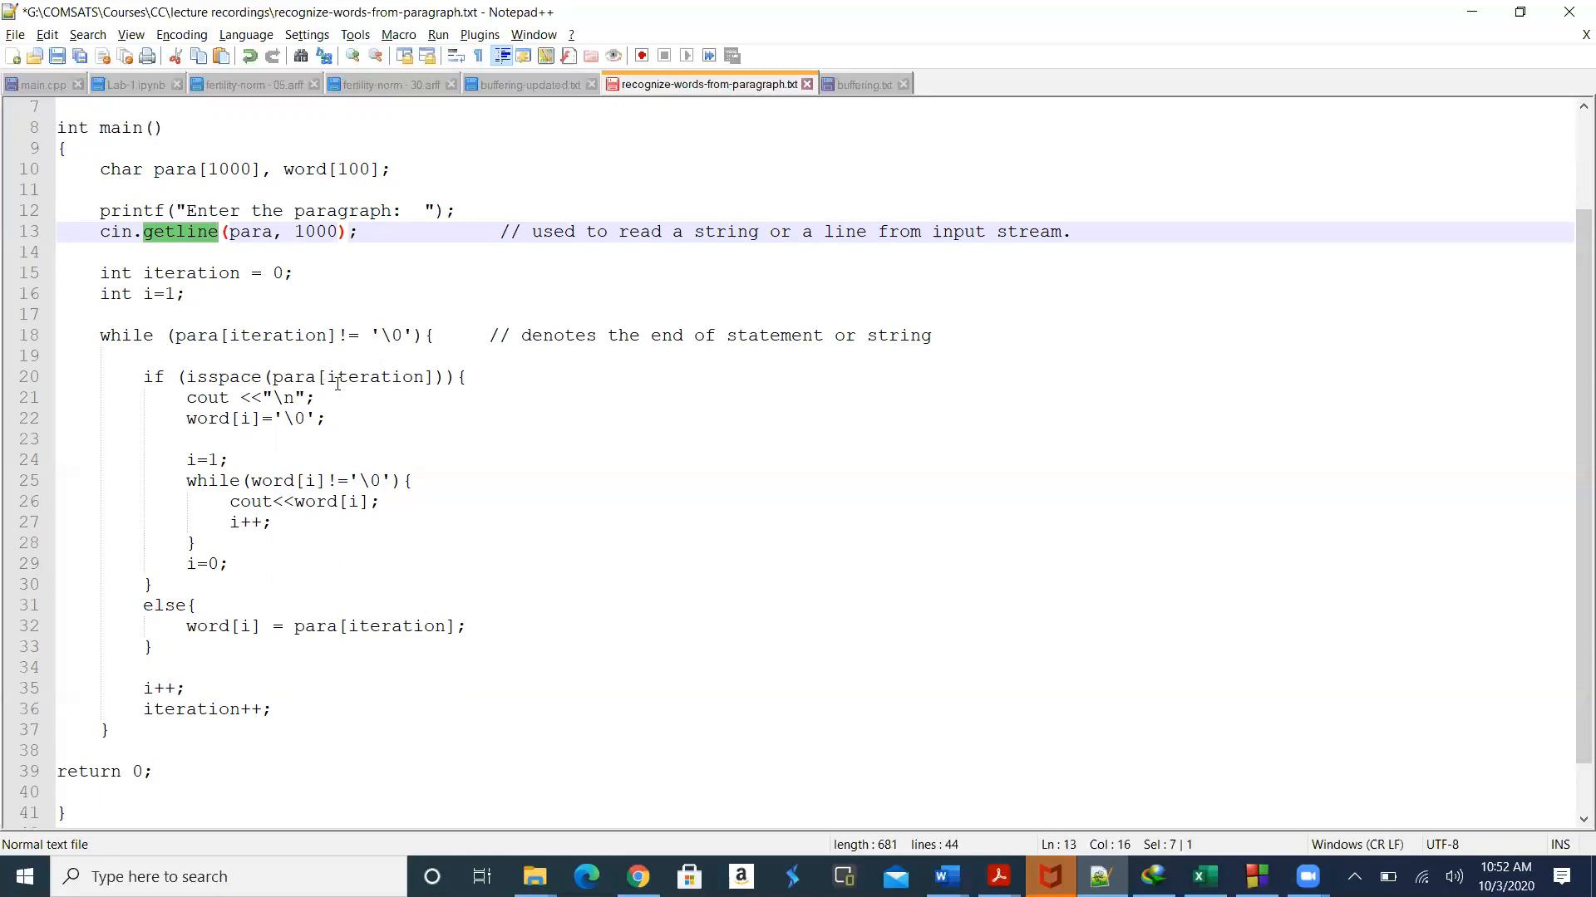
{"action": "mouse_move", "coordinate": [567, 198]}
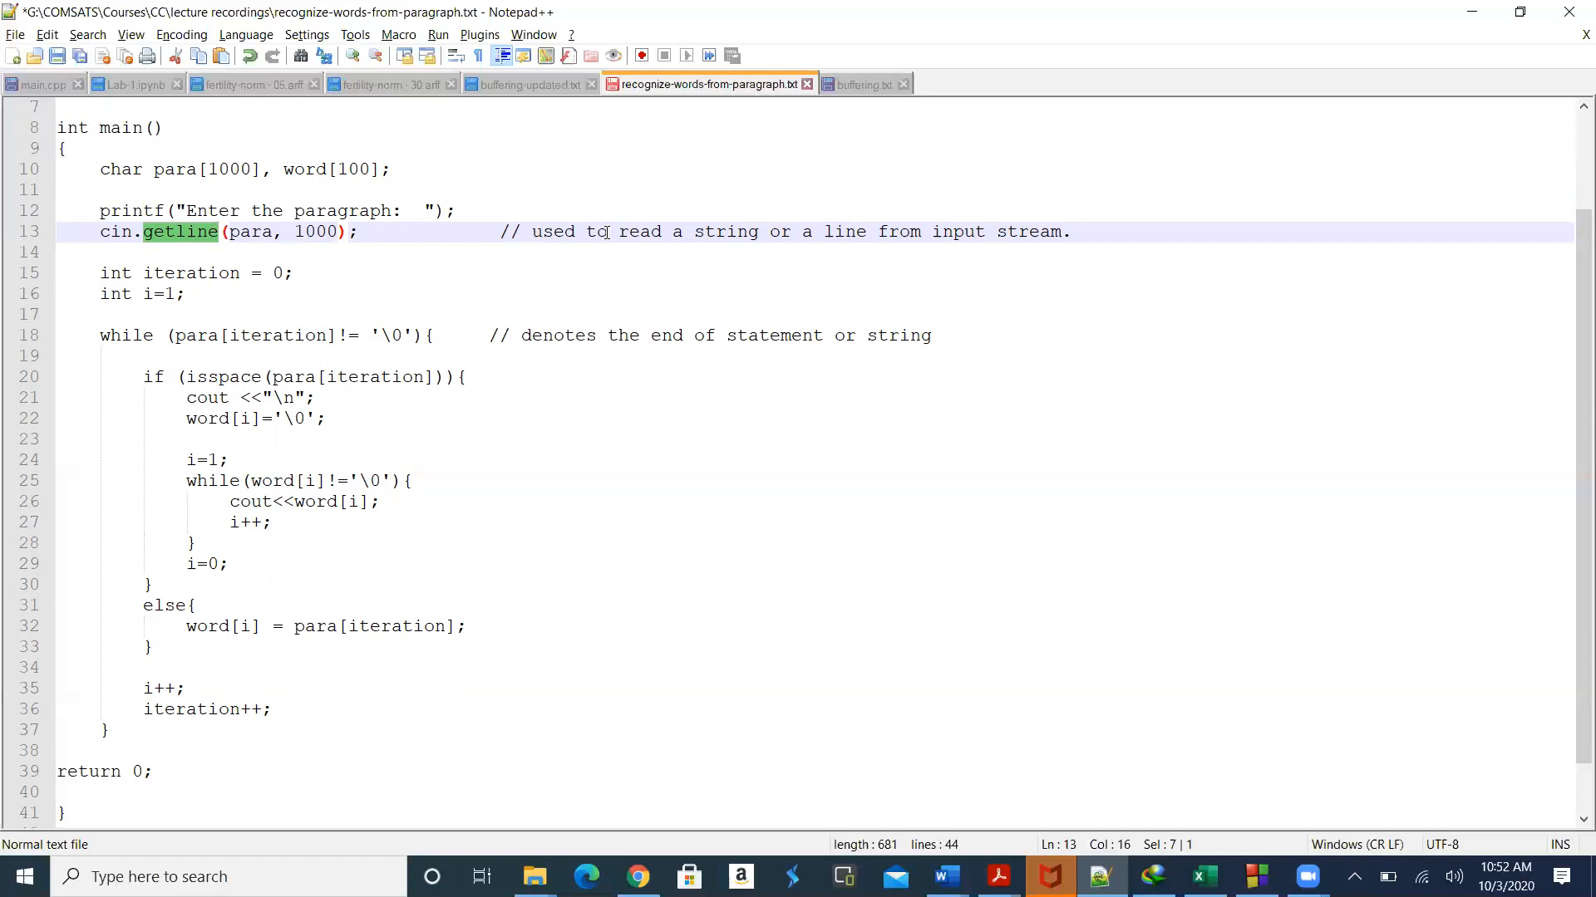
{"action": "mouse_move", "coordinate": [909, 225]}
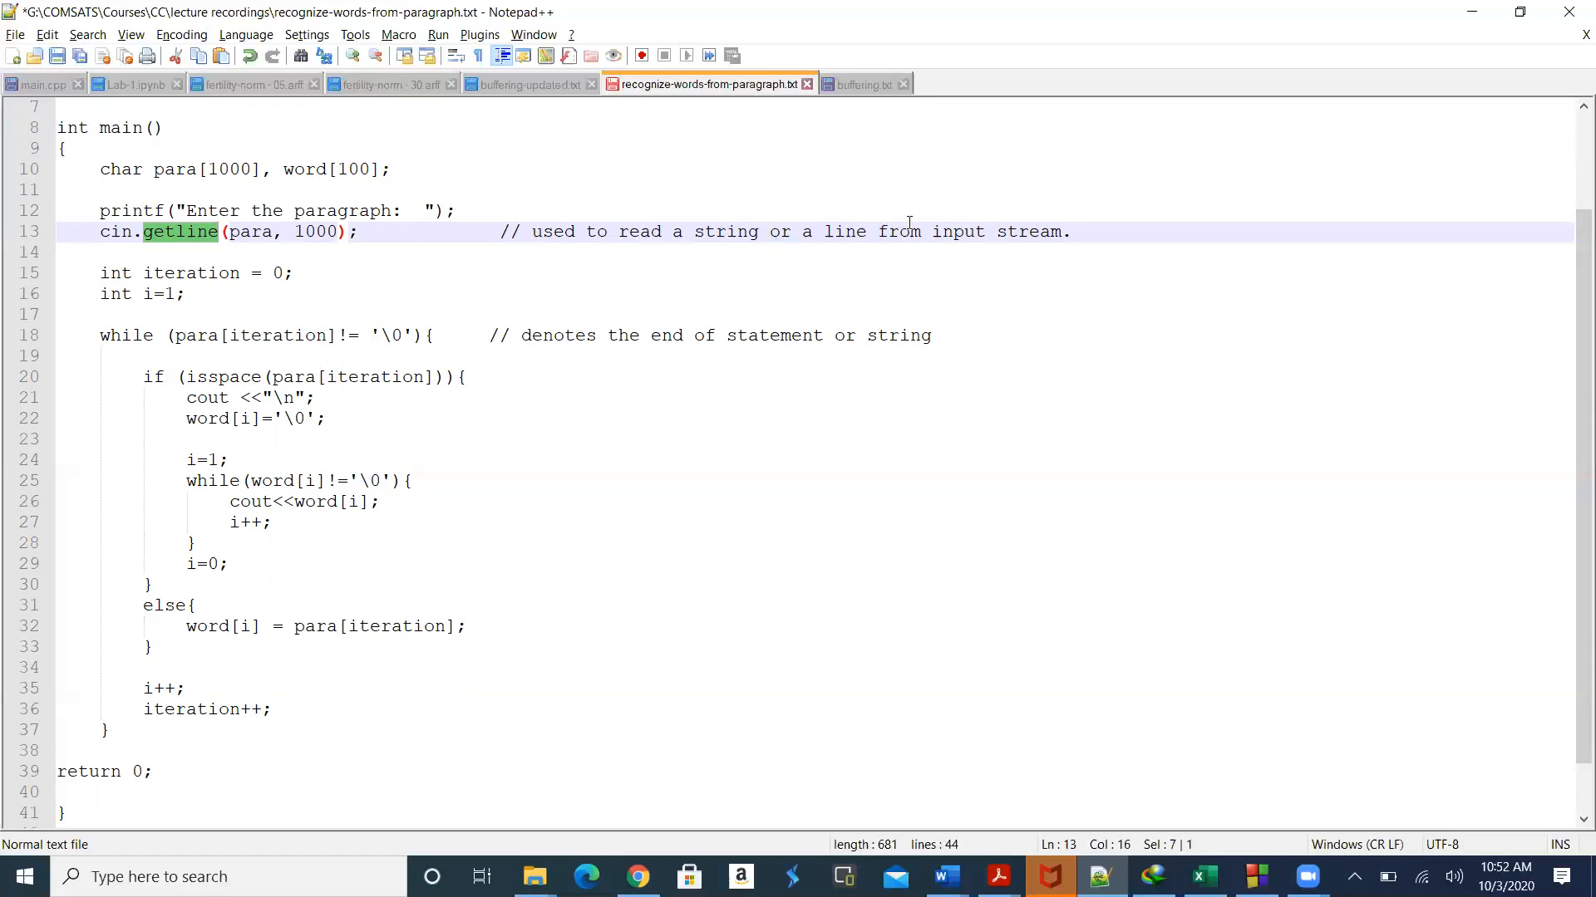
{"action": "mouse_move", "coordinate": [543, 246]}
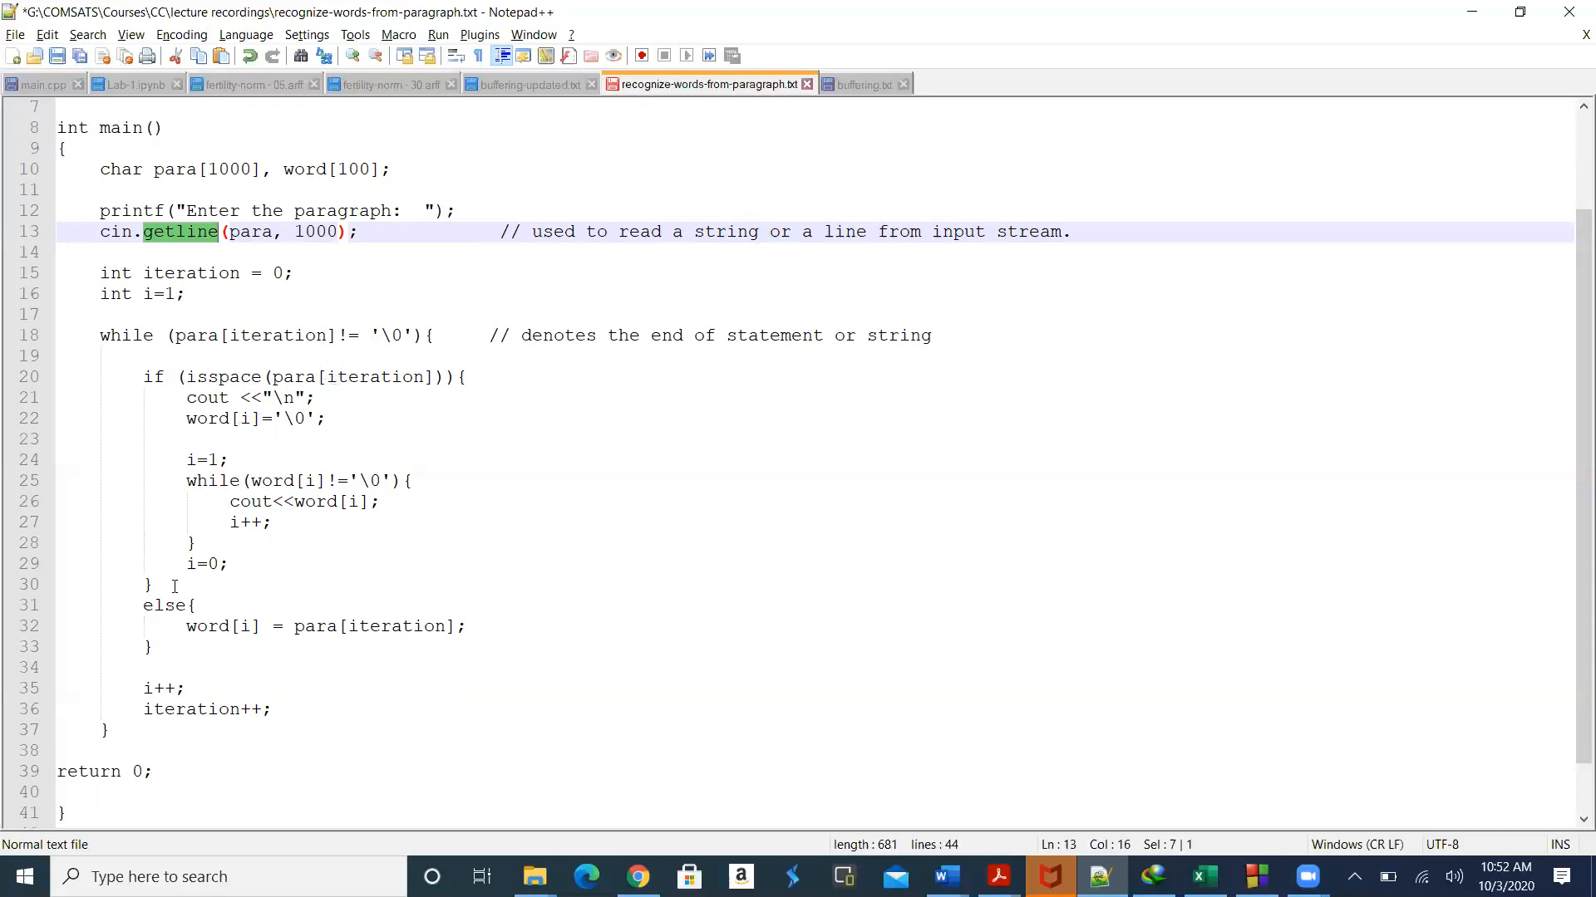
{"action": "mouse_move", "coordinate": [221, 641]}
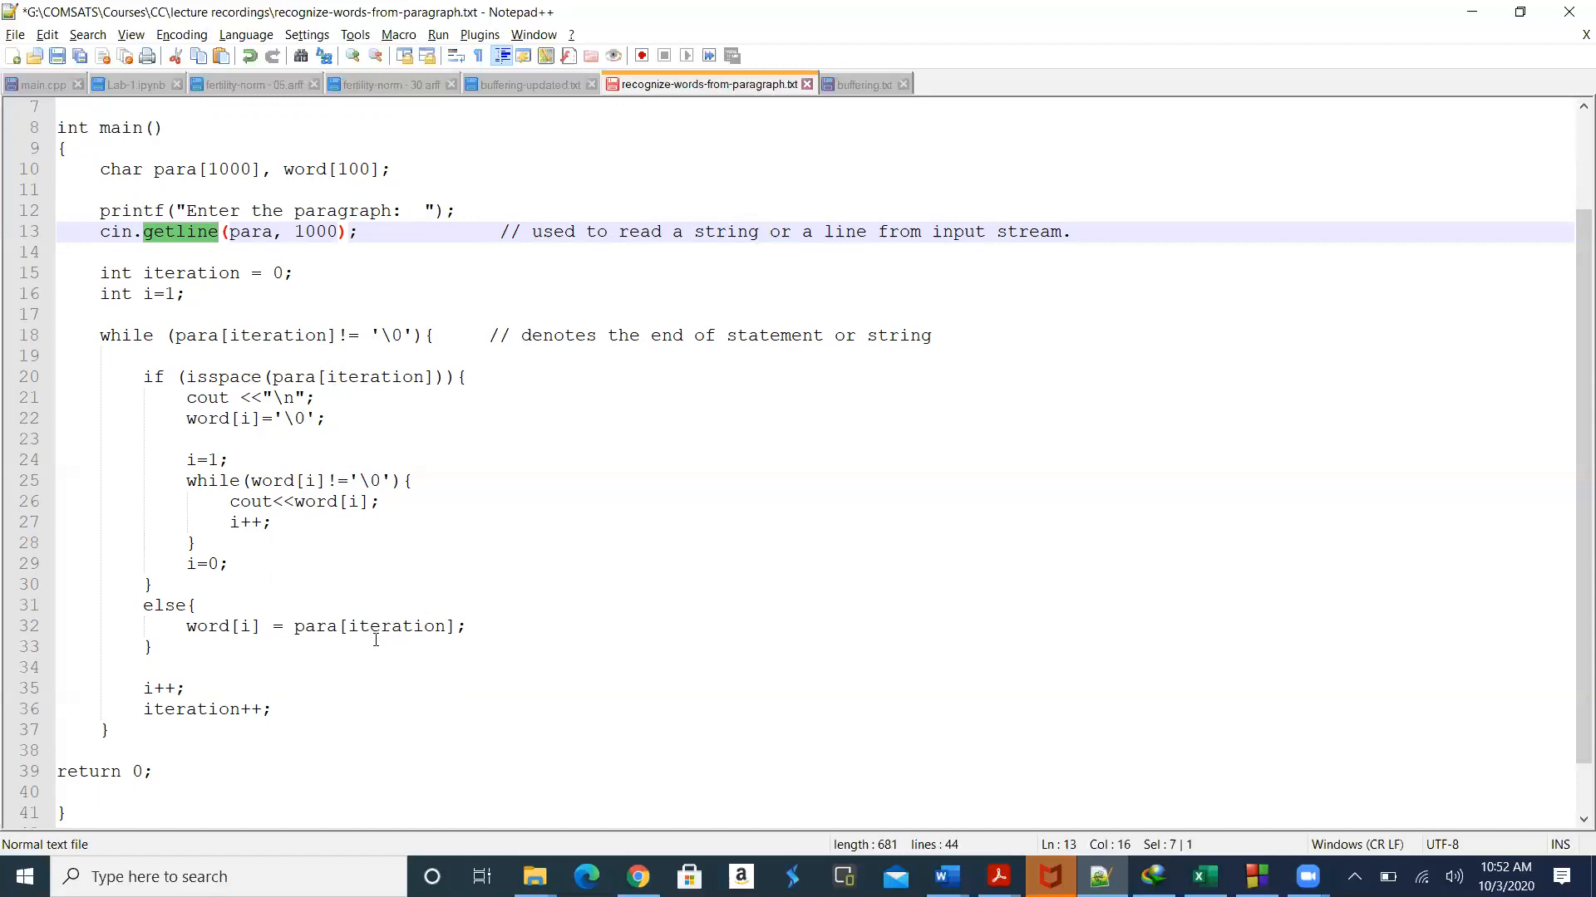
{"action": "mouse_move", "coordinate": [404, 667]}
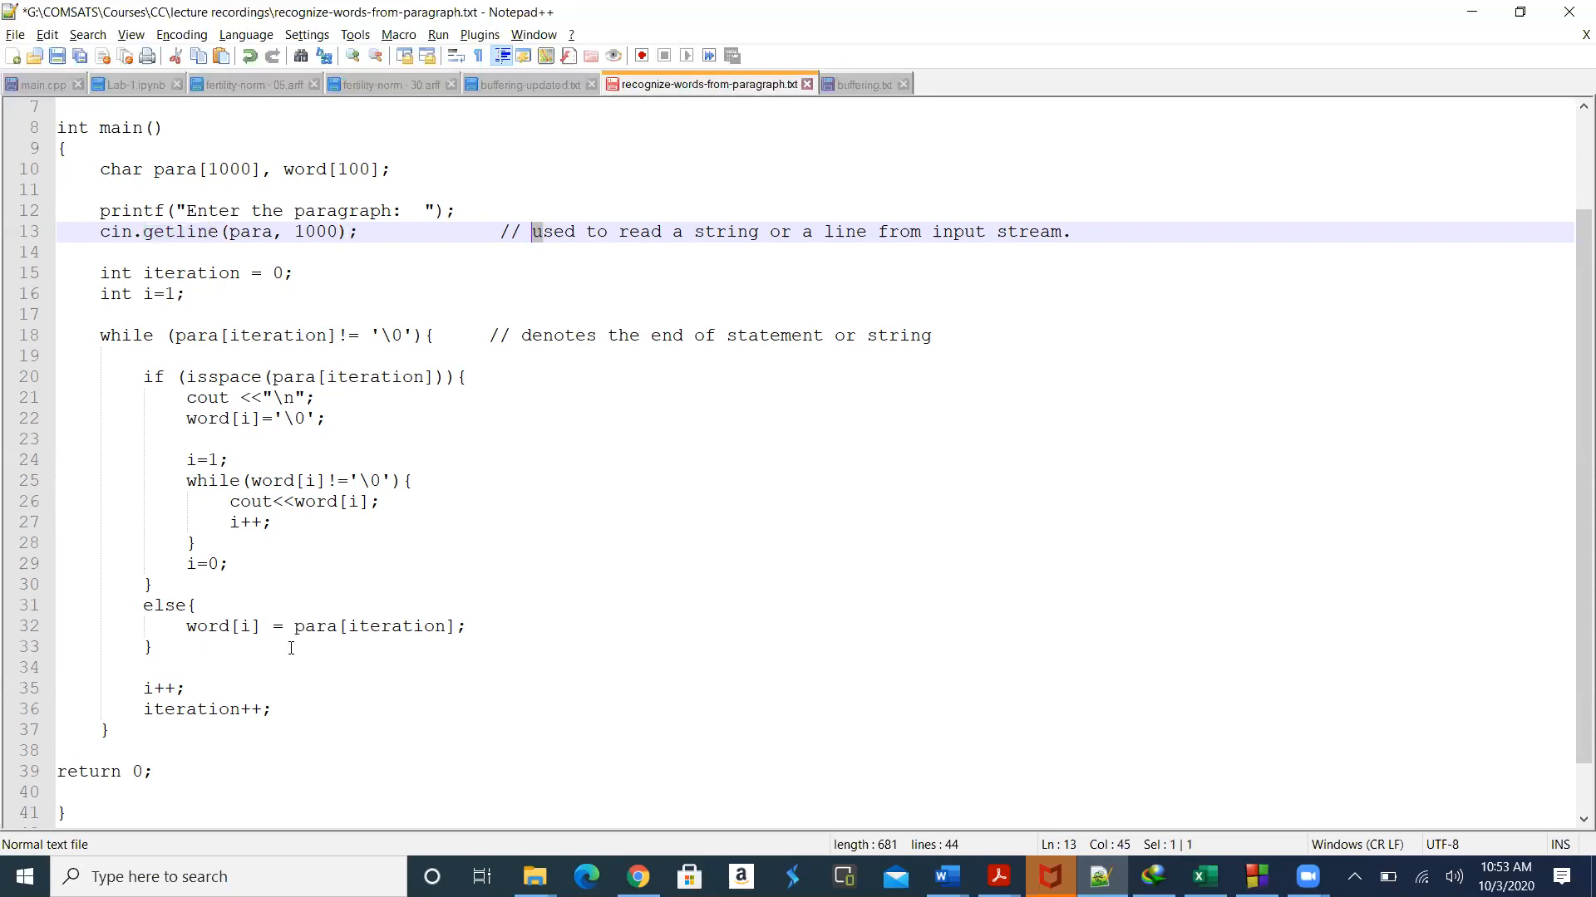
{"action": "left_click", "coordinate": [258, 627]}
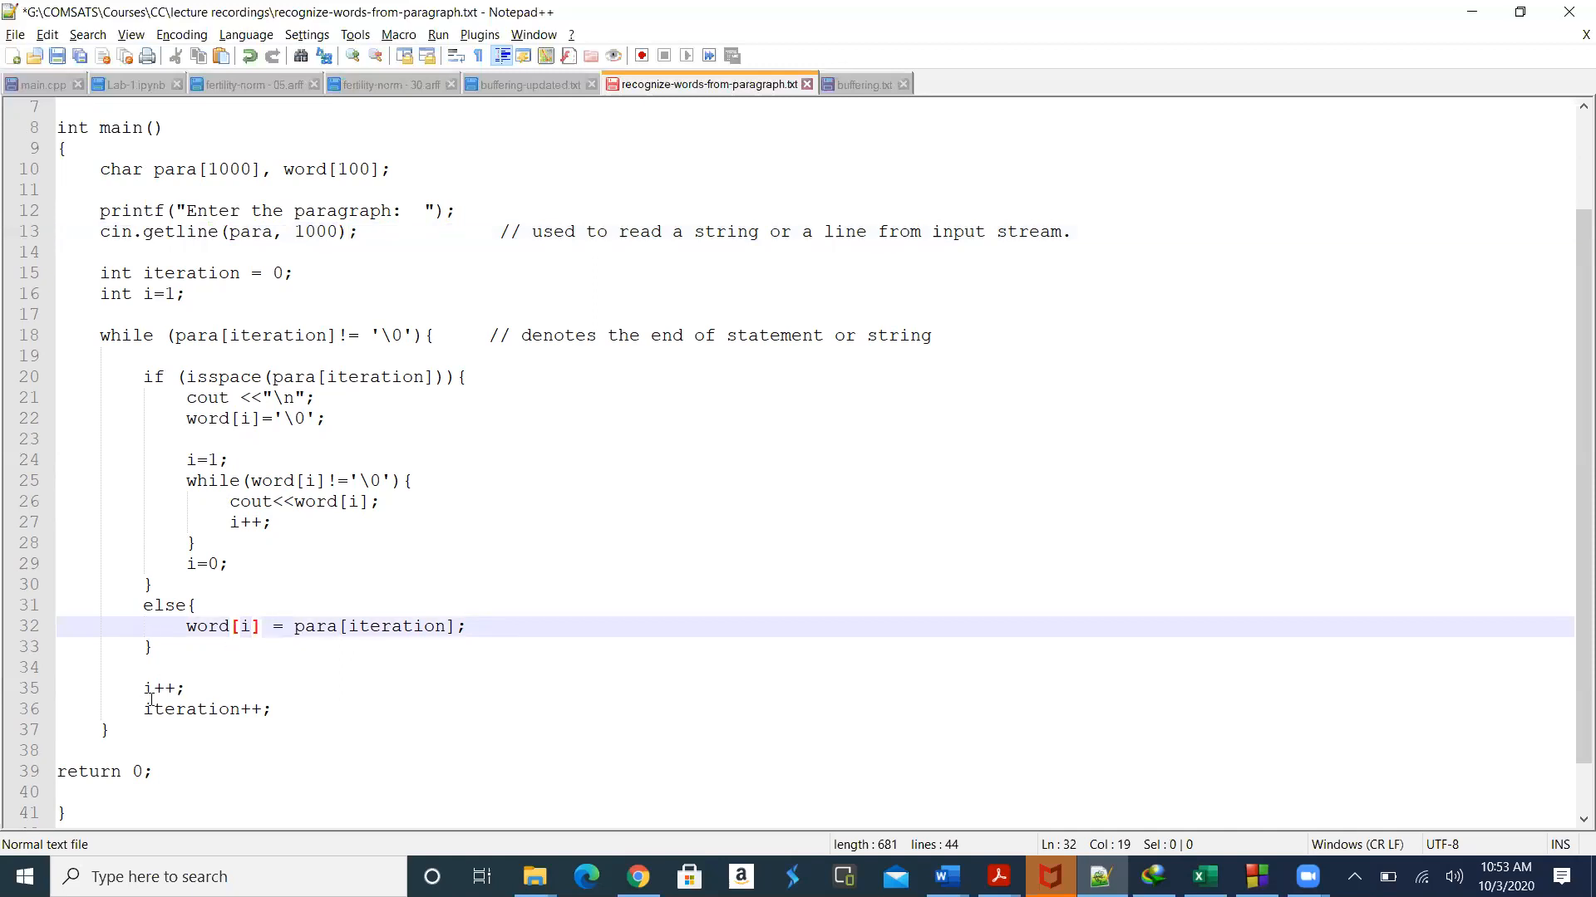
{"action": "mouse_move", "coordinate": [179, 710]}
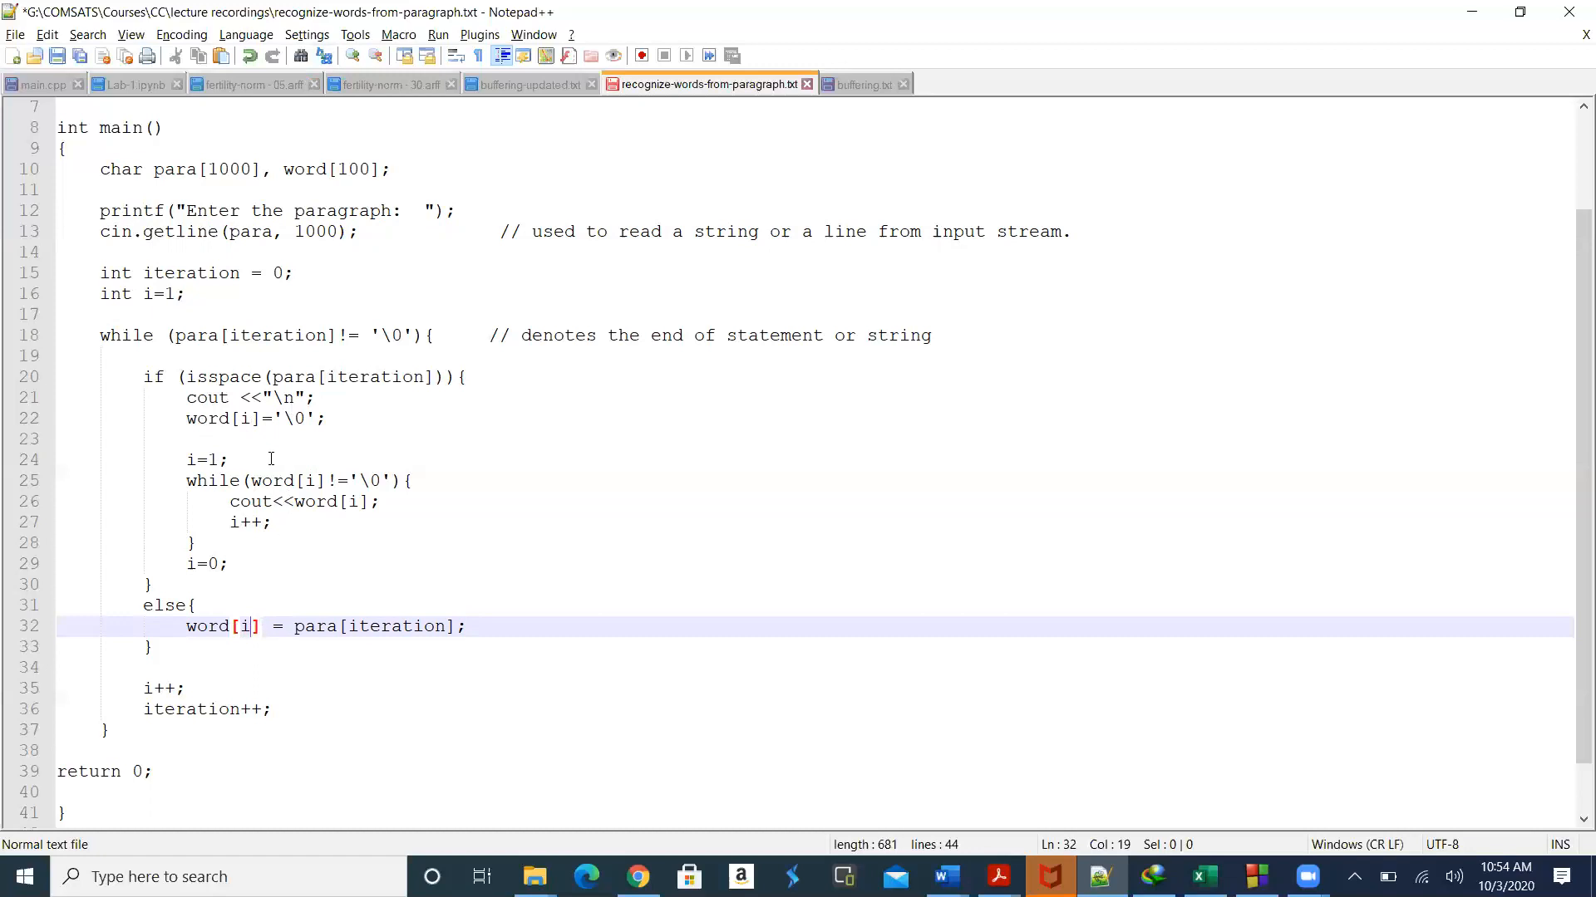
{"action": "mouse_move", "coordinate": [176, 662]}
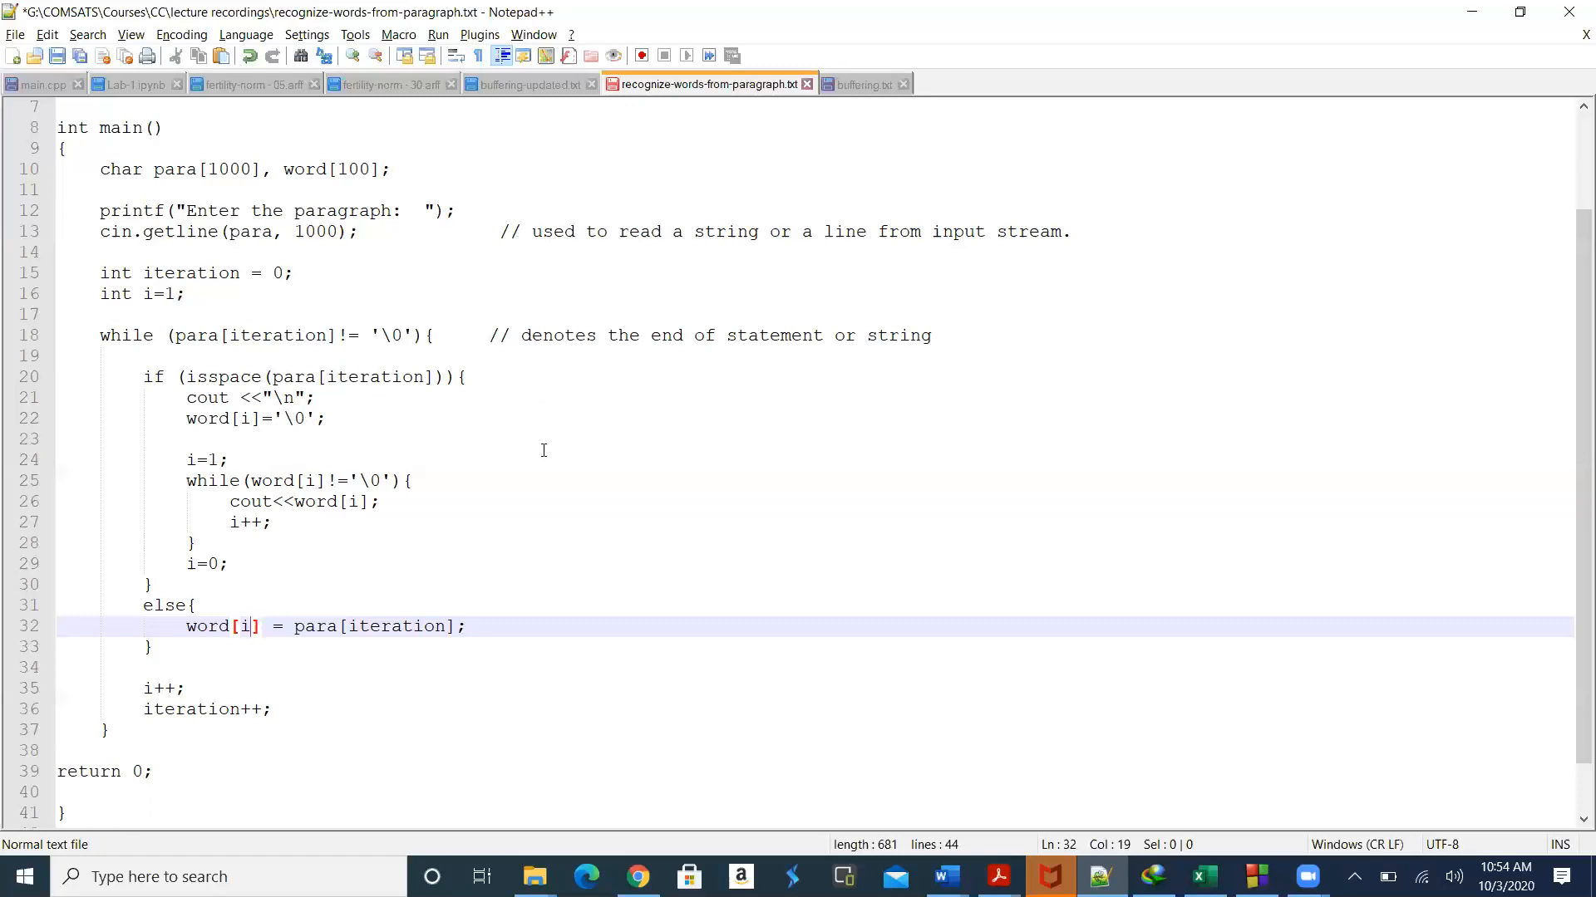
{"action": "mouse_move", "coordinate": [640, 429]}
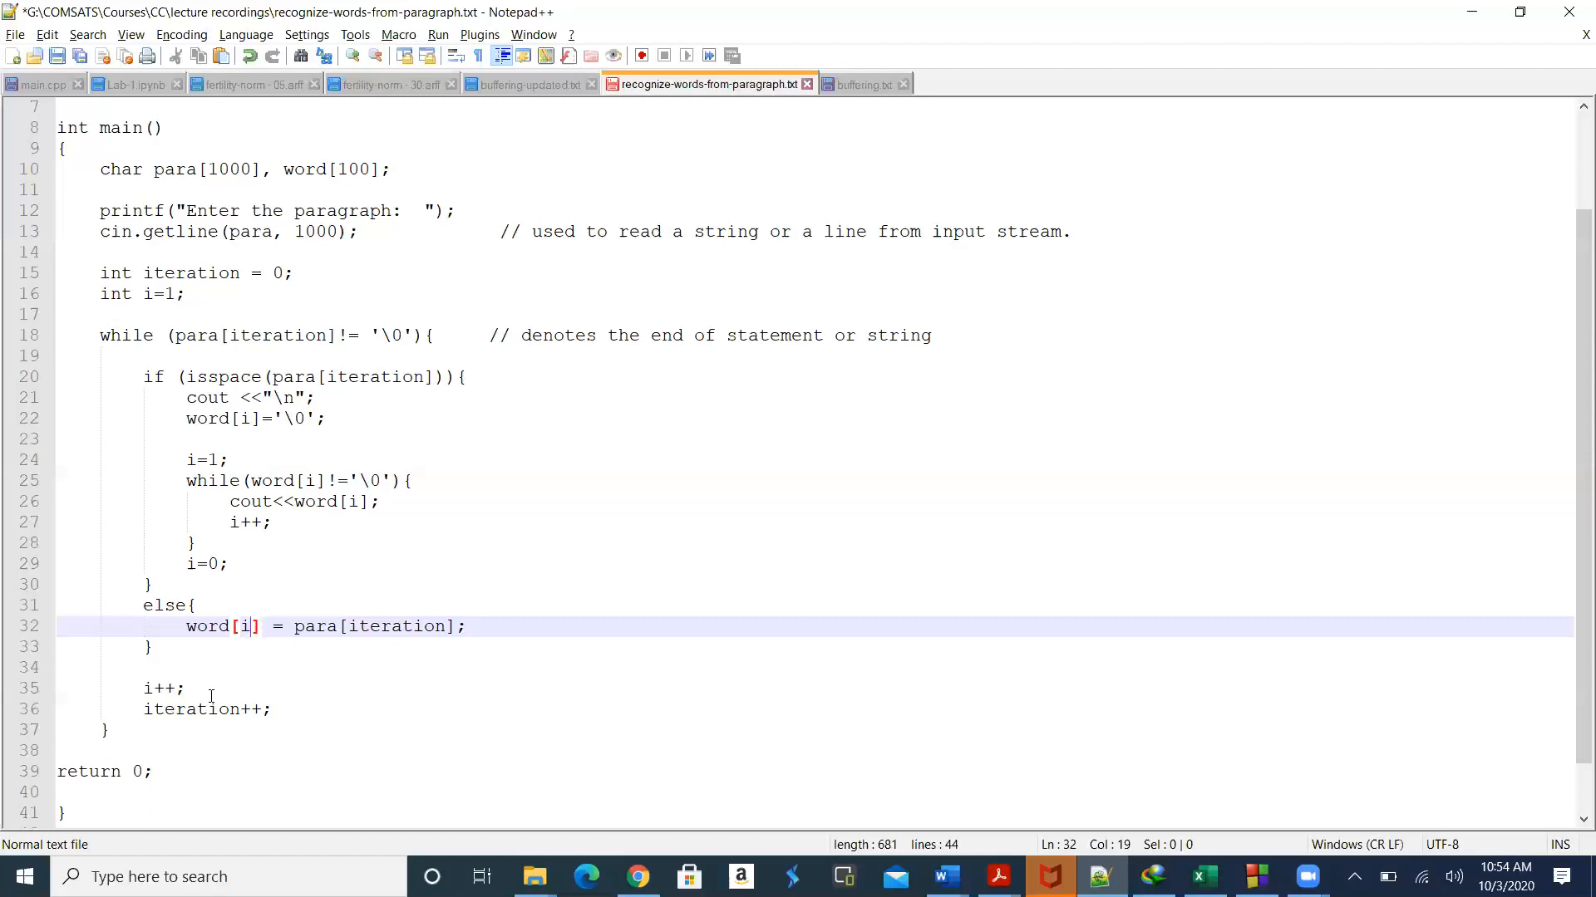
{"action": "mouse_move", "coordinate": [297, 427]}
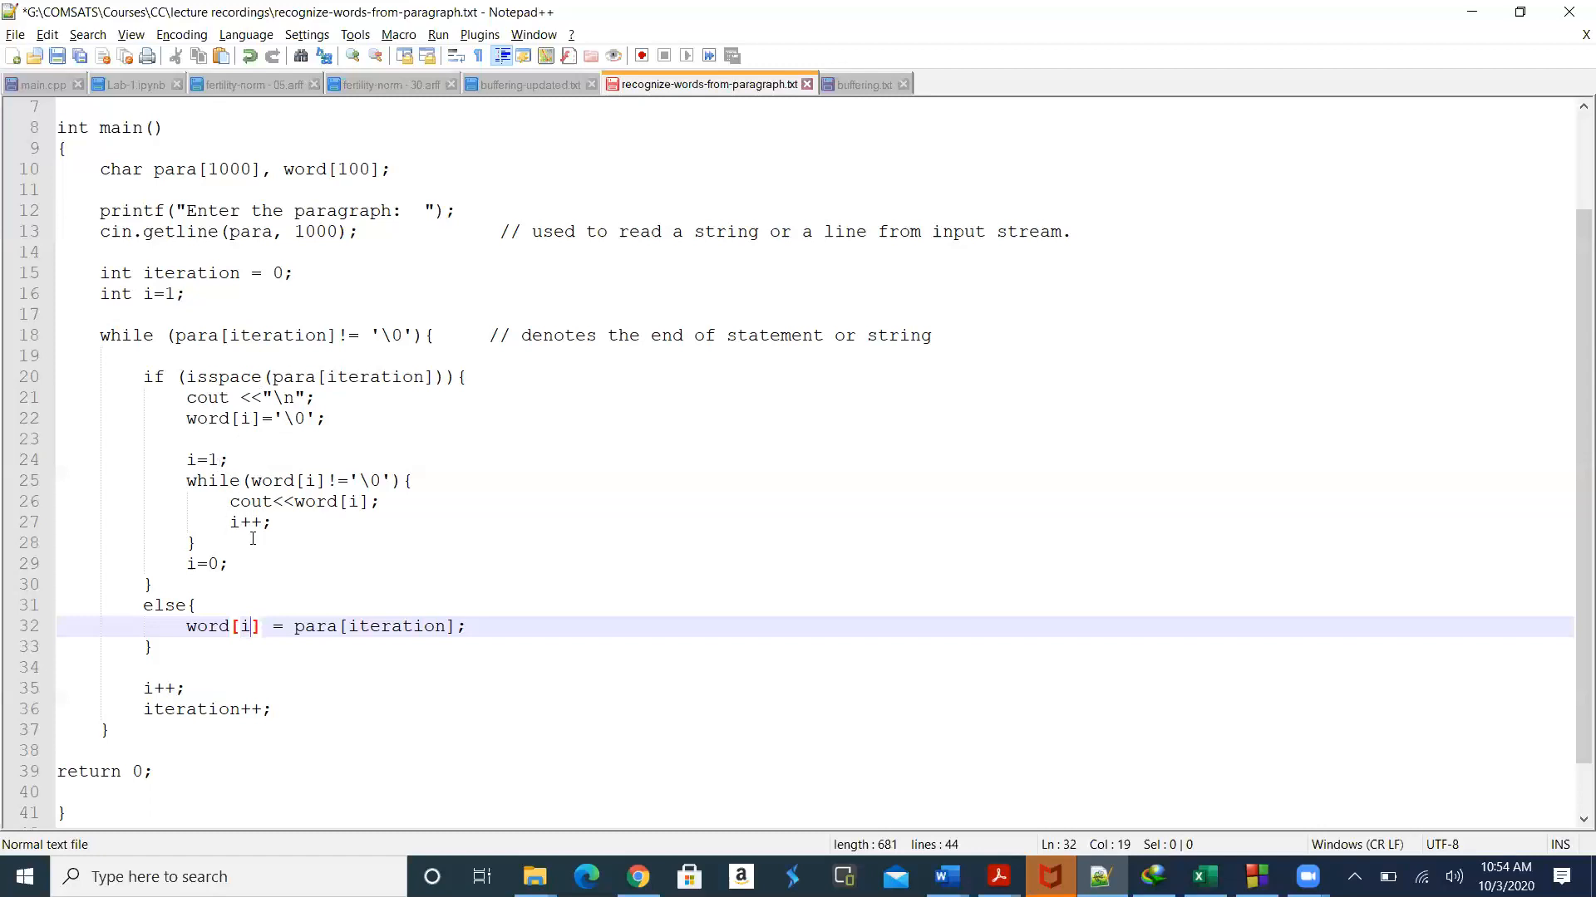
{"action": "mouse_move", "coordinate": [258, 501]}
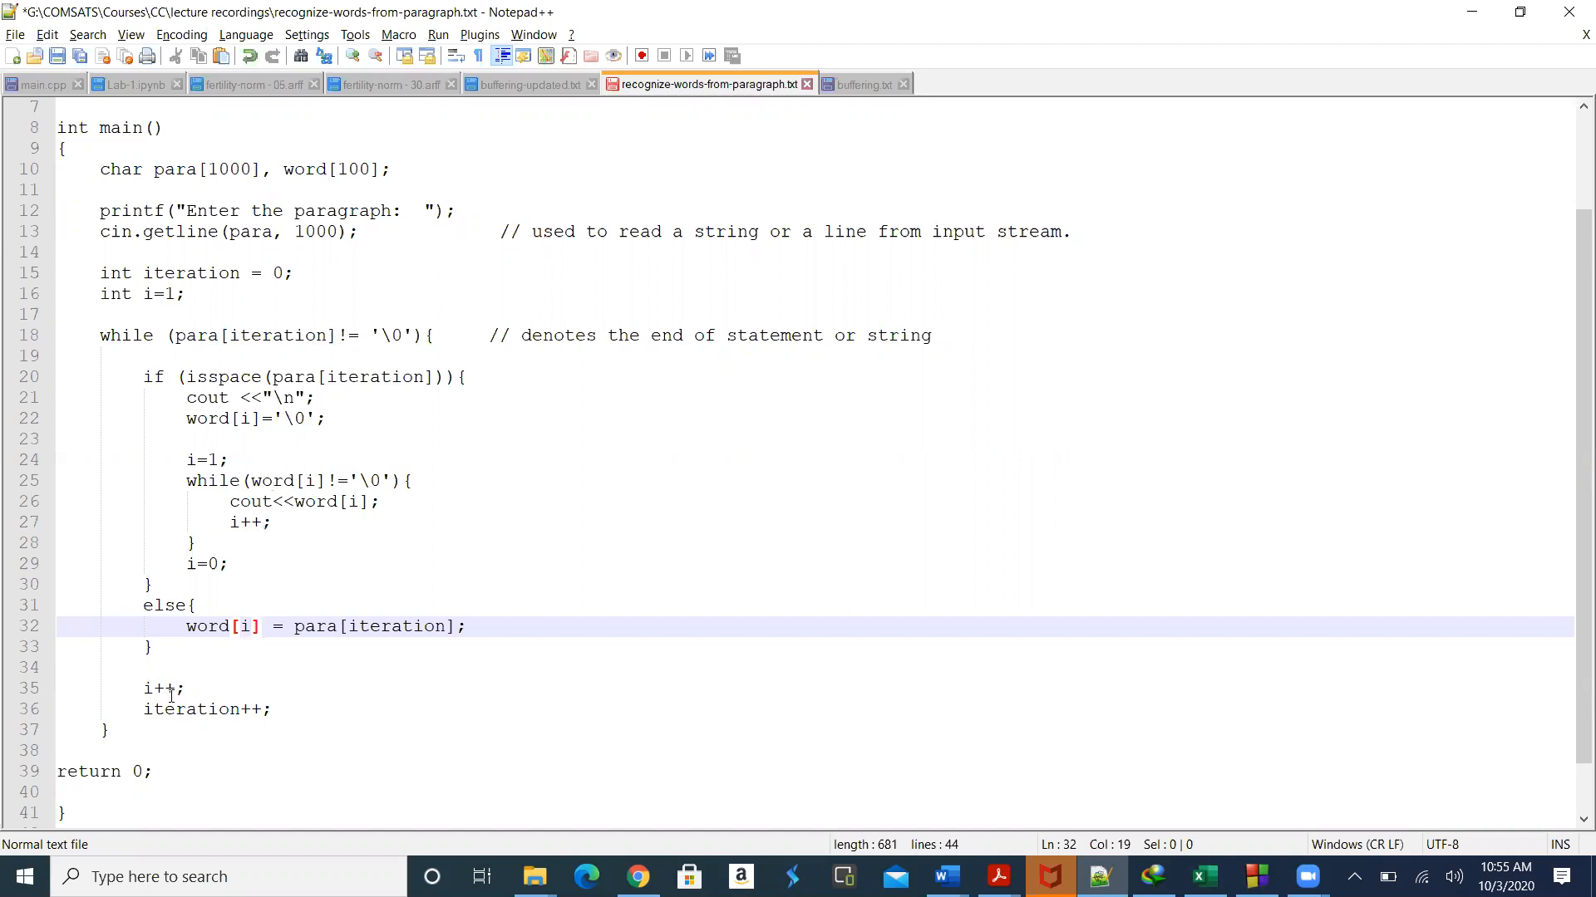
{"action": "mouse_move", "coordinate": [240, 543]}
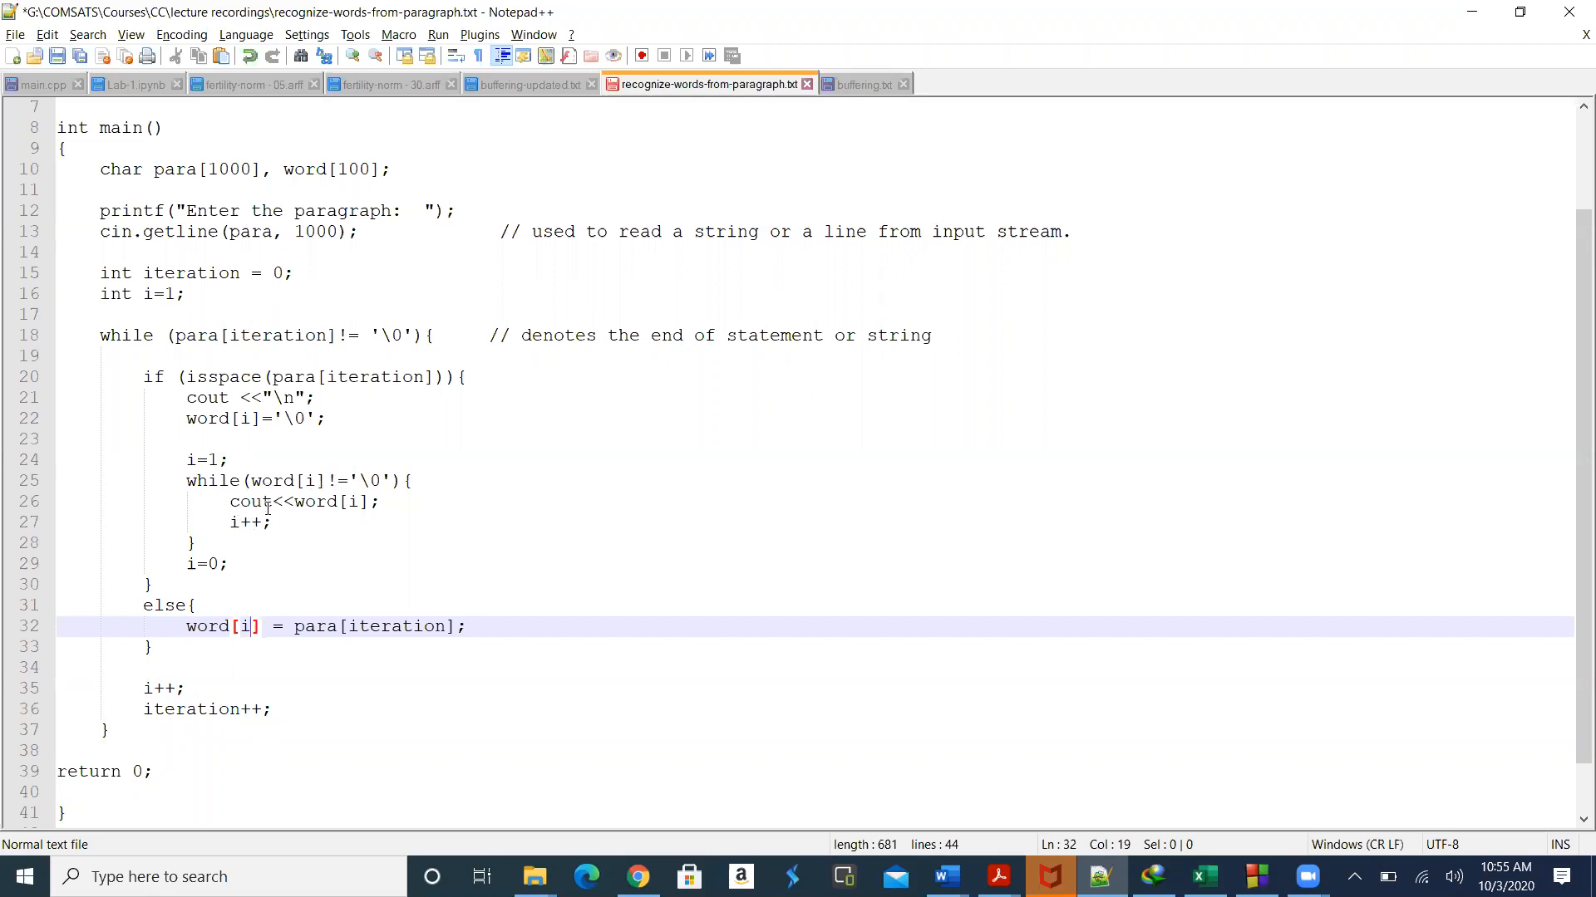
{"action": "mouse_move", "coordinate": [318, 501]}
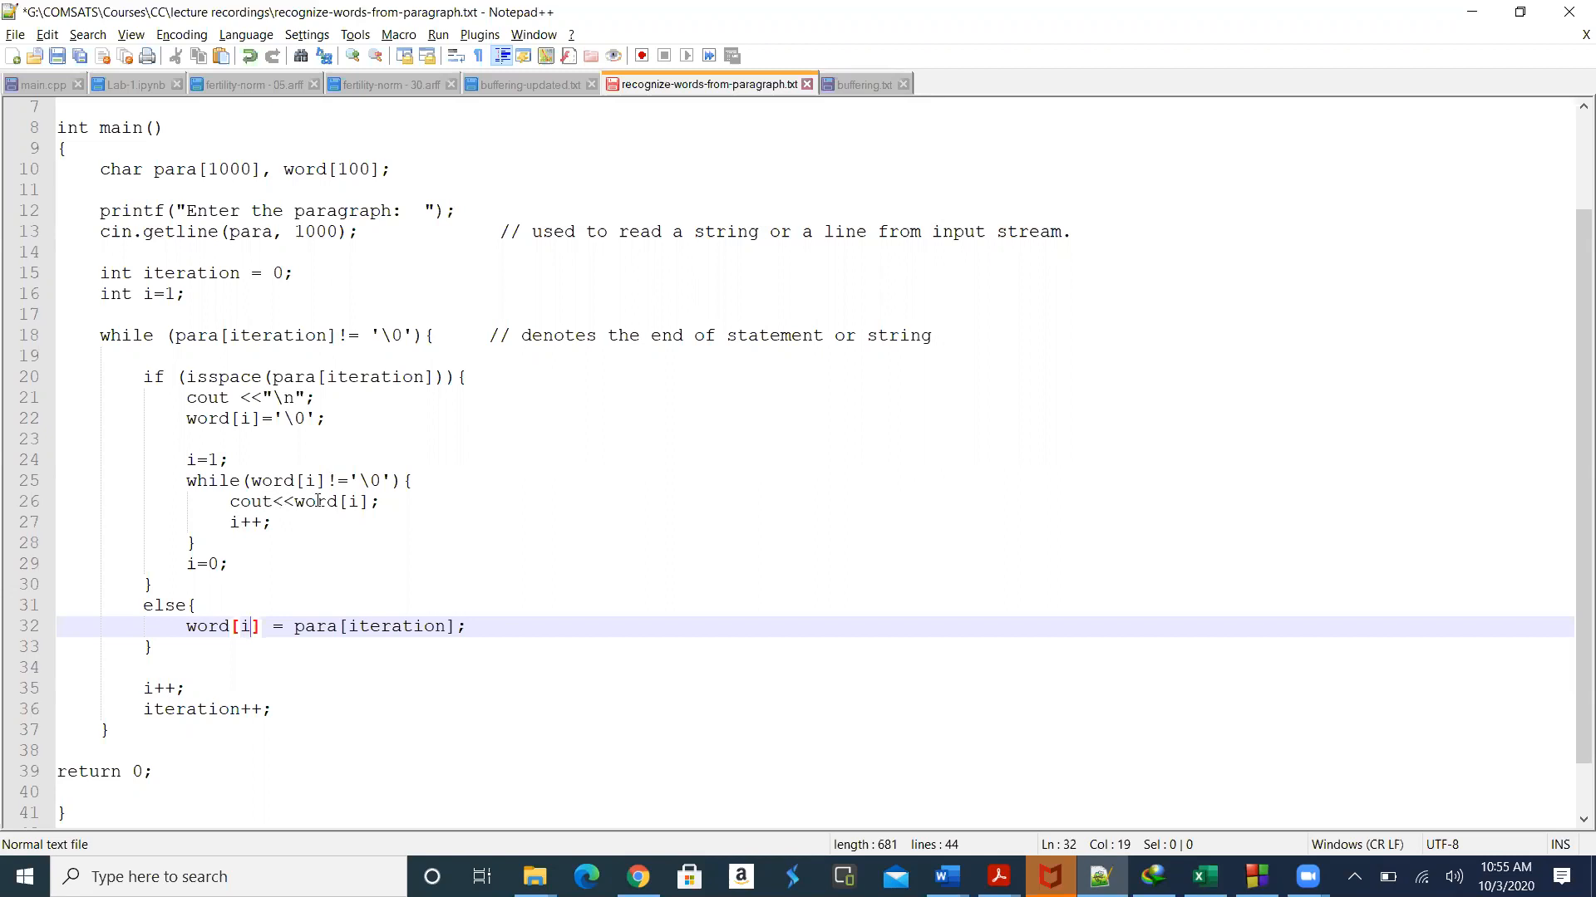
{"action": "mouse_move", "coordinate": [353, 502]}
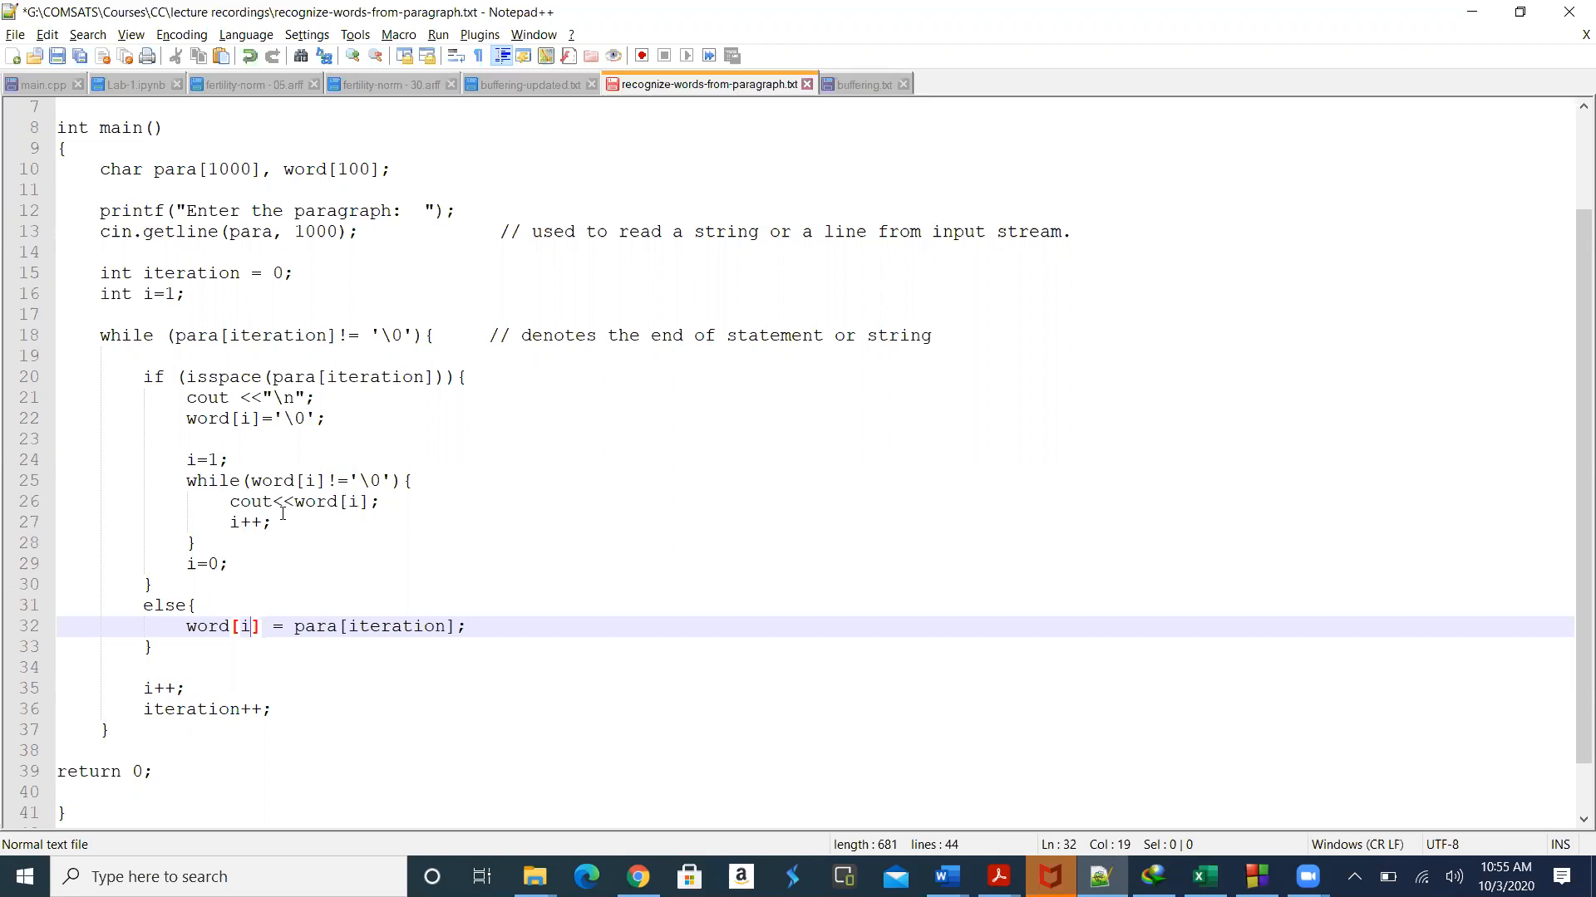
{"action": "mouse_move", "coordinate": [211, 491]}
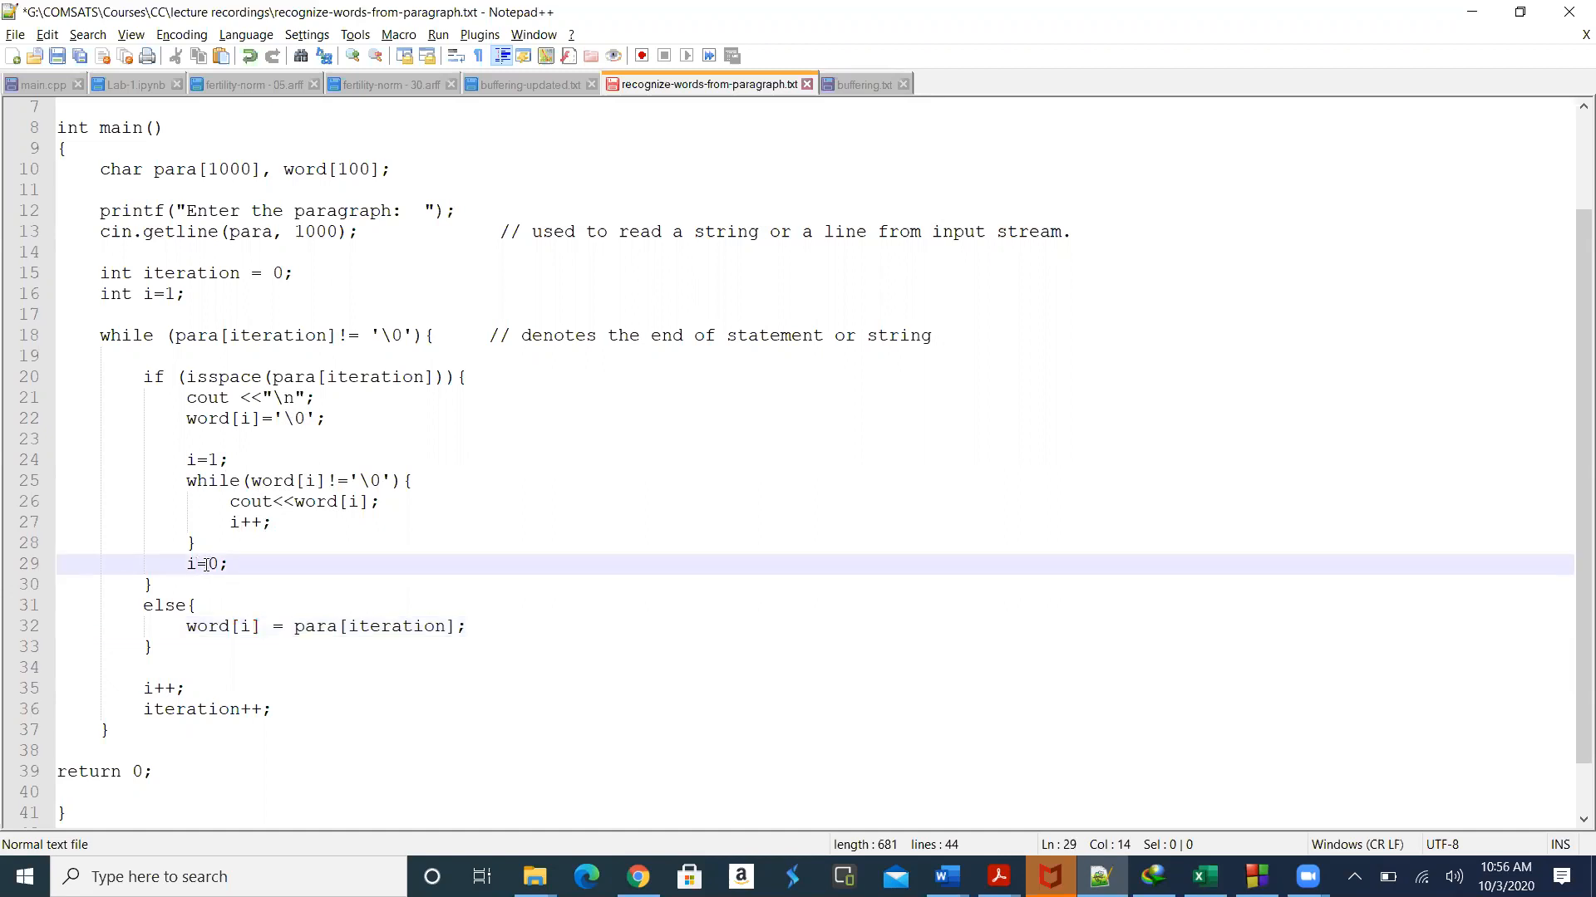
Step: Walk through the i=0 reset on line 29 and the loop counters on lines 35–36
{"action": "left_click", "coordinate": [241, 564]}
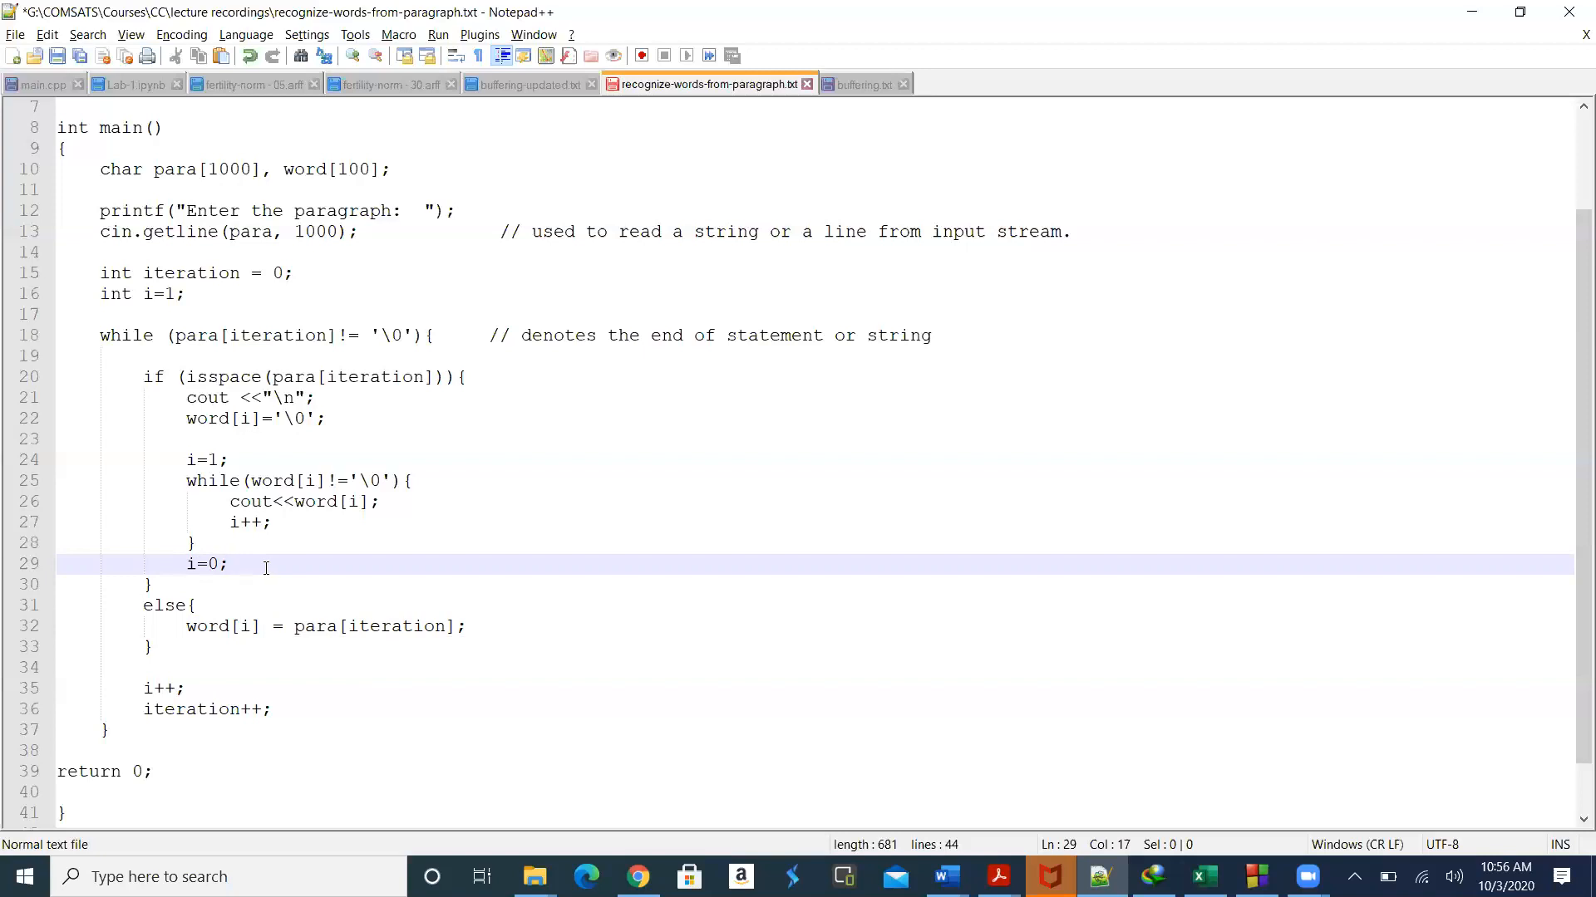
{"action": "left_click", "coordinate": [249, 563]}
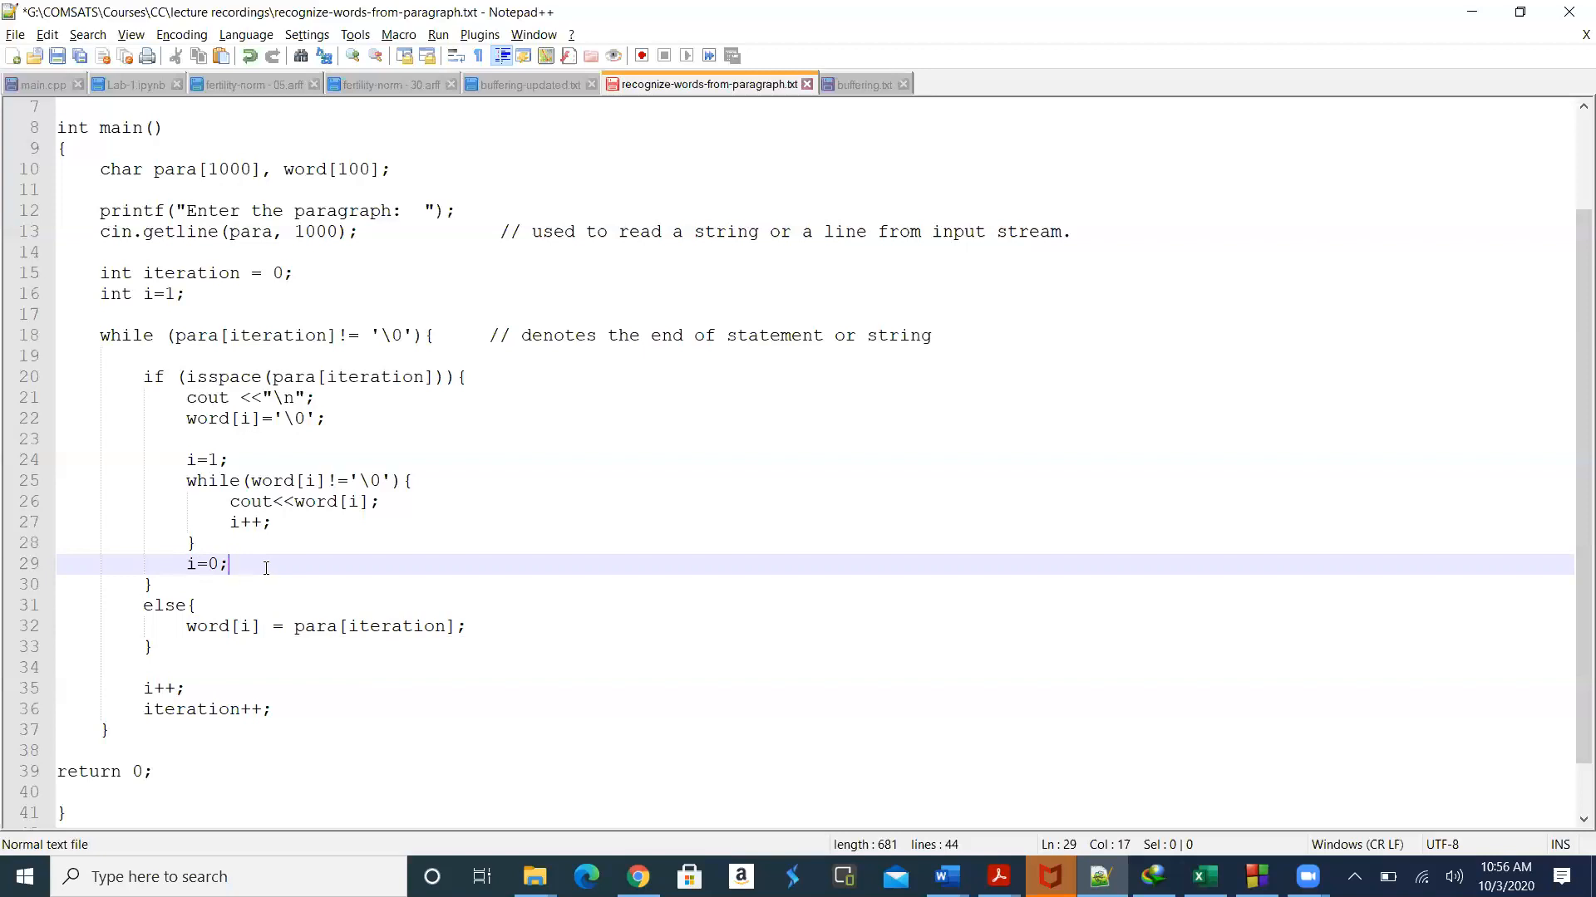
{"action": "mouse_move", "coordinate": [218, 545]}
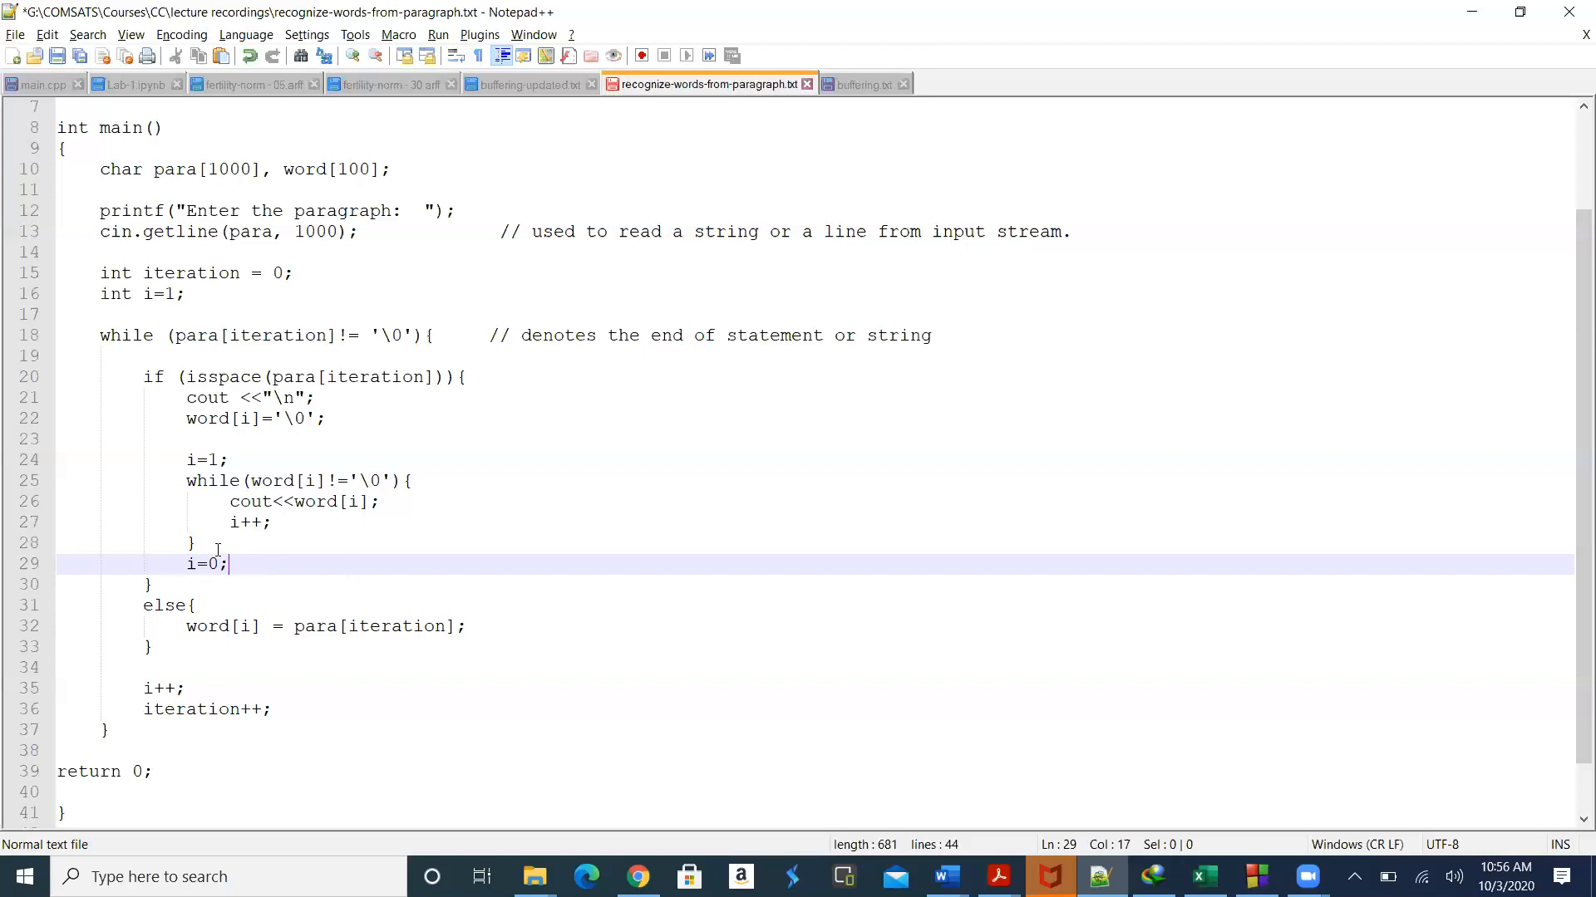
{"action": "mouse_move", "coordinate": [171, 584]}
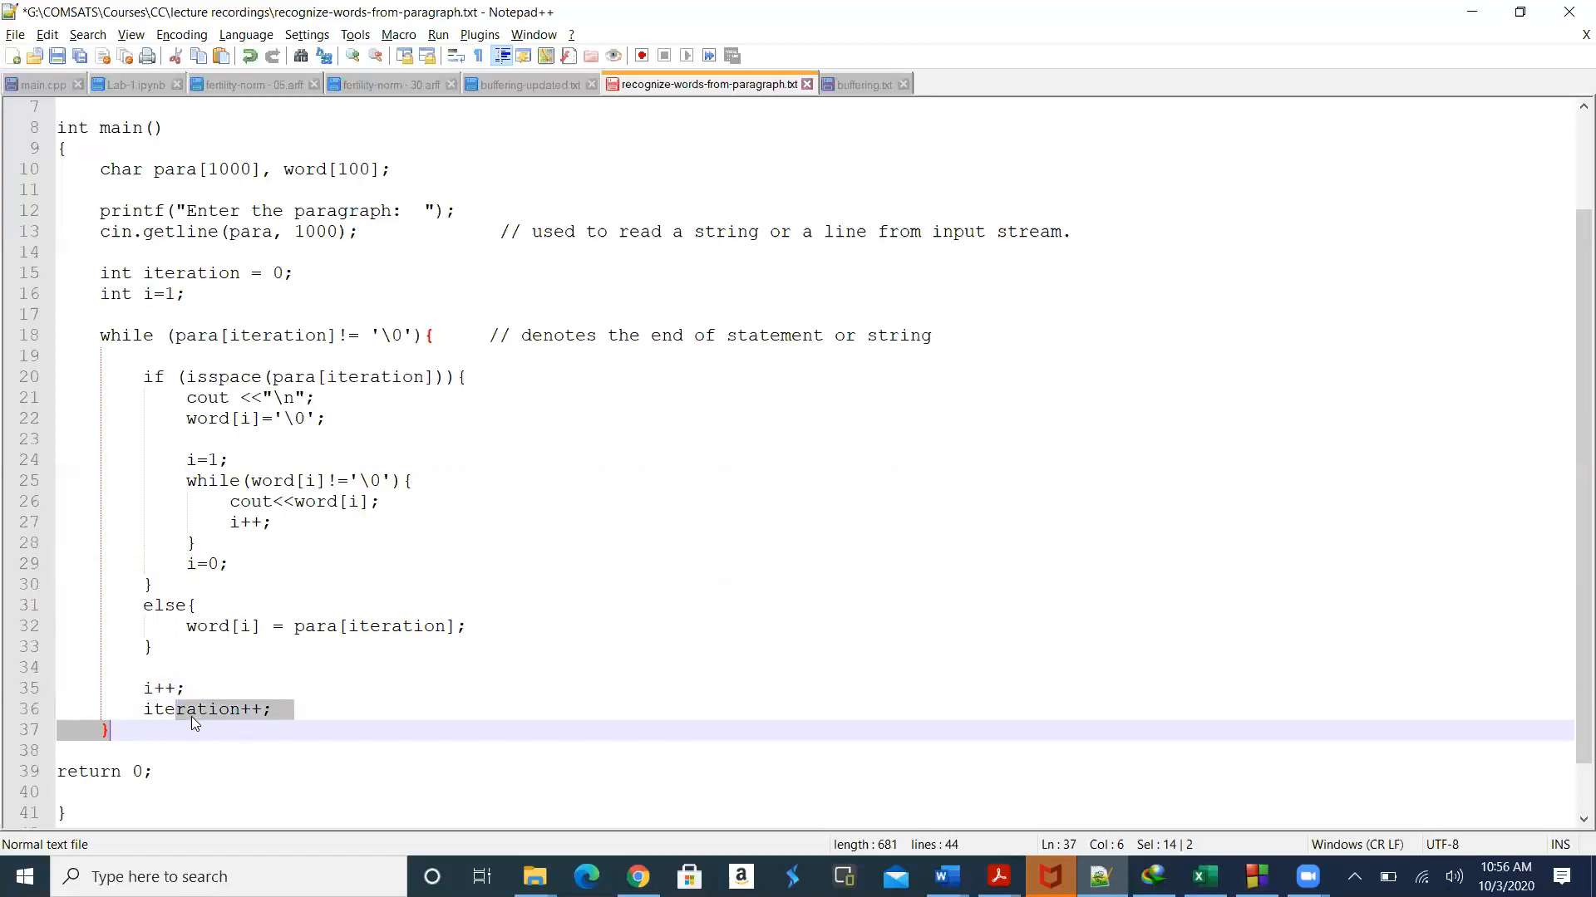
{"action": "left_click", "coordinate": [178, 710]}
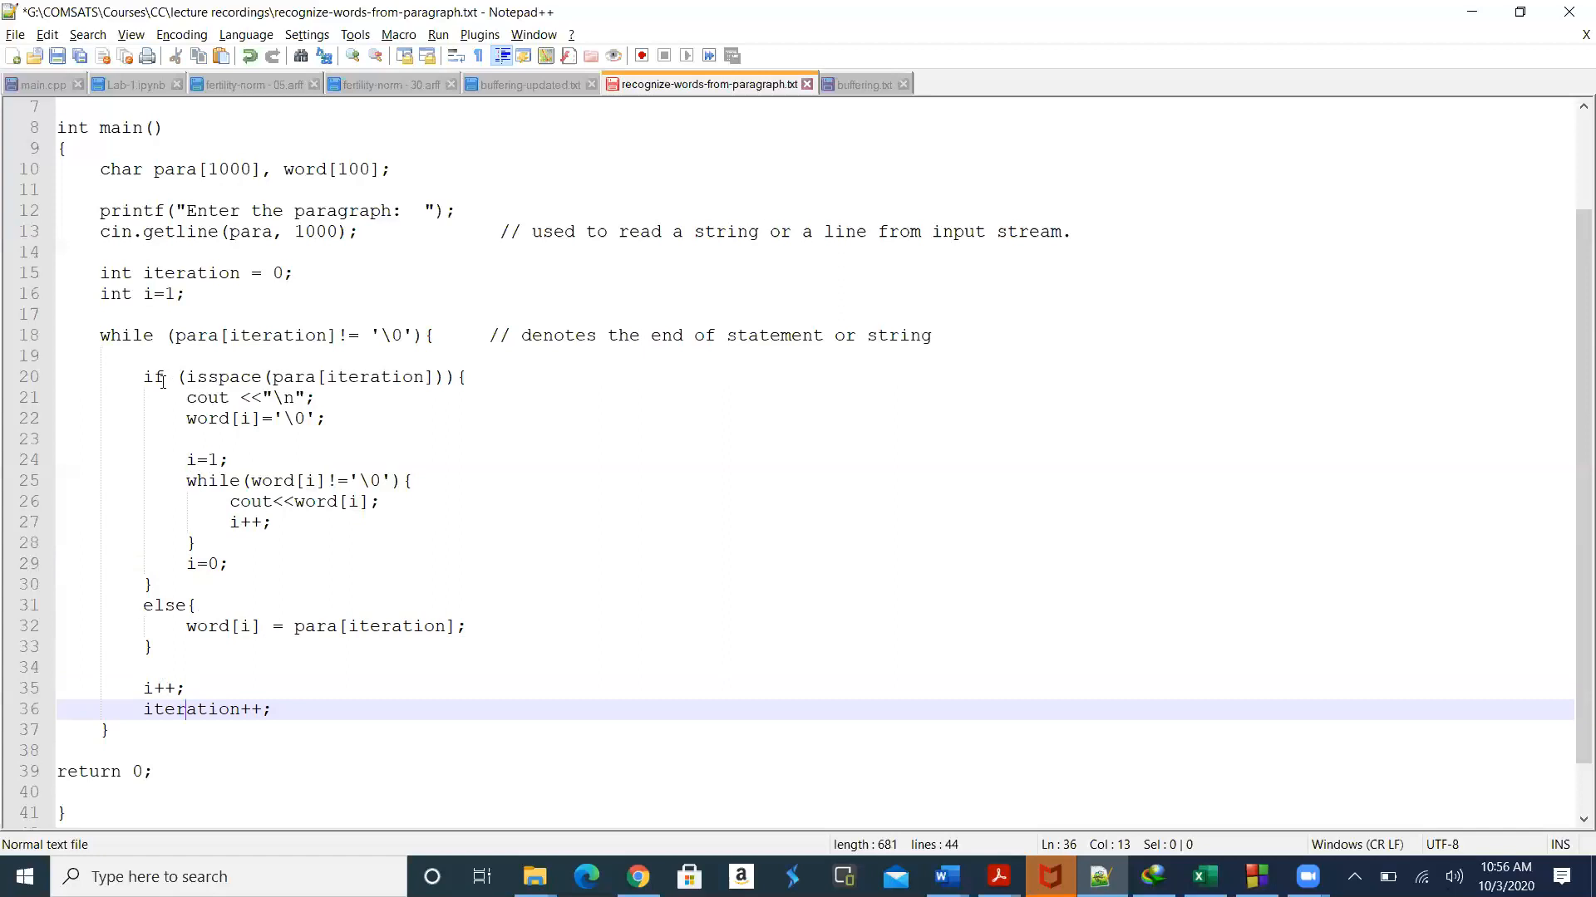
{"action": "mouse_move", "coordinate": [572, 259]}
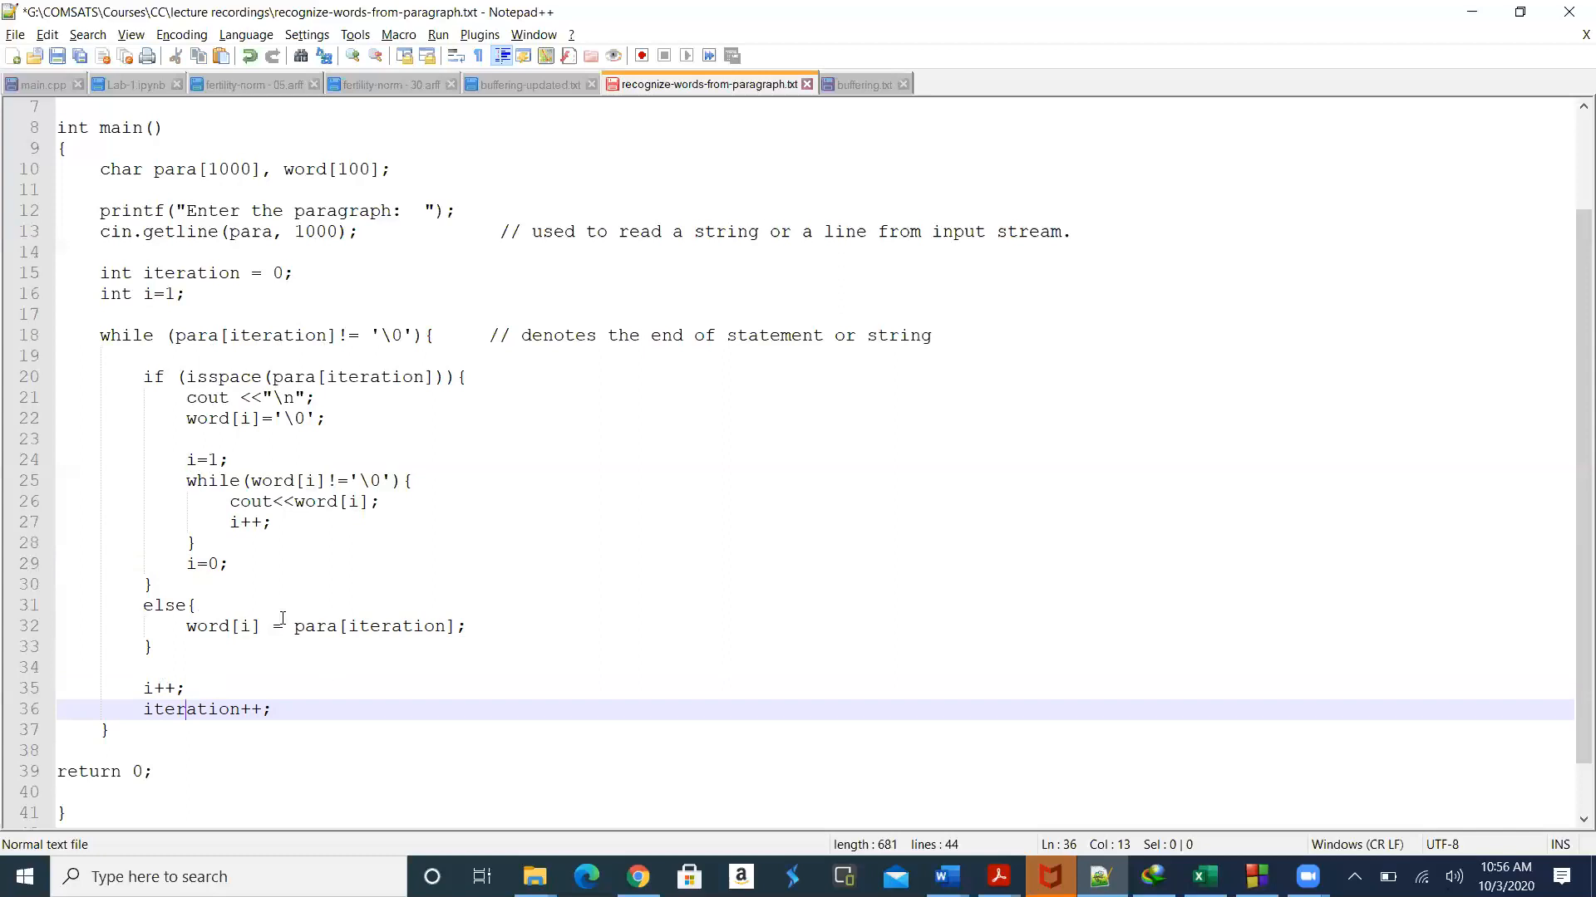
{"action": "mouse_move", "coordinate": [394, 690]}
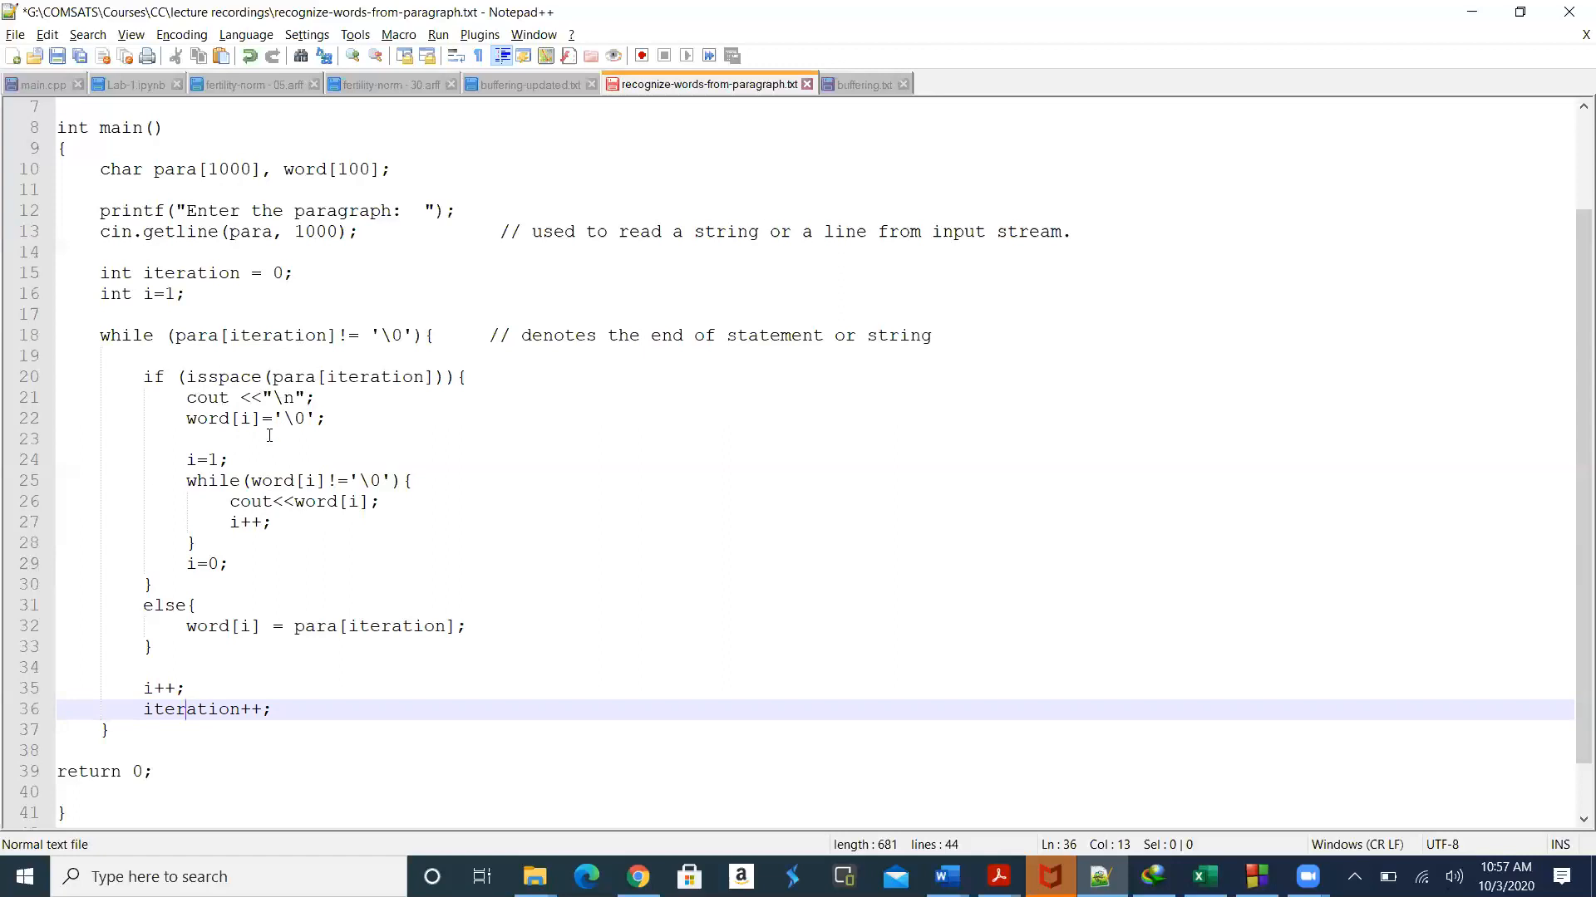
{"action": "mouse_move", "coordinate": [276, 502]}
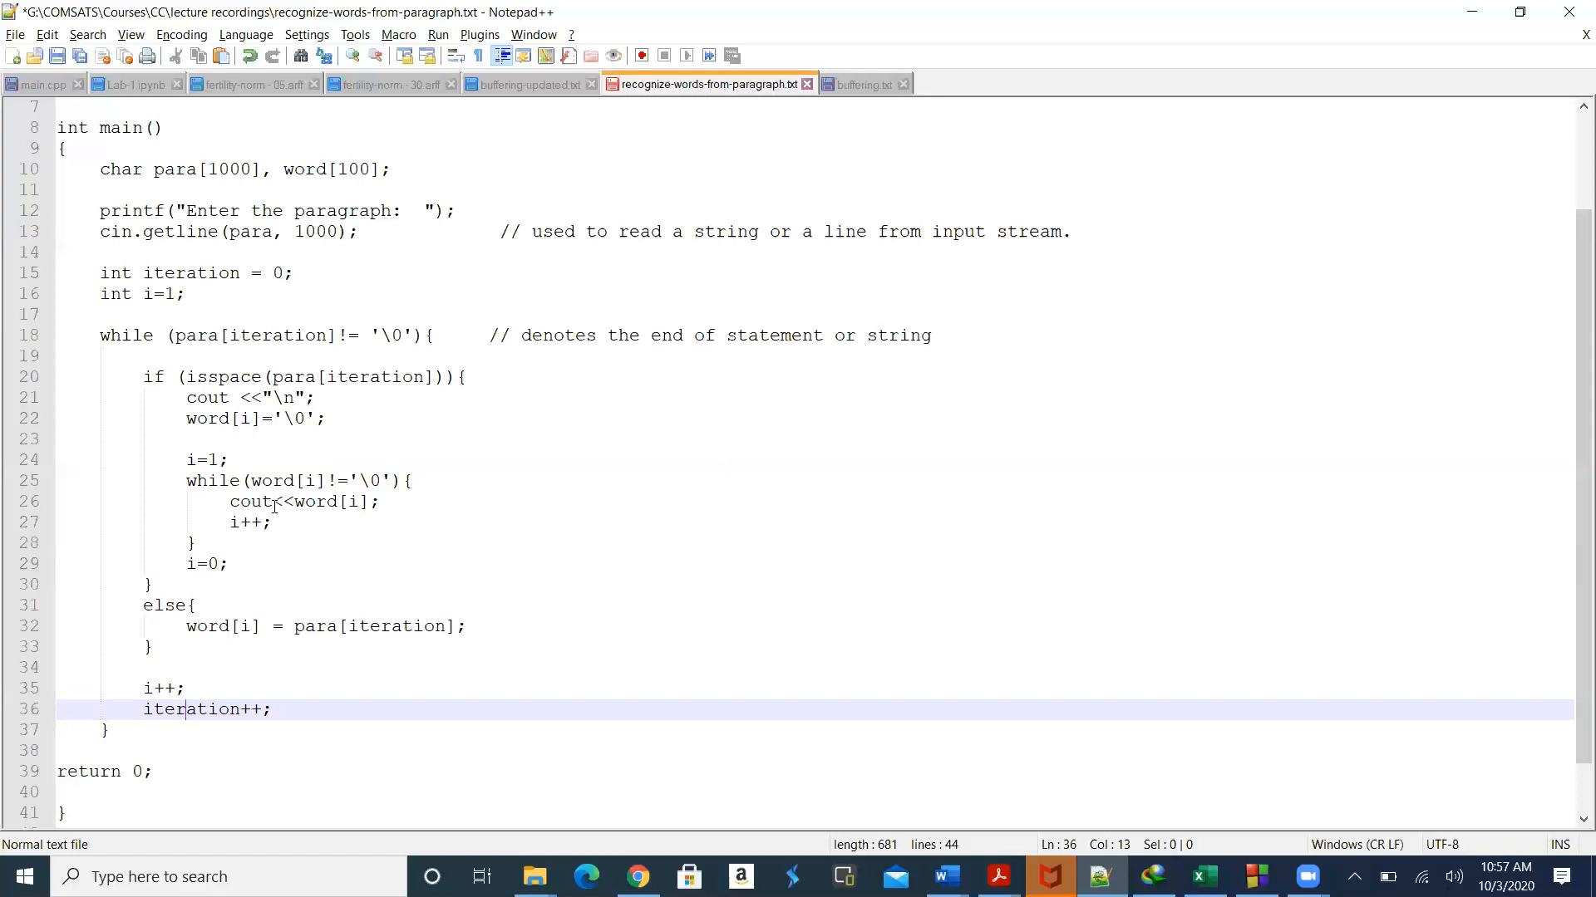
{"action": "mouse_move", "coordinate": [1063, 713]}
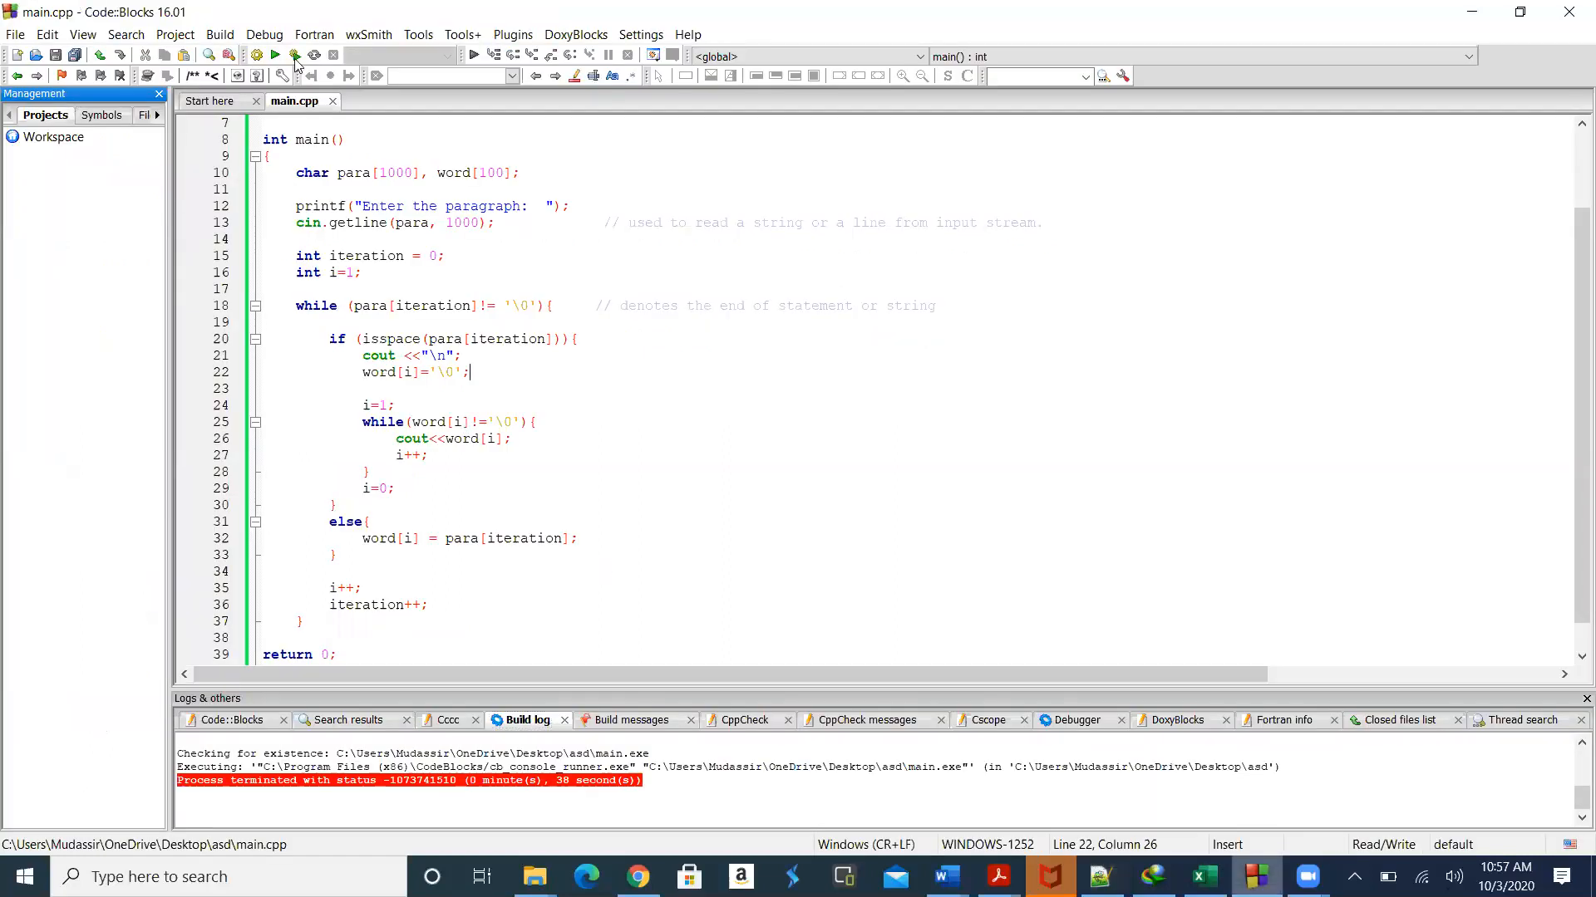
Step: Build and run the program, enter 'used to take the input', then close the console
{"action": "left_click", "coordinate": [294, 55]}
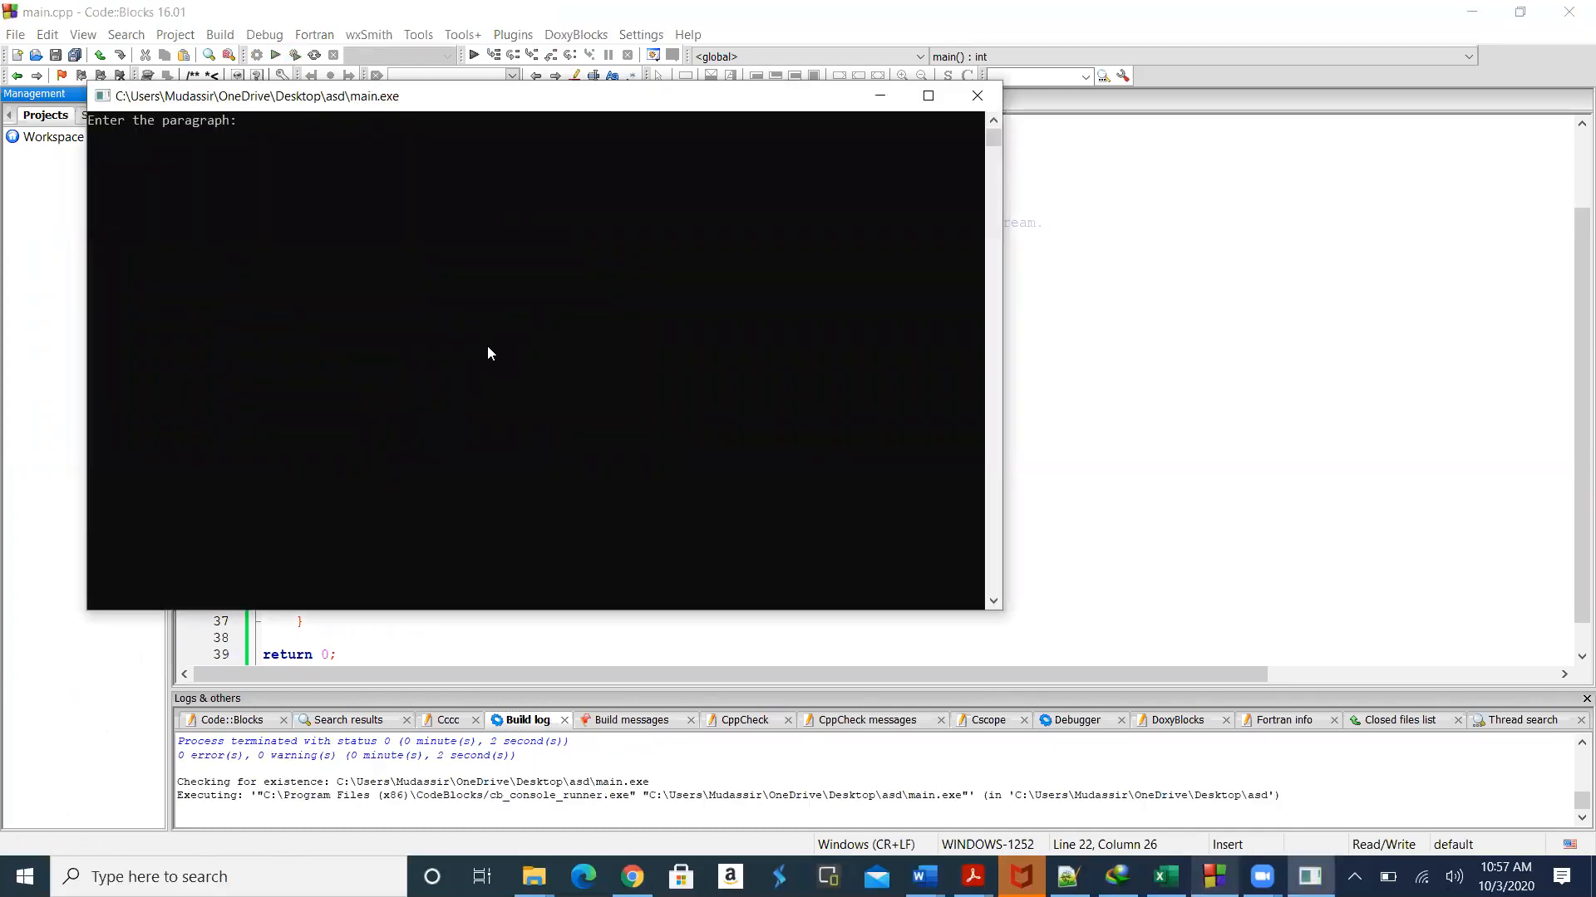
{"action": "type", "text": "used to take the"}
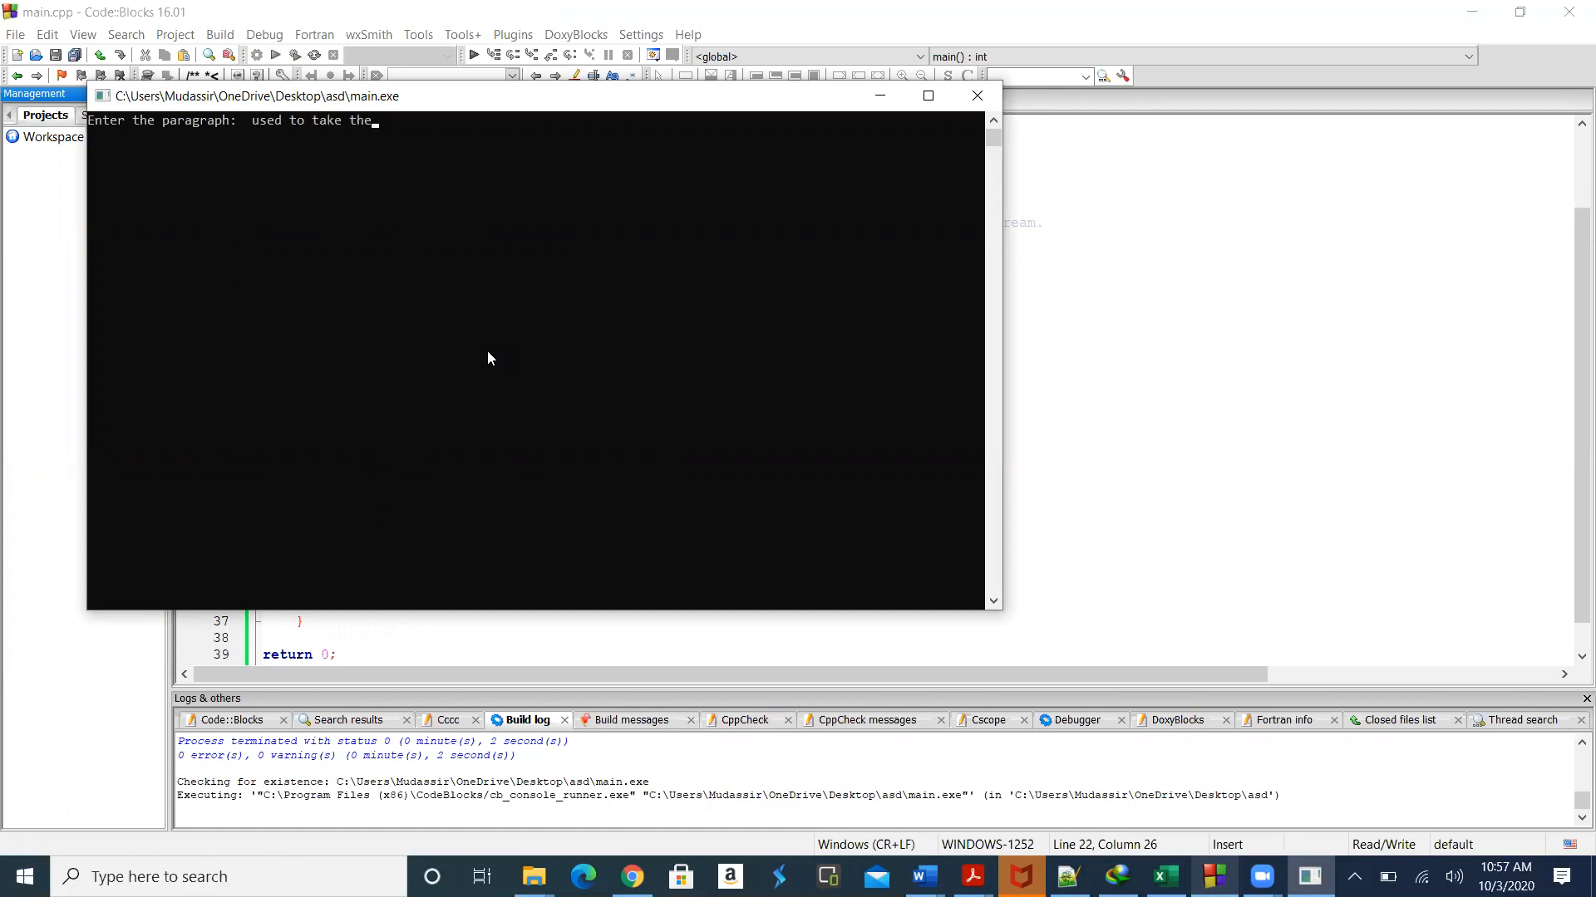
{"action": "type", "text": "input"}
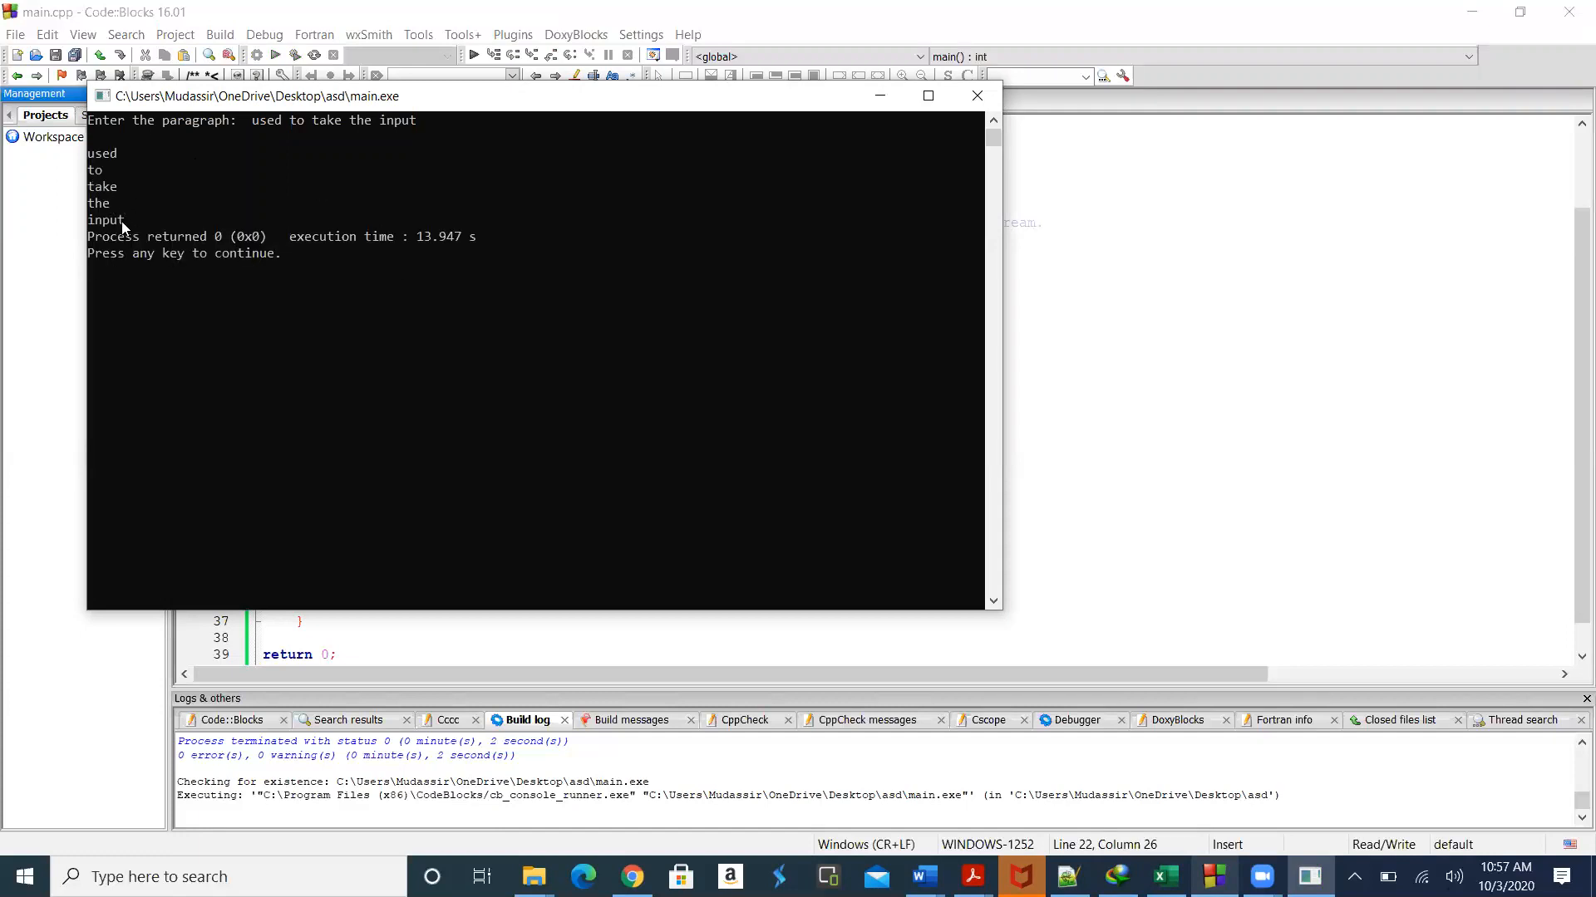
{"action": "mouse_move", "coordinate": [919, 146]}
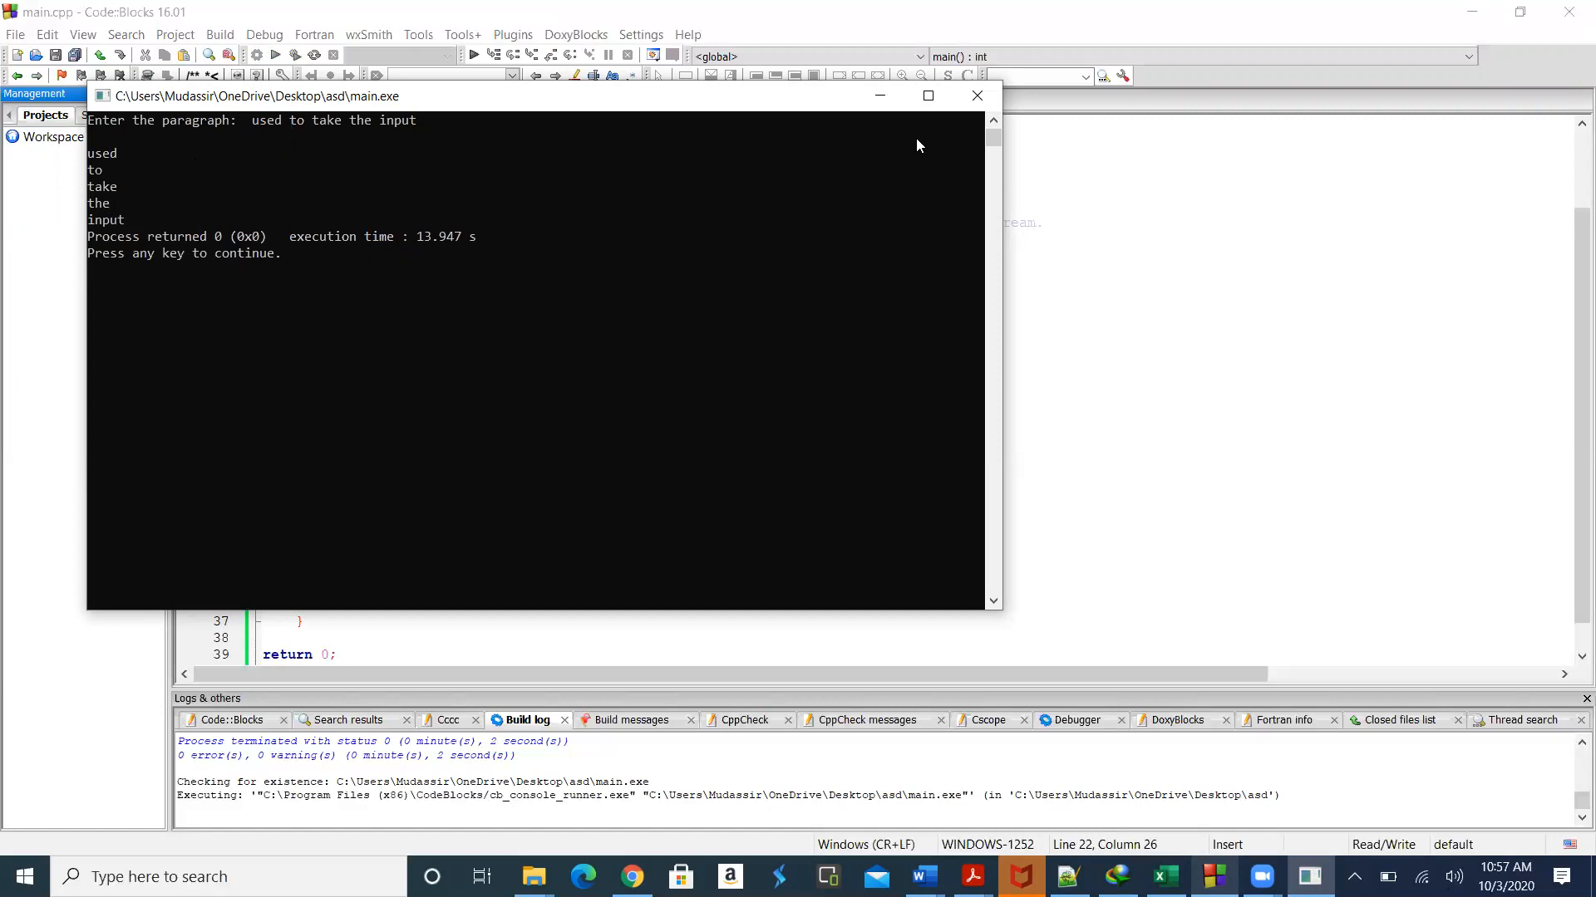
{"action": "mouse_move", "coordinate": [976, 95]}
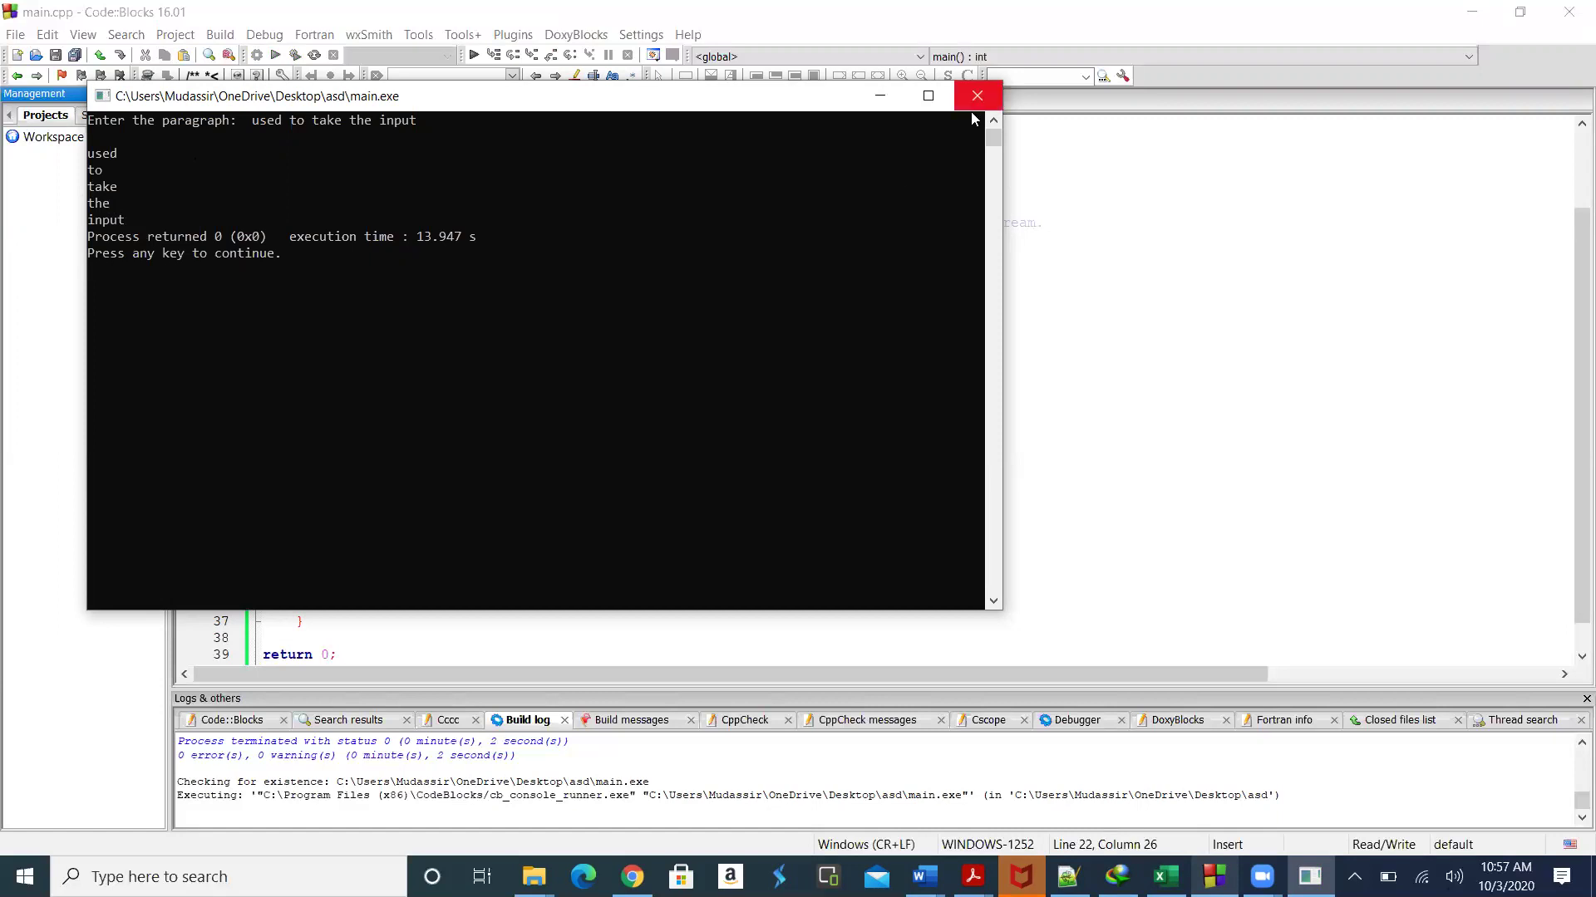
{"action": "left_click", "coordinate": [976, 95]}
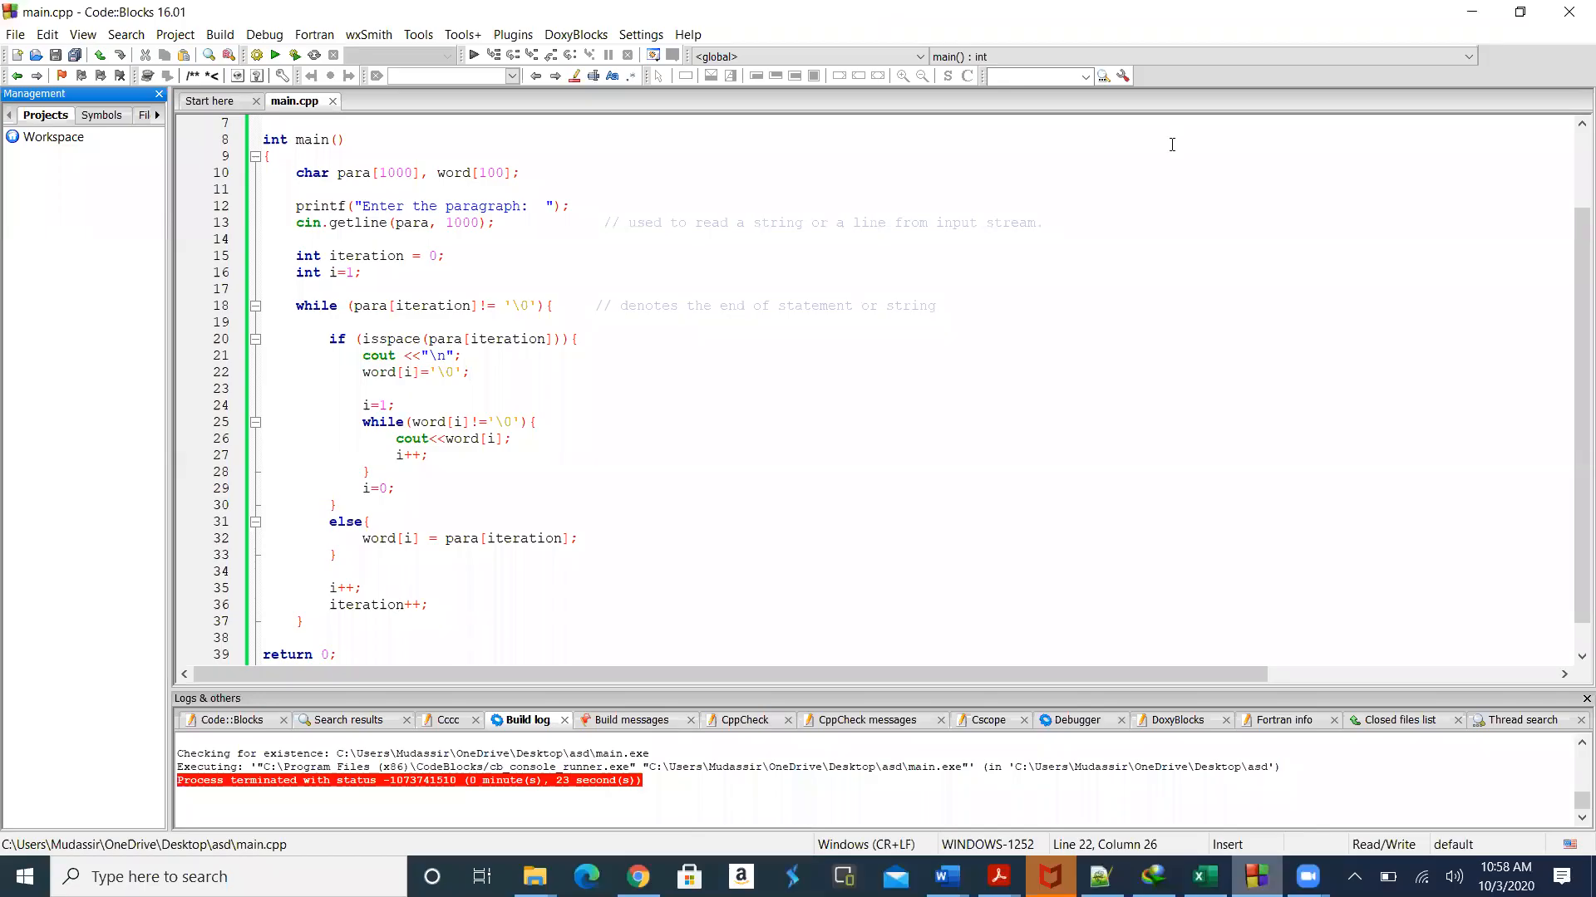
{"action": "mouse_move", "coordinate": [1166, 146]}
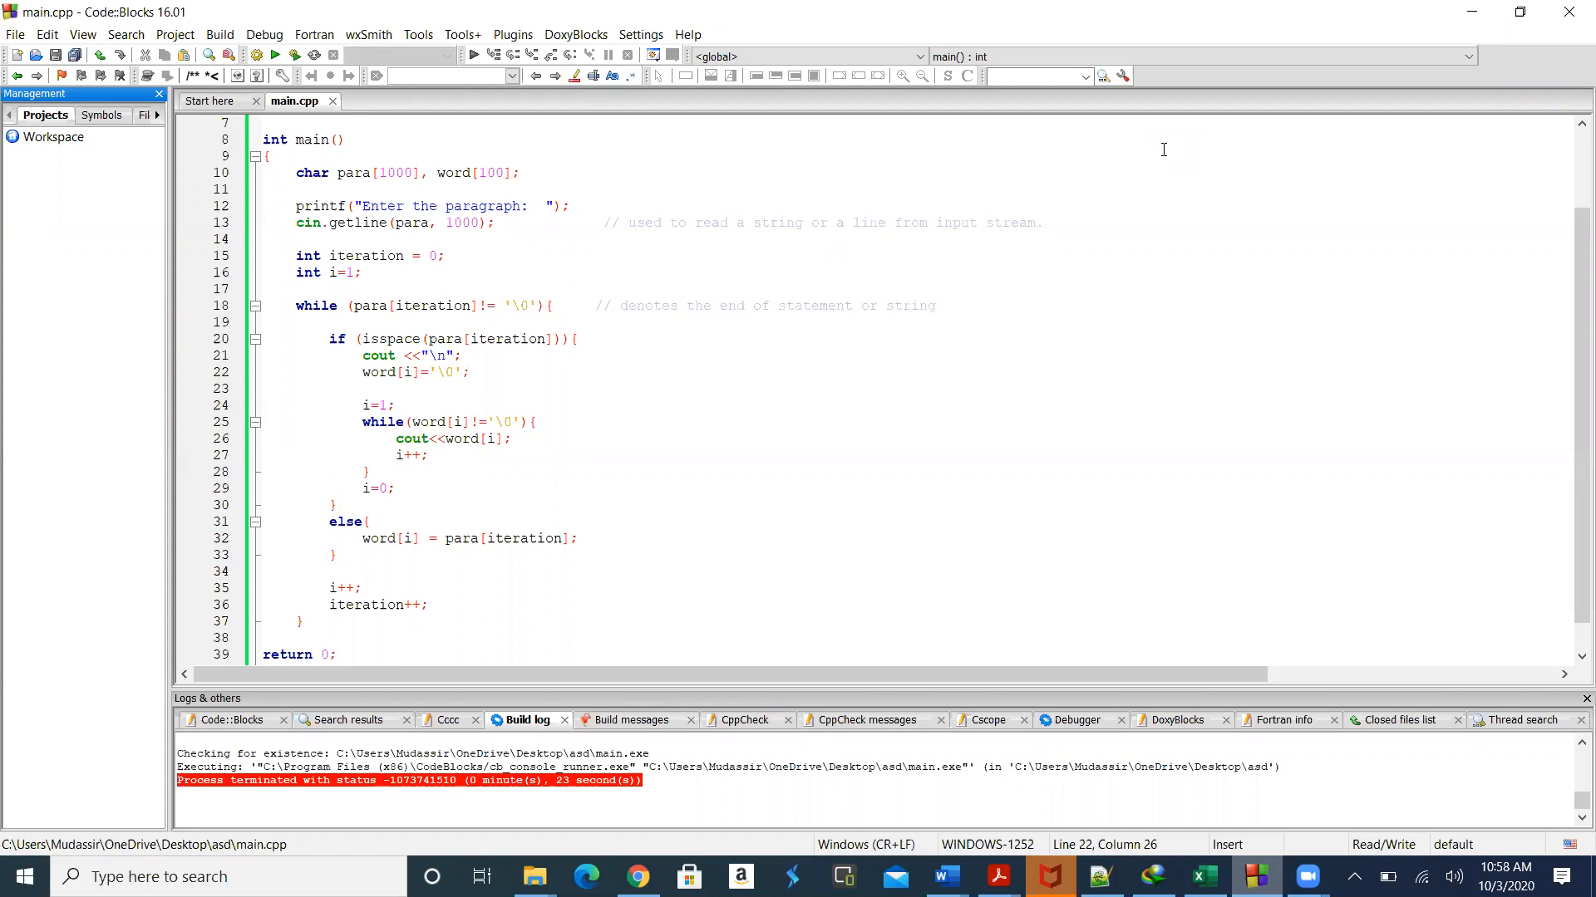
{"action": "mouse_move", "coordinate": [713, 388]}
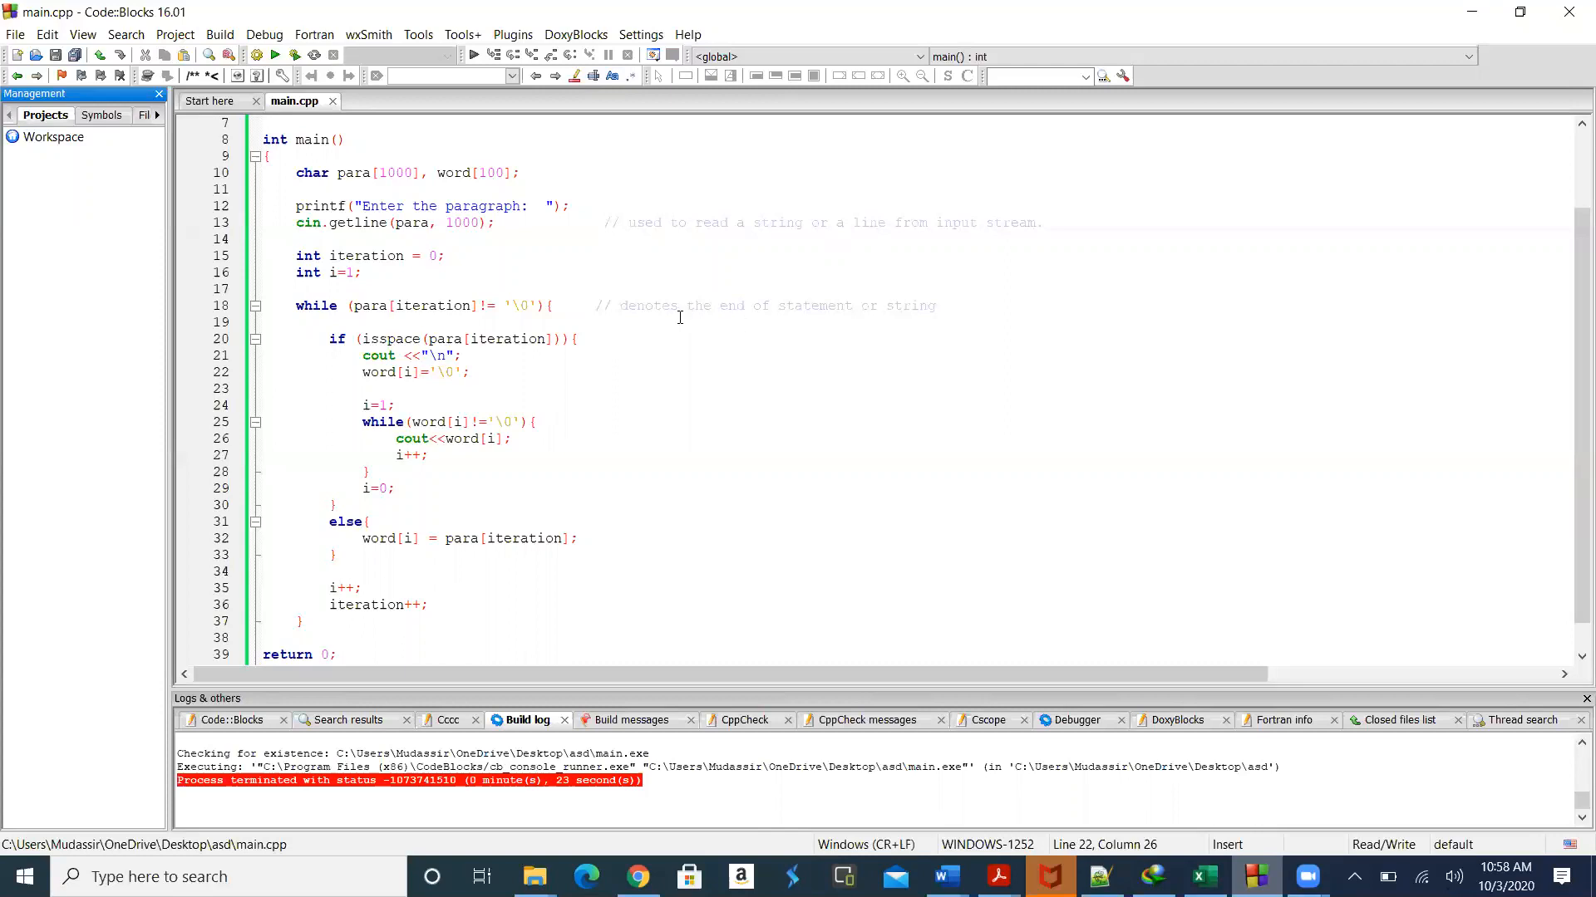
{"action": "mouse_move", "coordinate": [427, 355]}
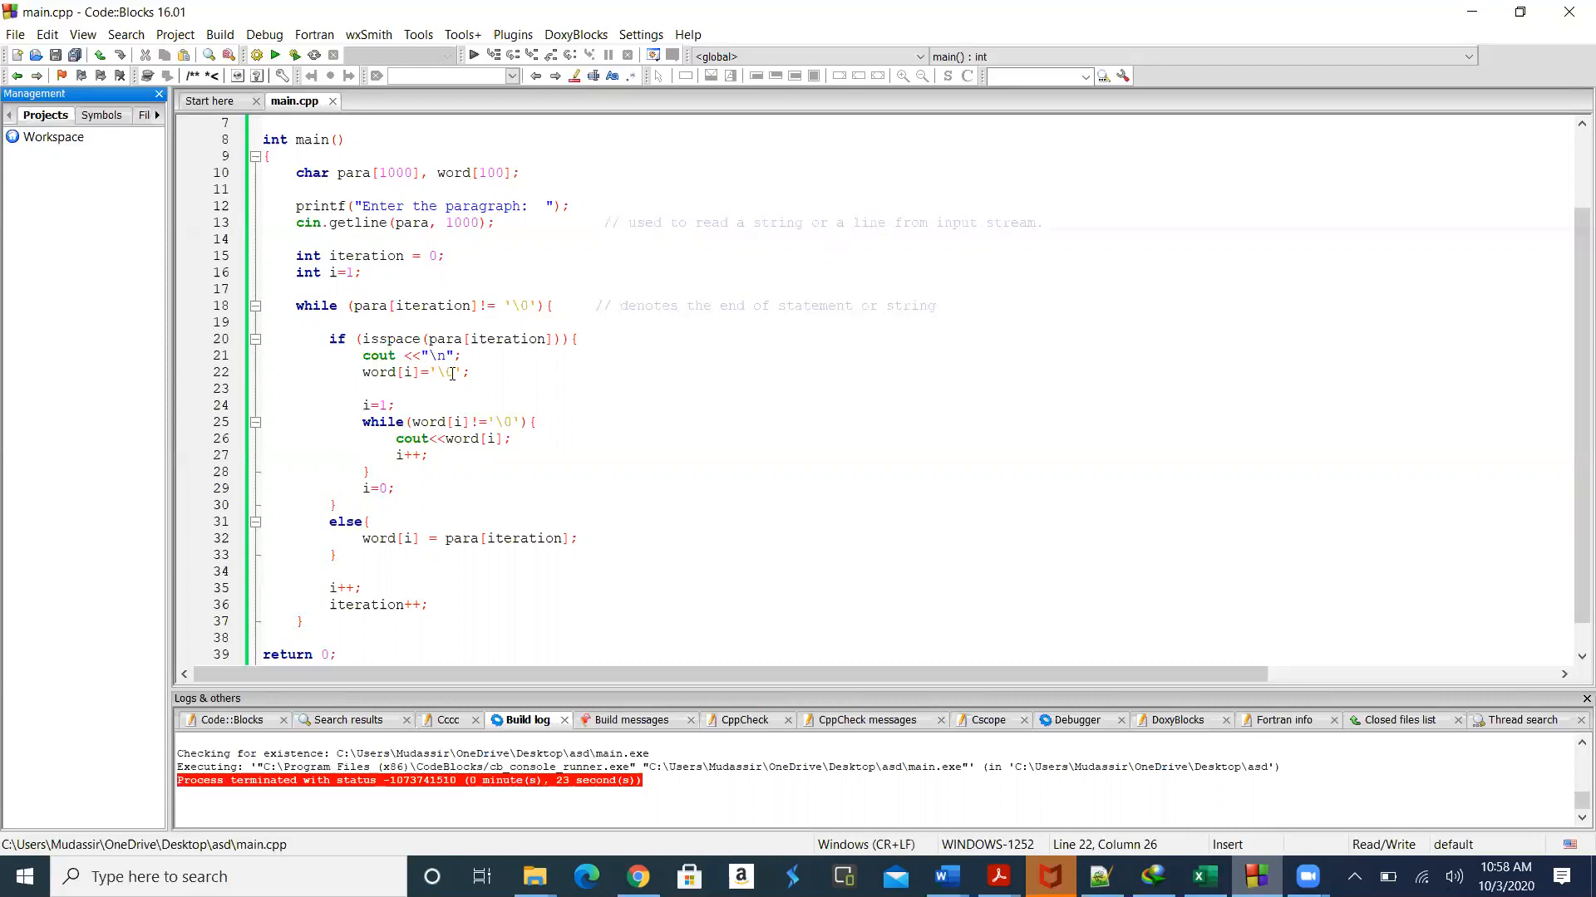
{"action": "mouse_move", "coordinate": [522, 368]}
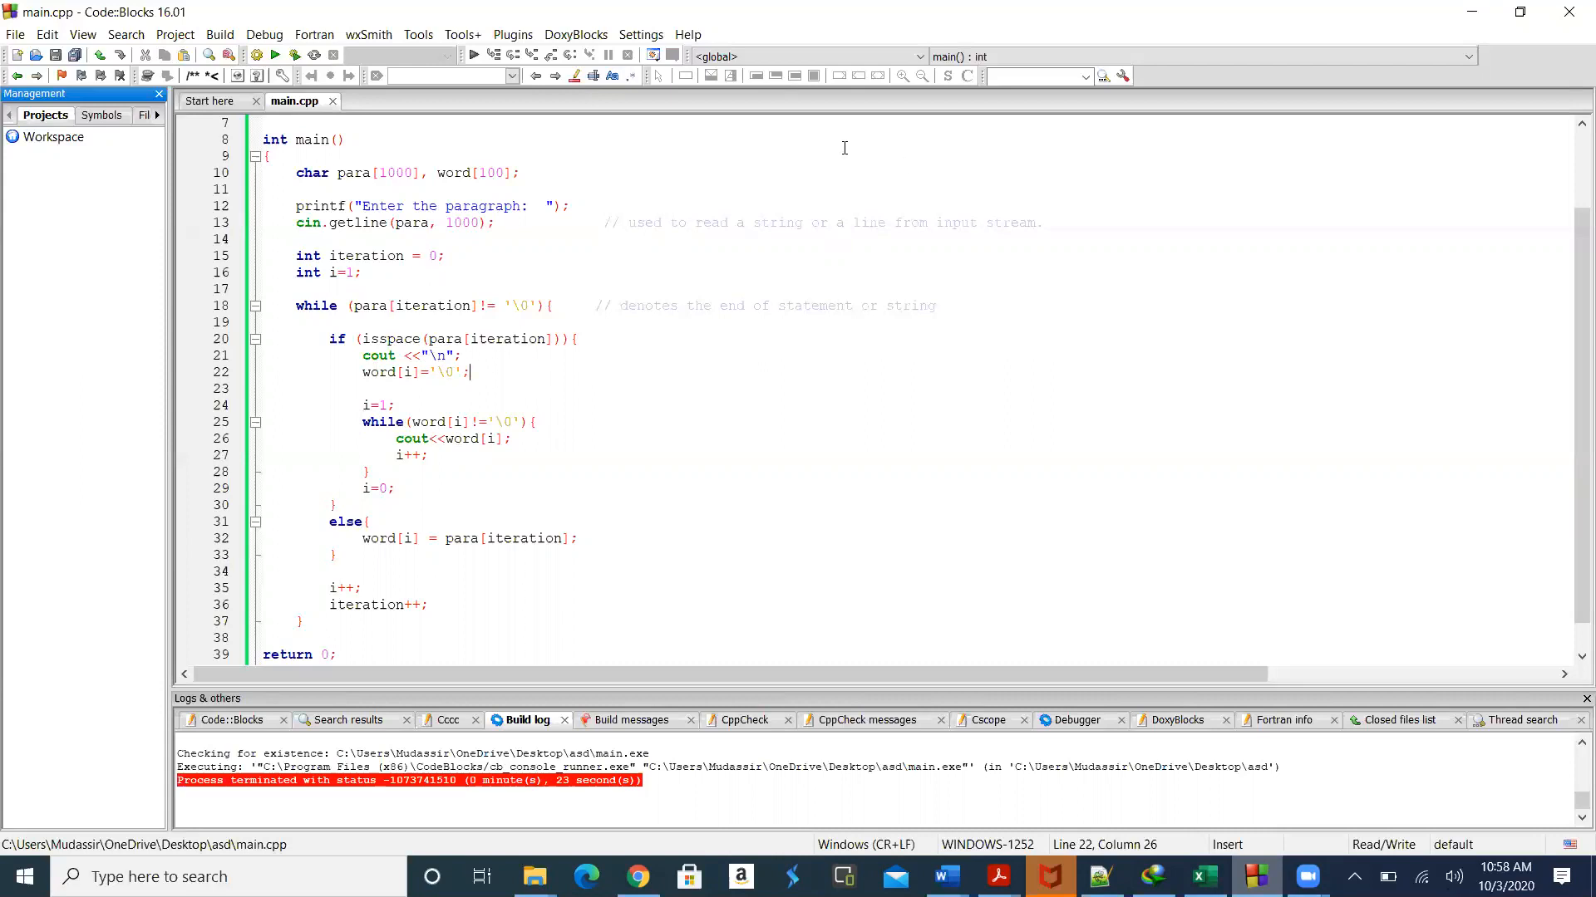
{"action": "mouse_move", "coordinate": [826, 117]}
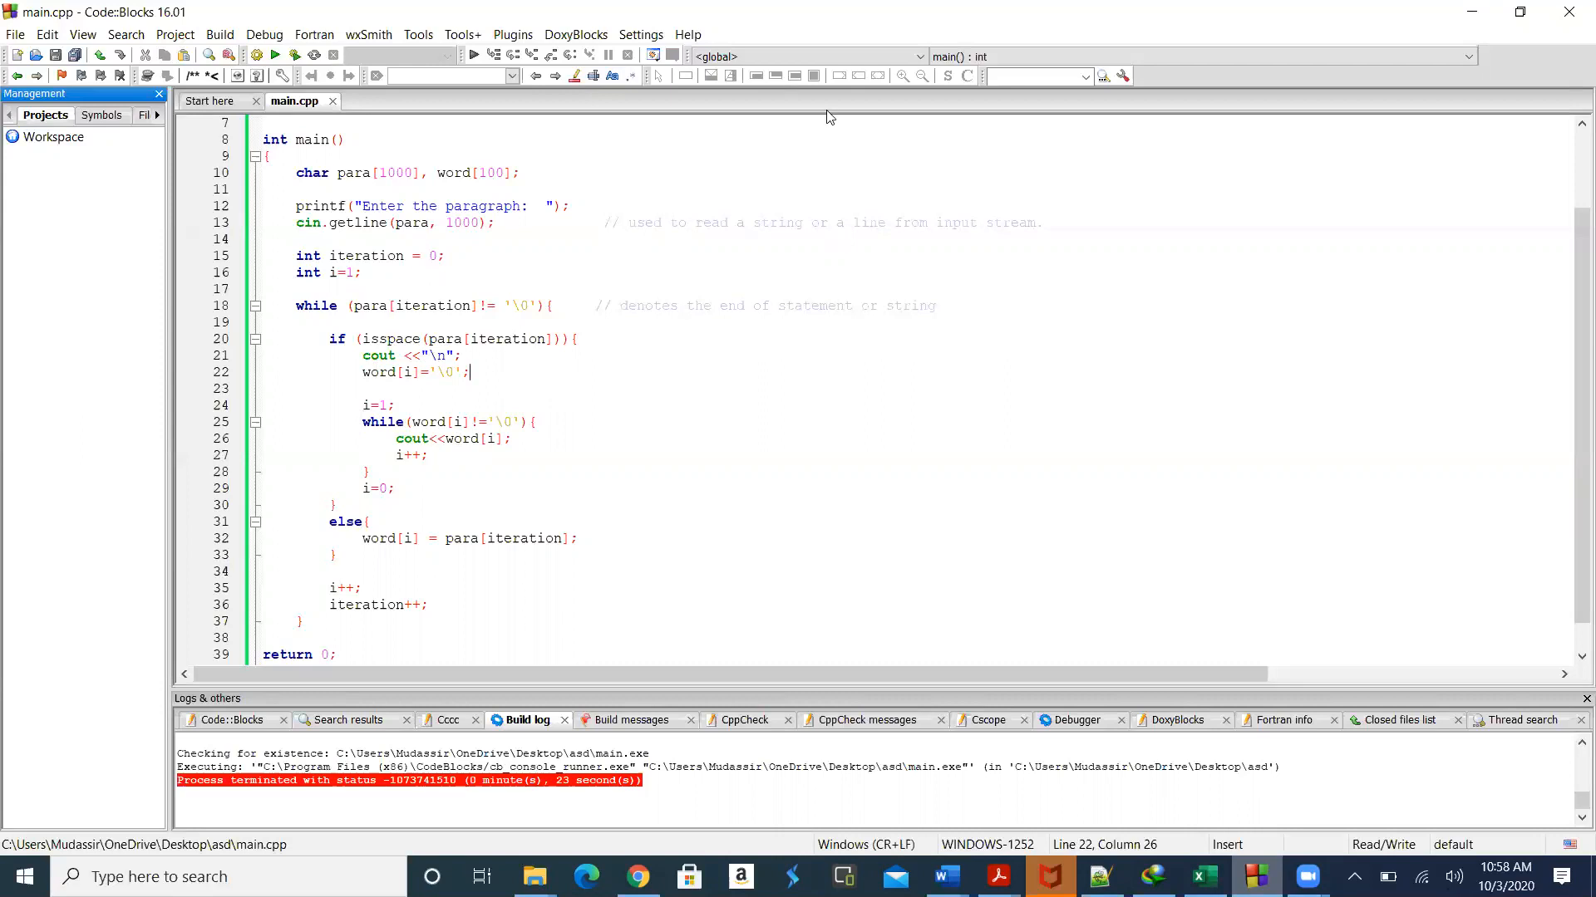